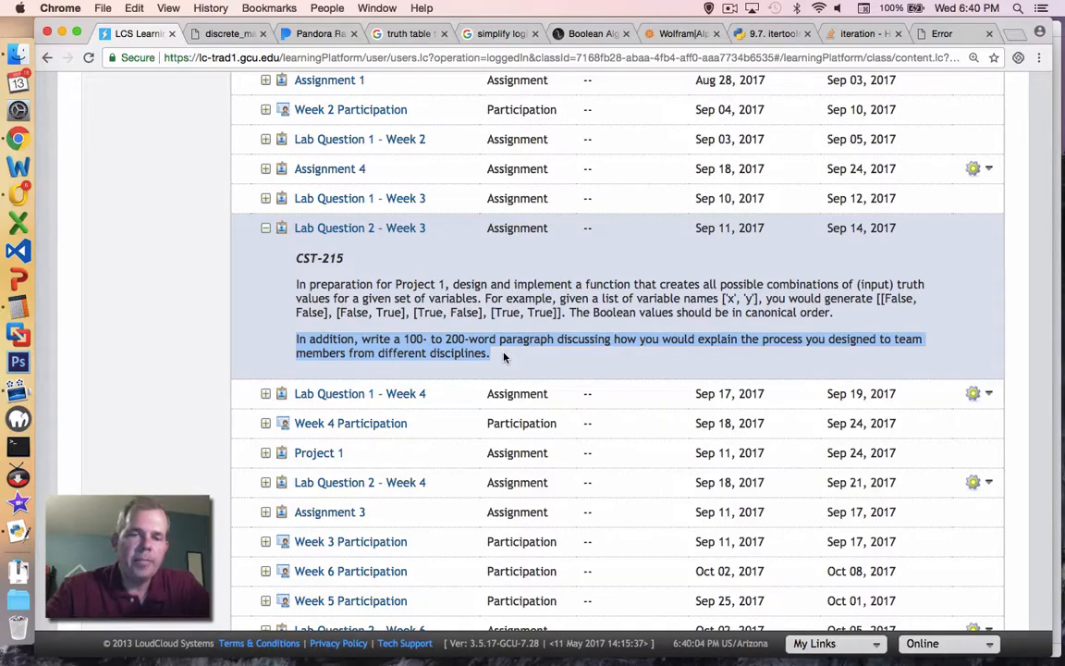
mouse_move(449, 374)
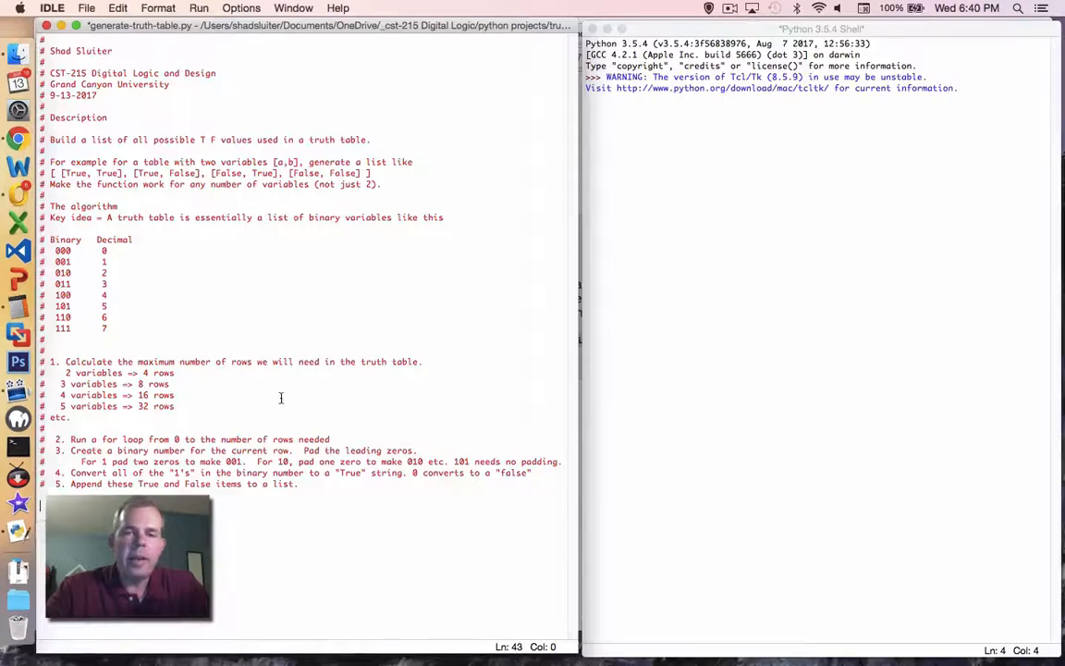
mouse_move(430, 280)
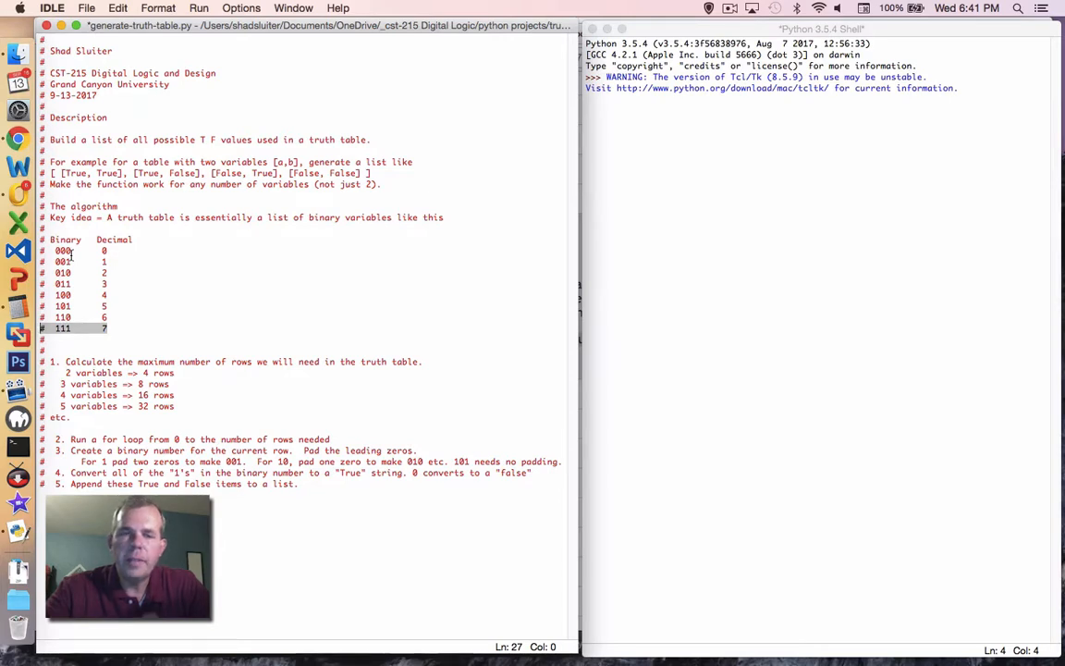
mouse_move(69, 257)
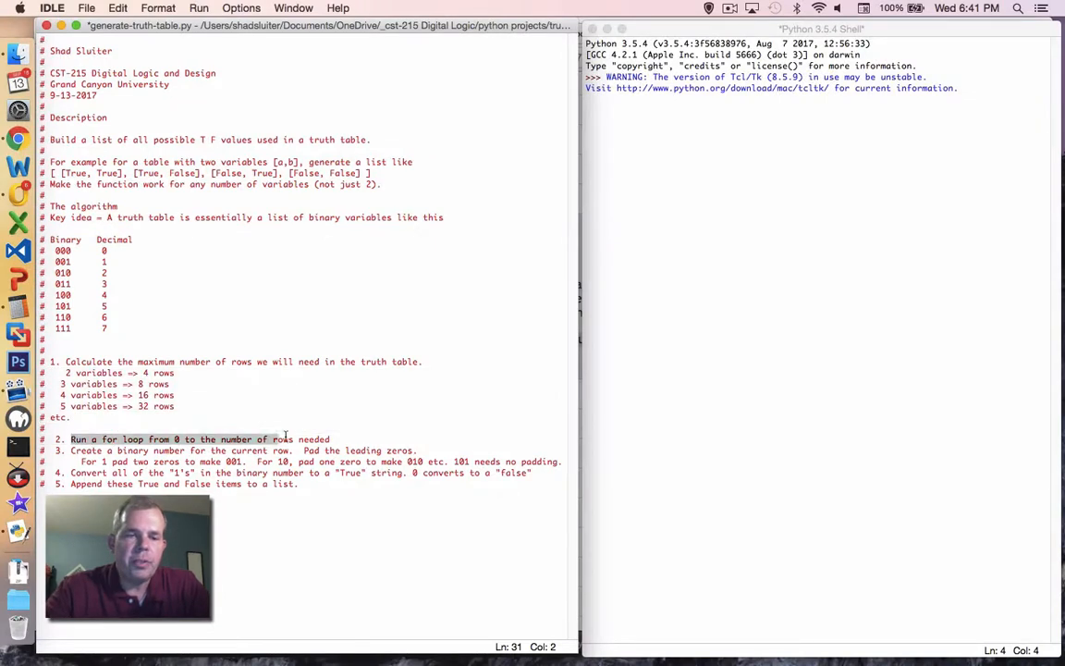
left_click(332, 438)
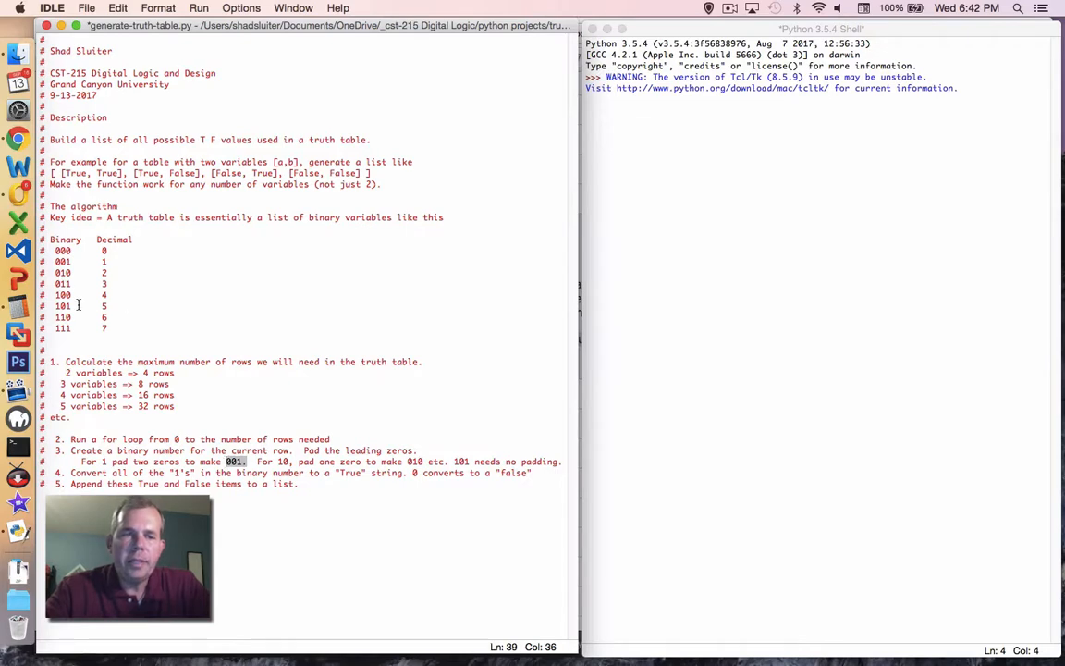
left_click_drag(59, 251, 104, 283)
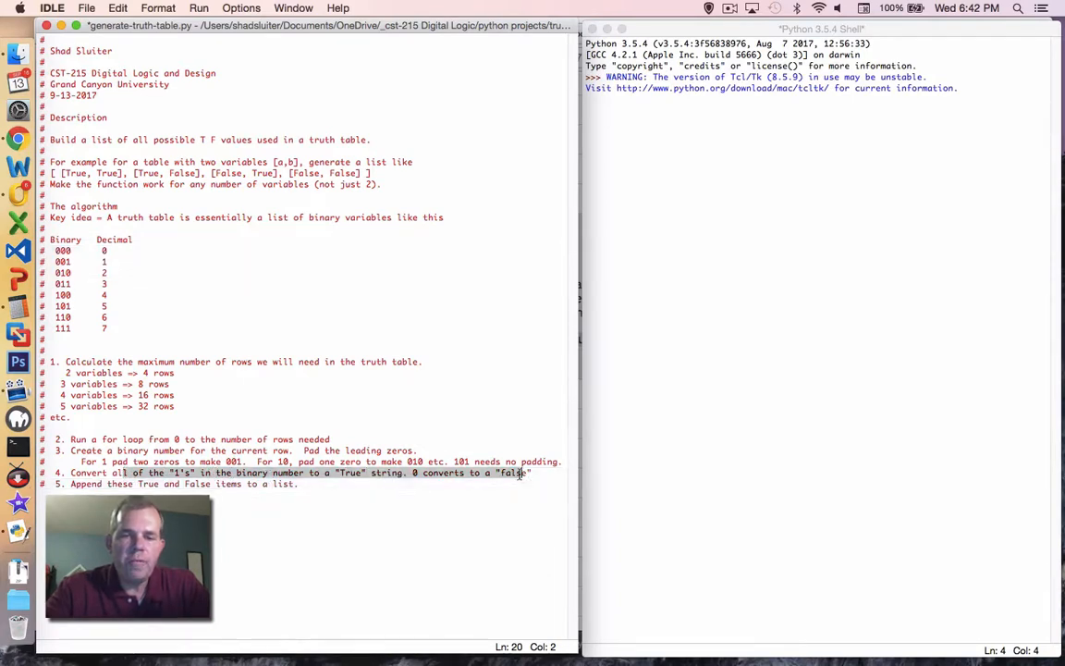
left_click(529, 472)
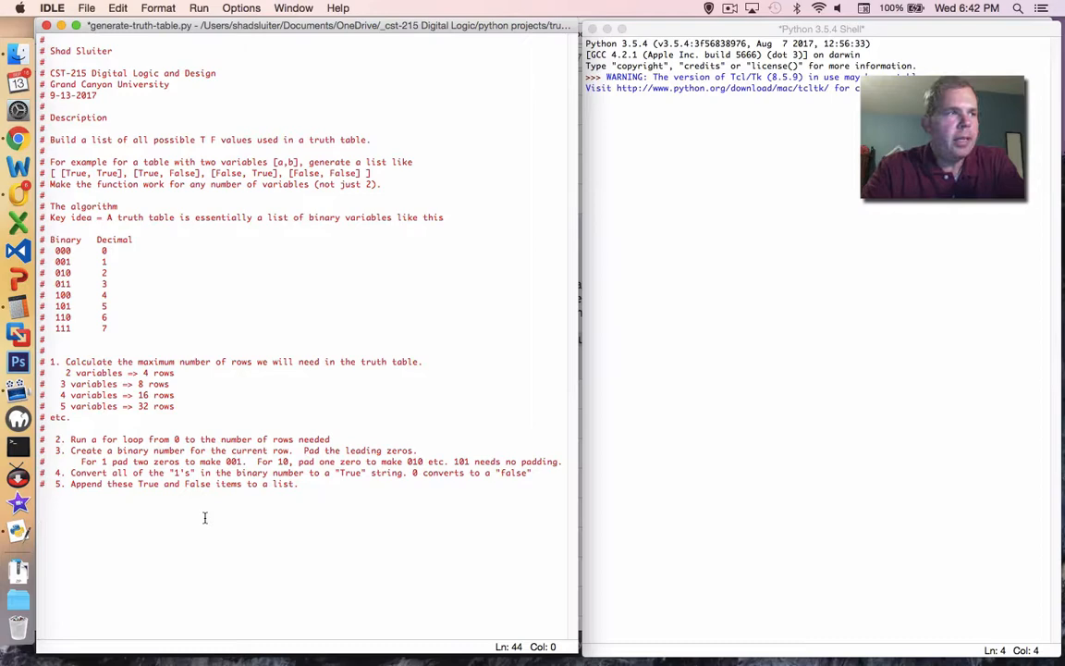
Define variables_list as ['a', 'b', 'c'].
type("variables")
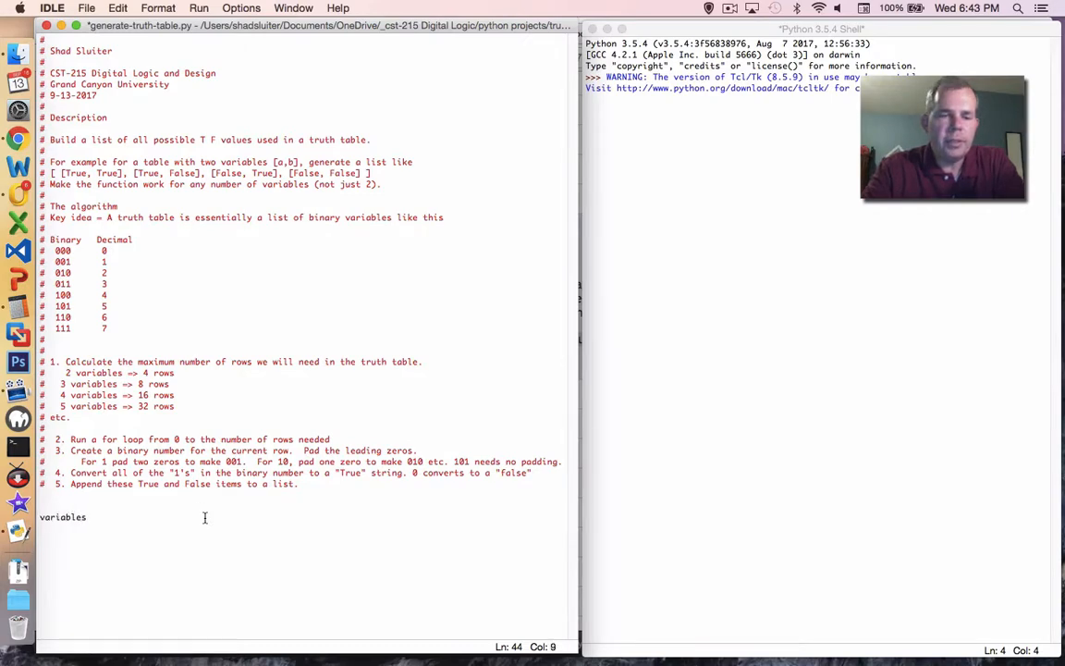
type("_list = ['")
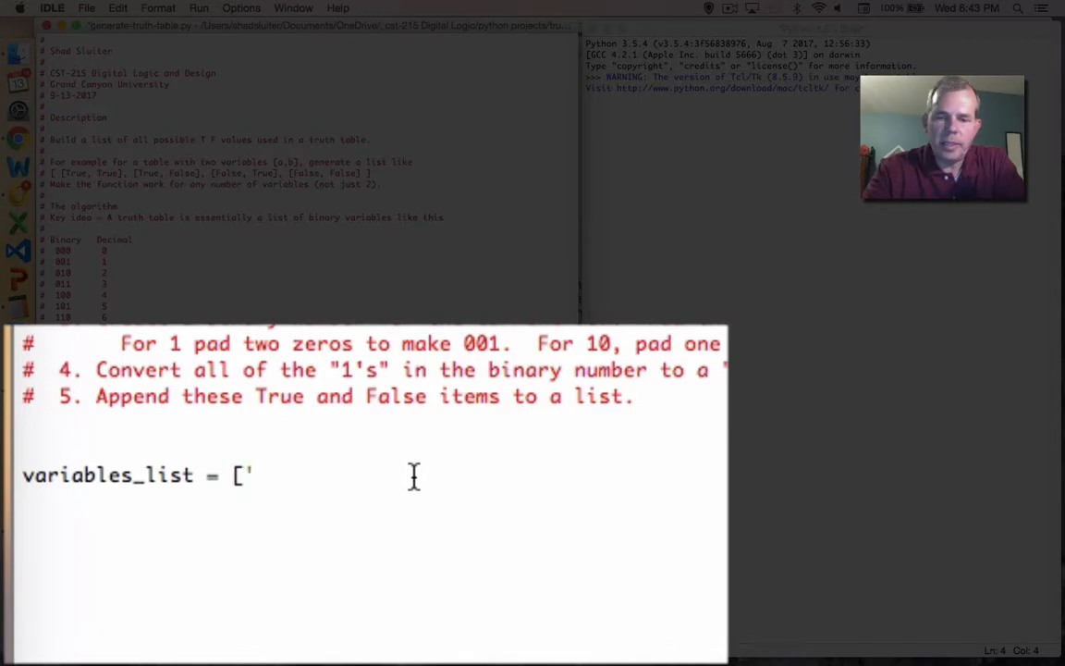
type("a', '")
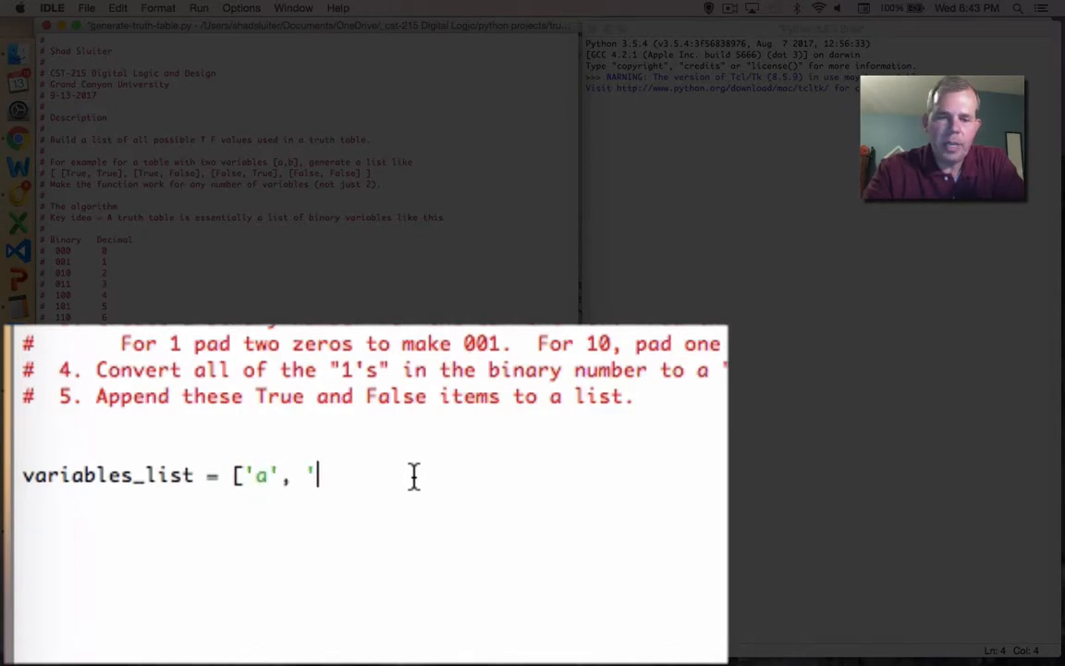
type("b',")
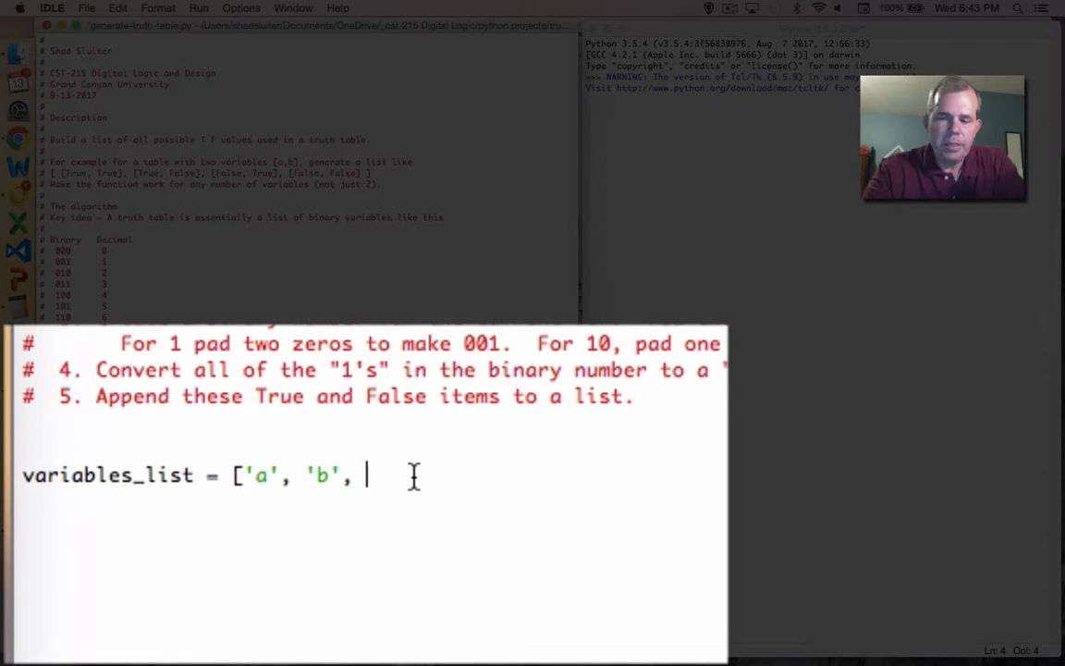
type("'c']")
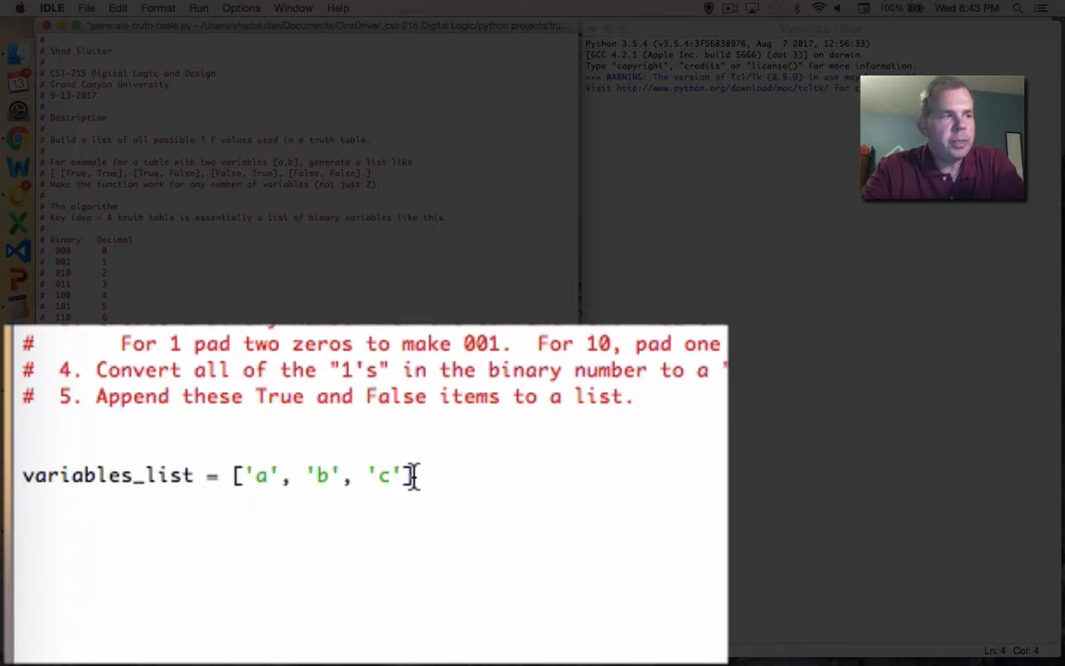
Compute number_of_rows from len(variables_list) using the ** 2 exponent.
type("number_of_rows =")
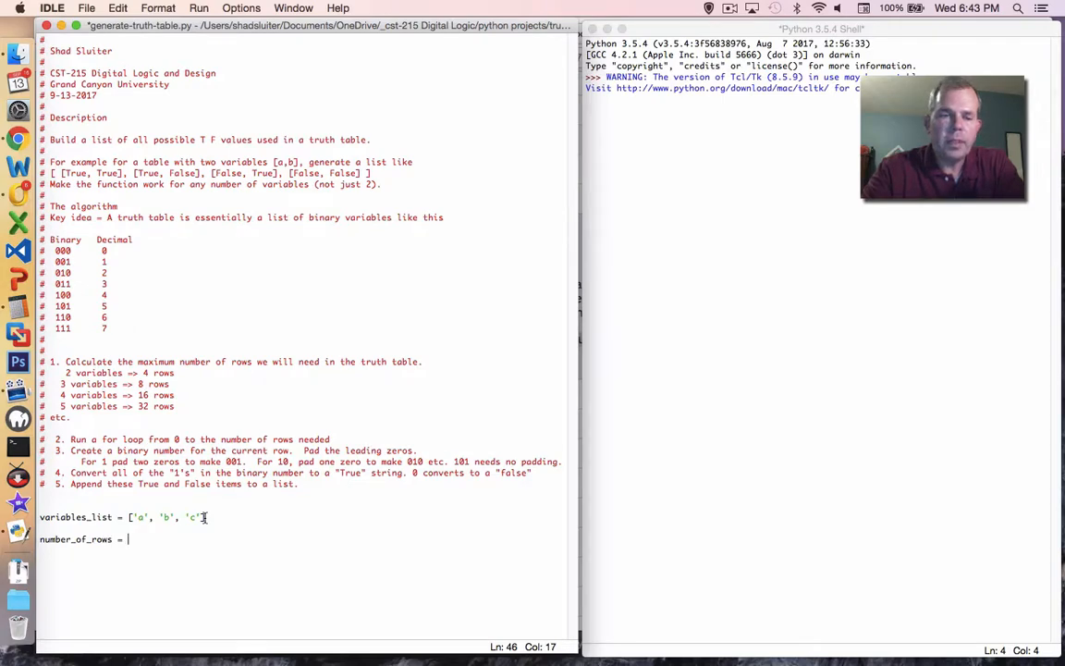
type("len(")
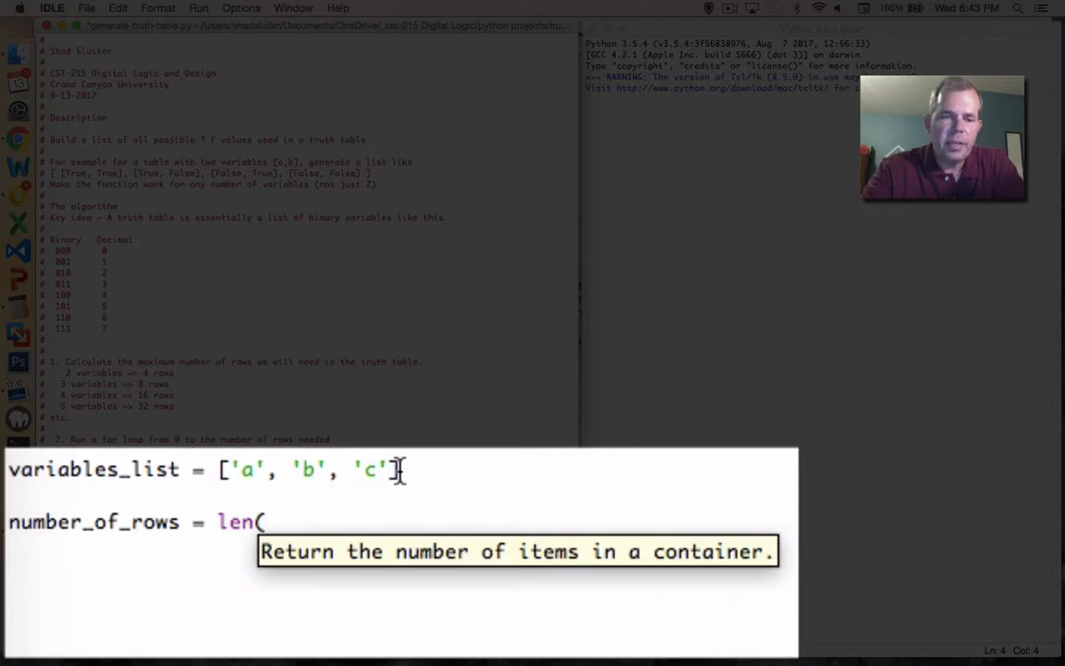
type("var")
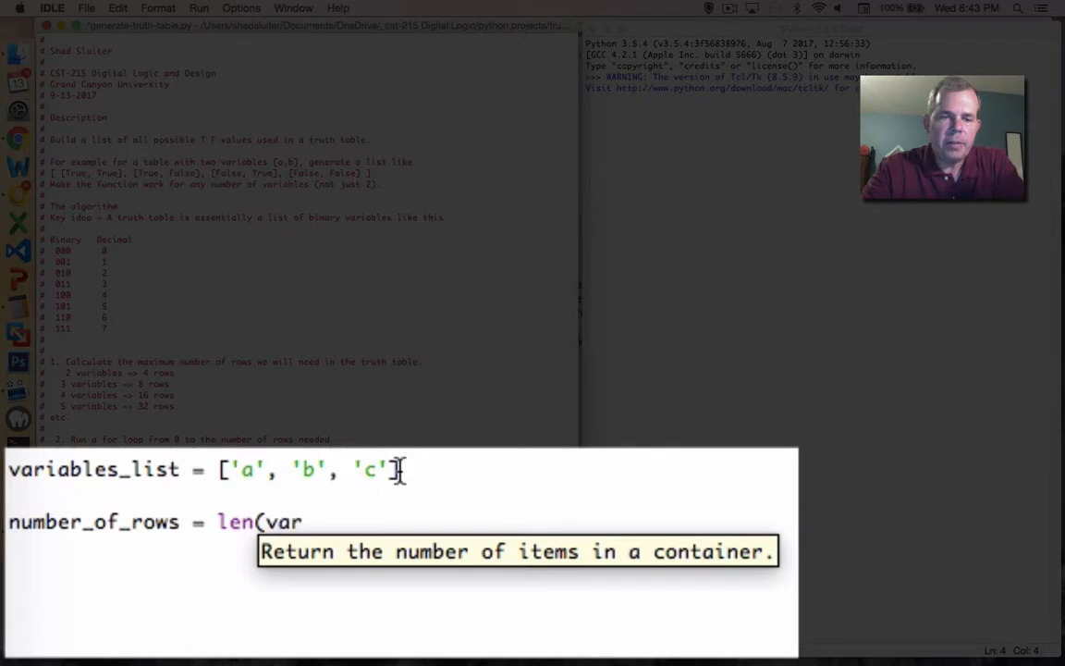
type("iables_li")
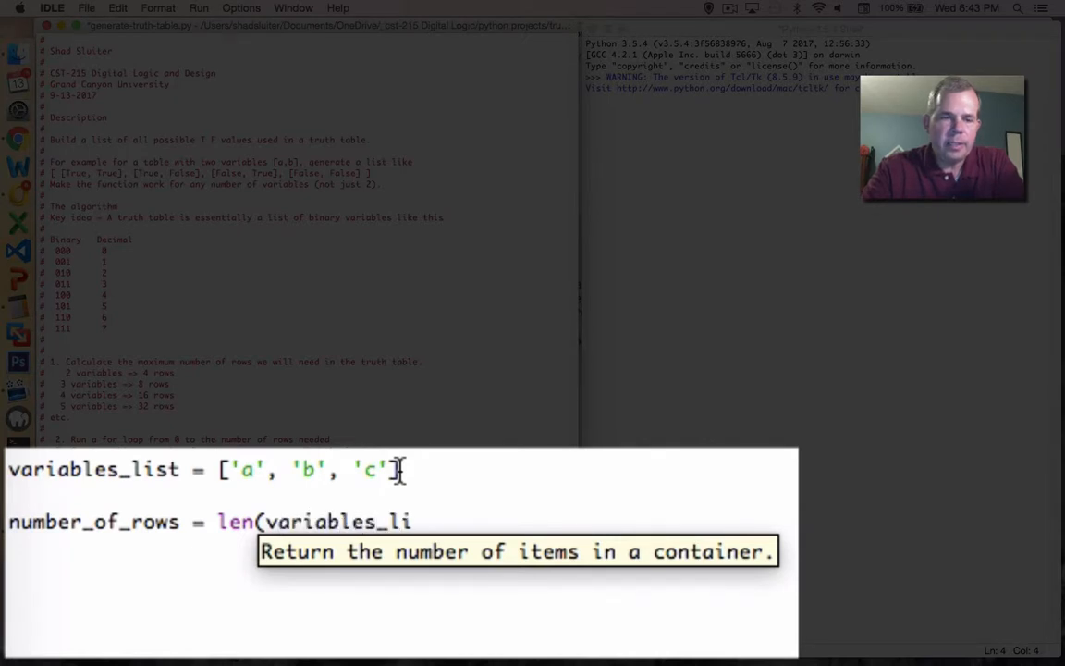
type("st) ^ 1")
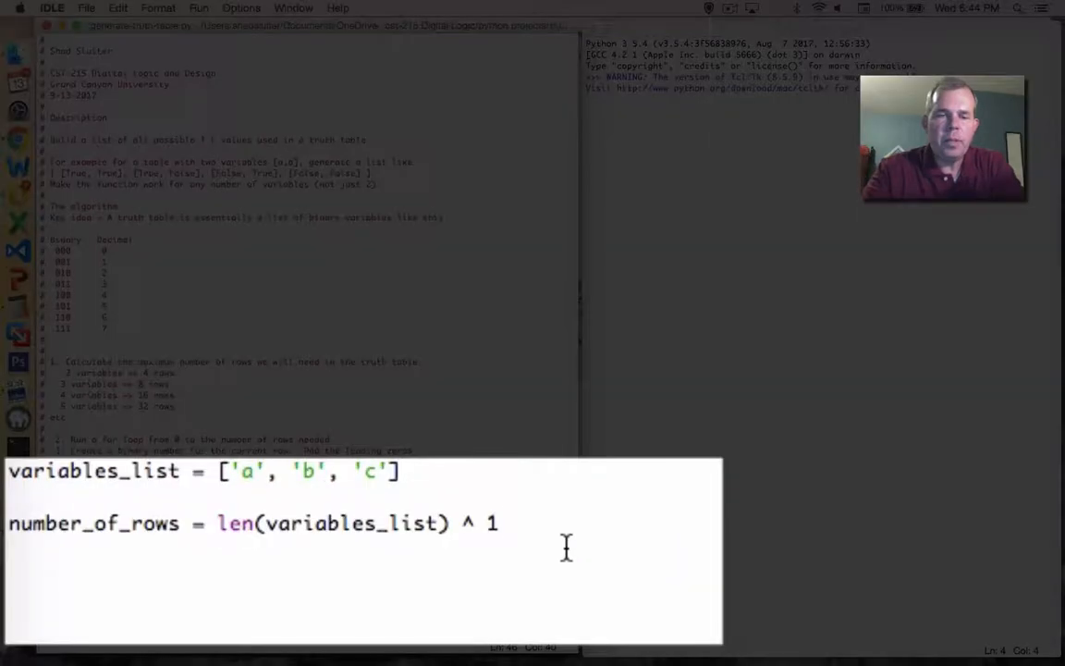
type("2")
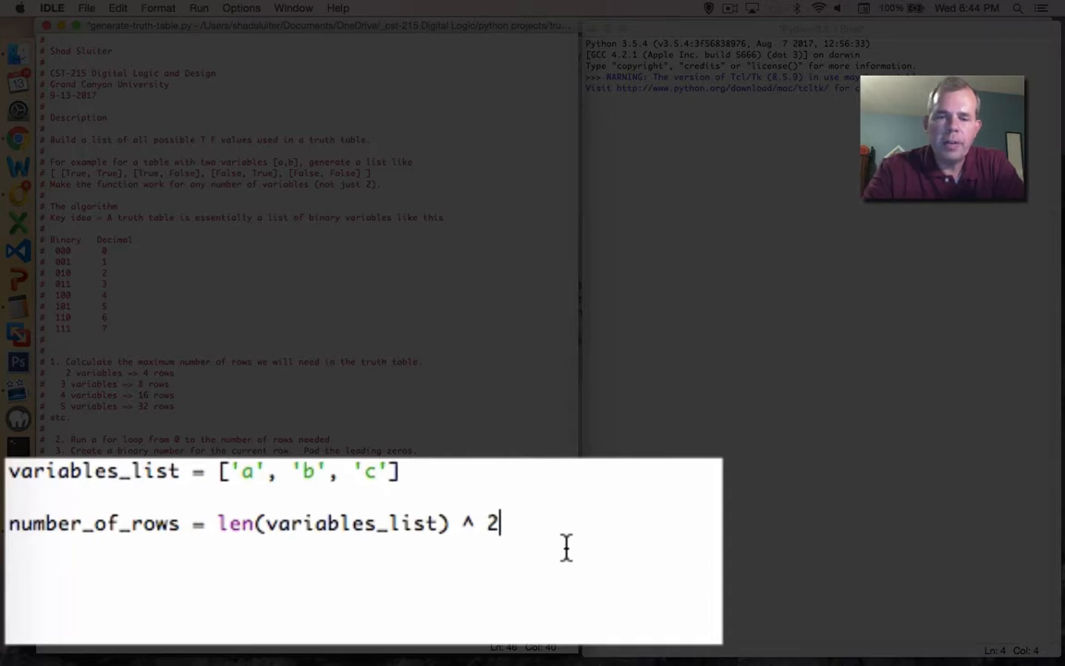
key("backspace")
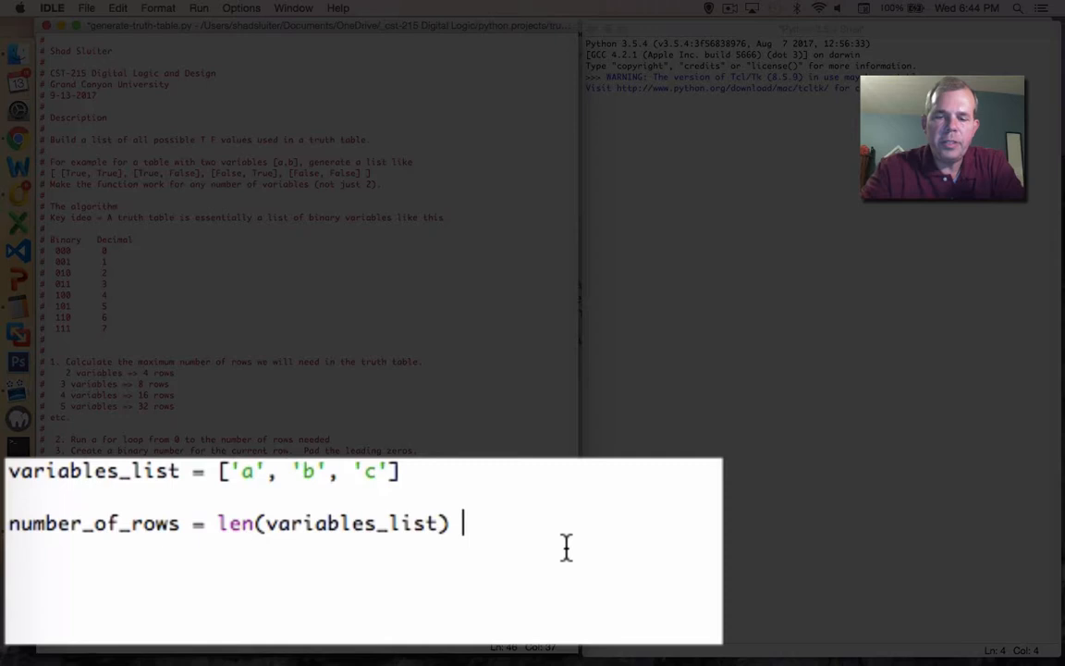
type("**")
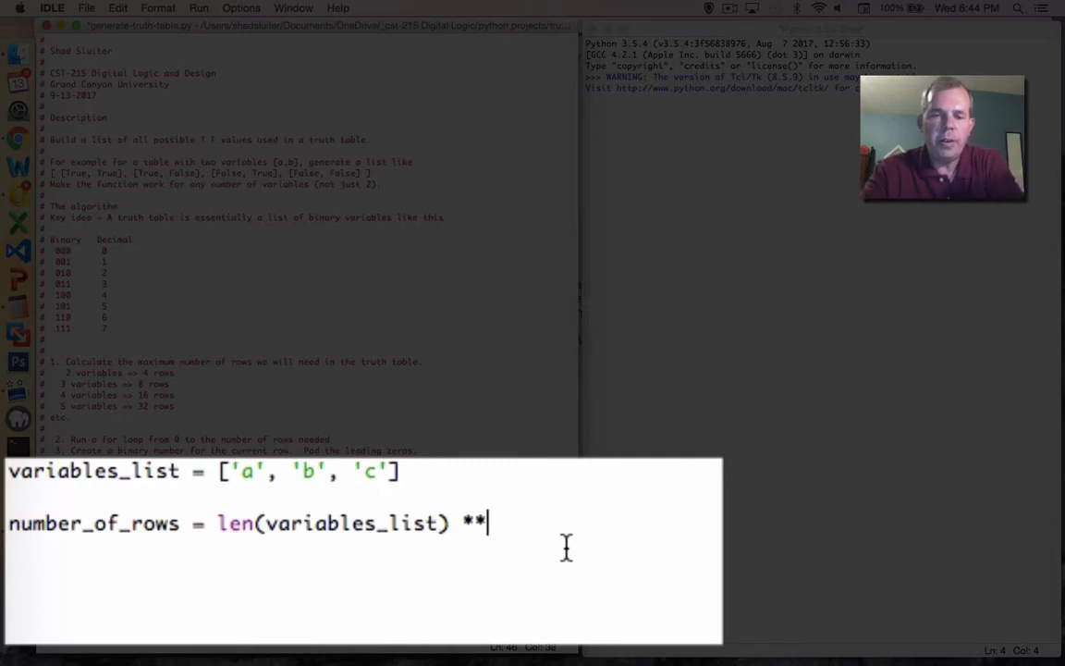
type("2")
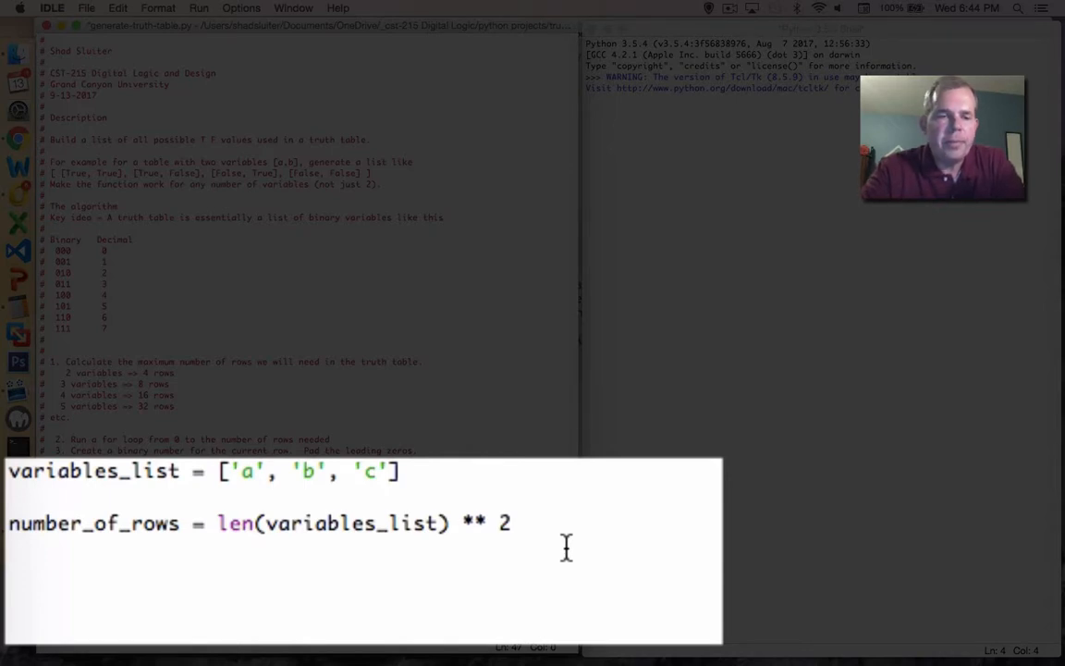
Add print("The number of rows will be{0}".format(number_of_rows)) below it.
type("prin")
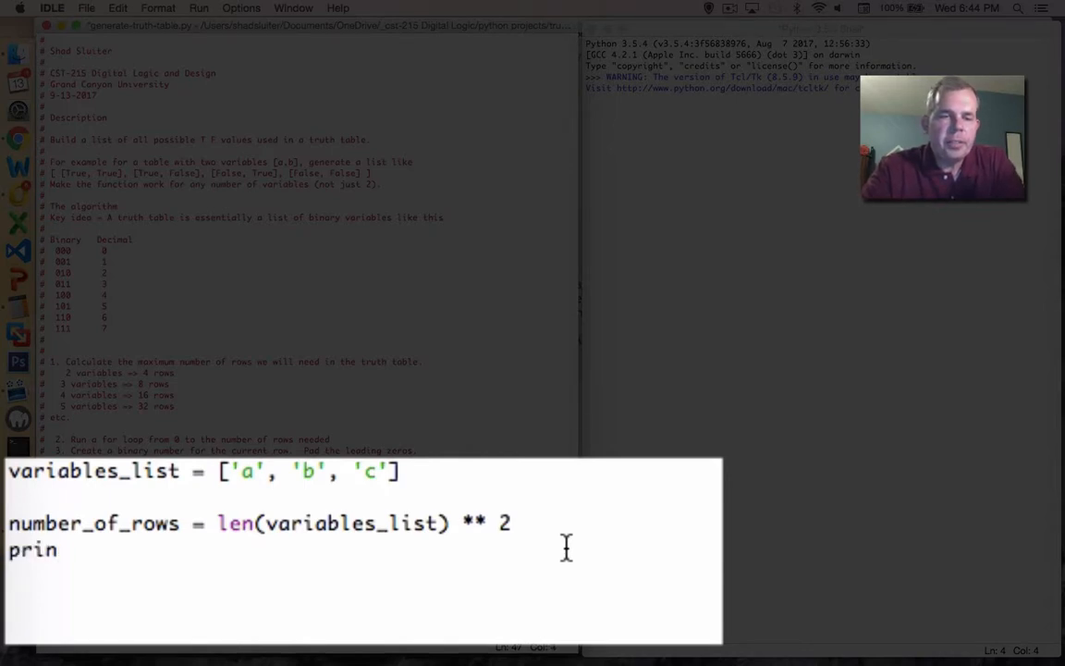
type("t (\"The number of")
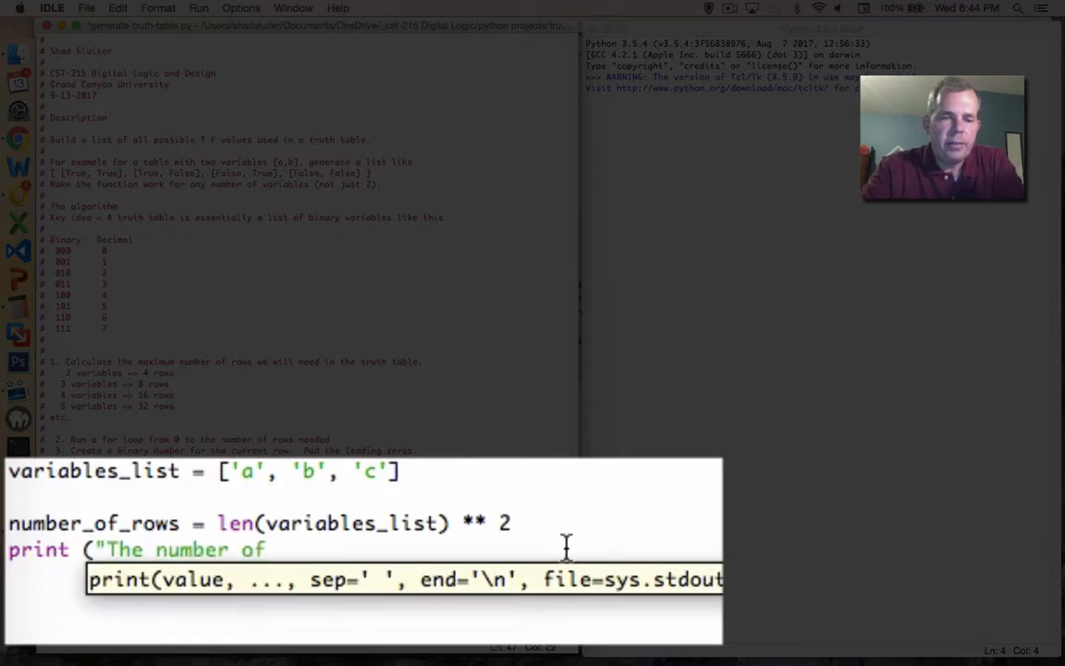
type("rows will be")
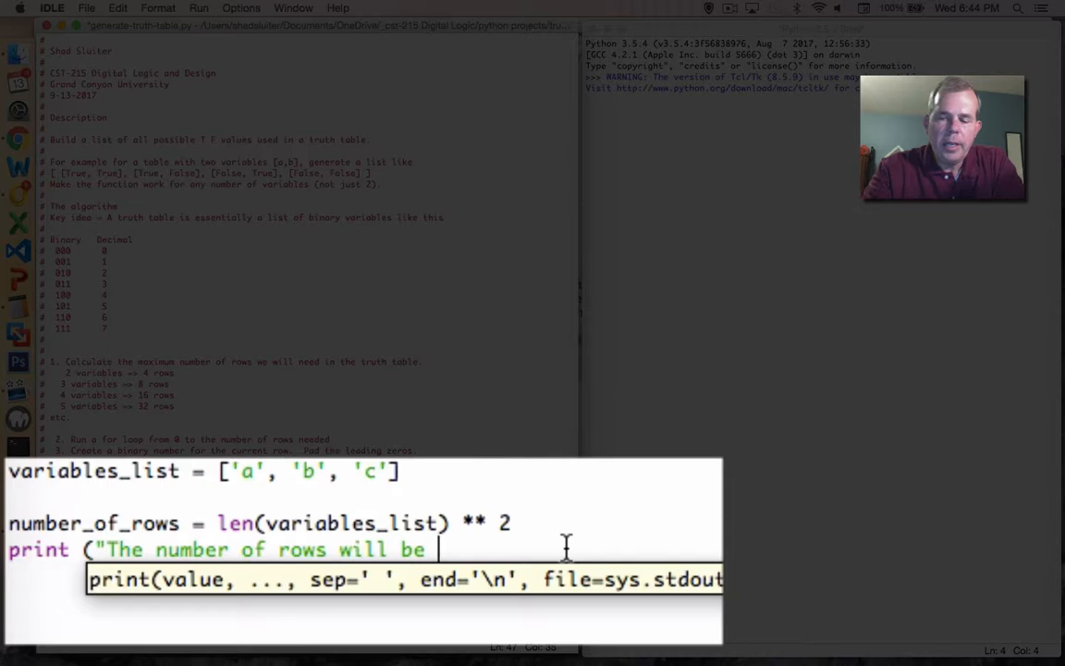
type("{0}")
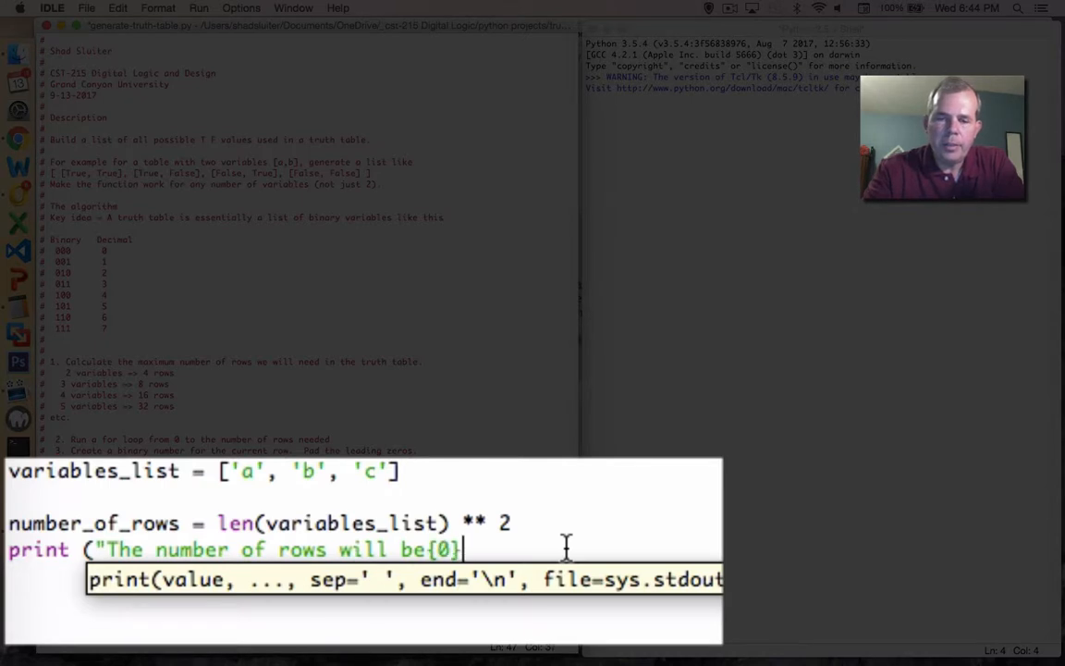
type("\"")
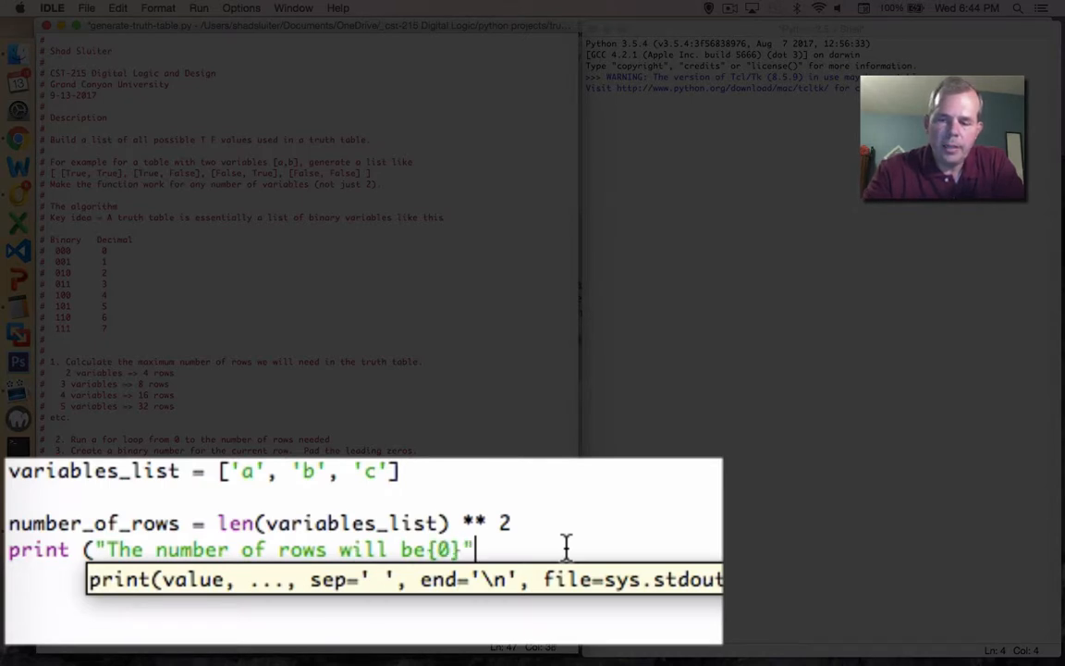
type(".format(")
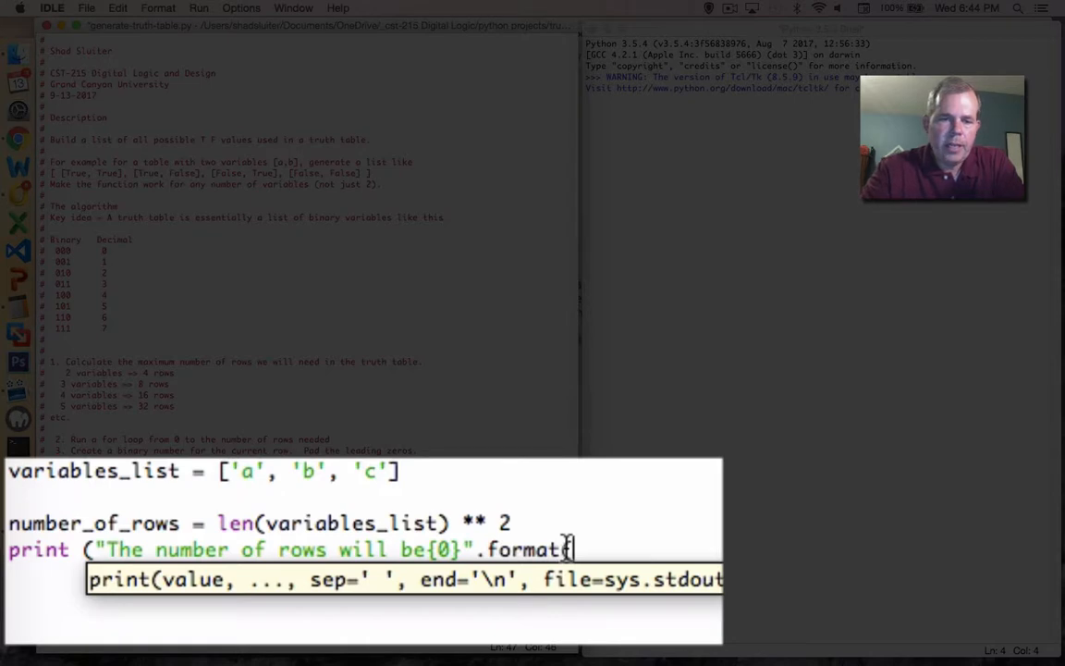
type("numb")
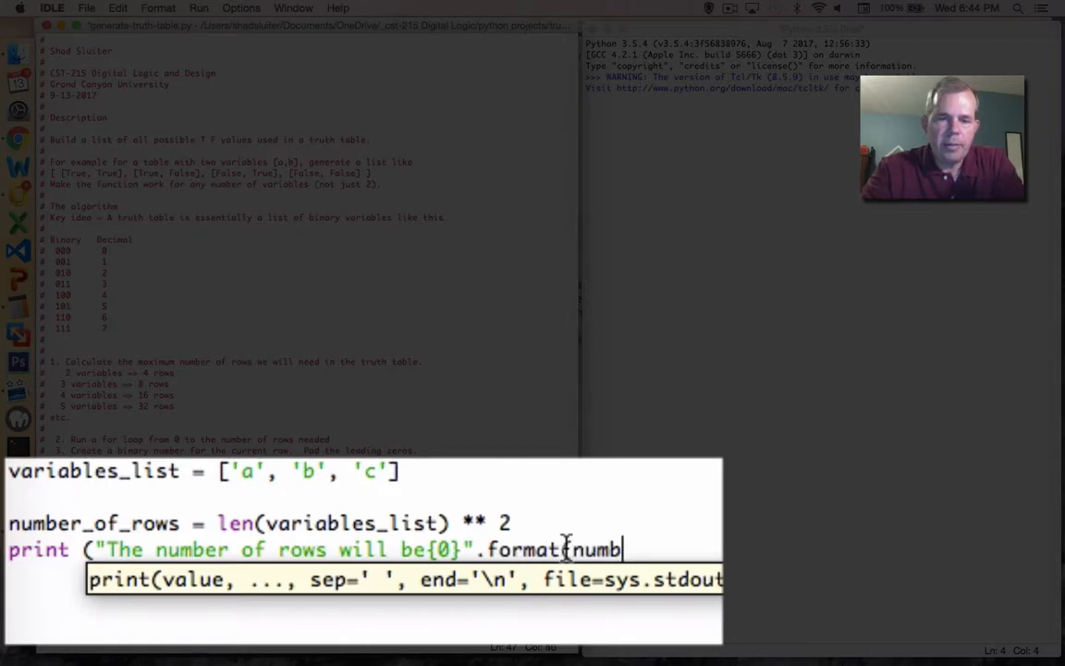
type("er_of_rows")
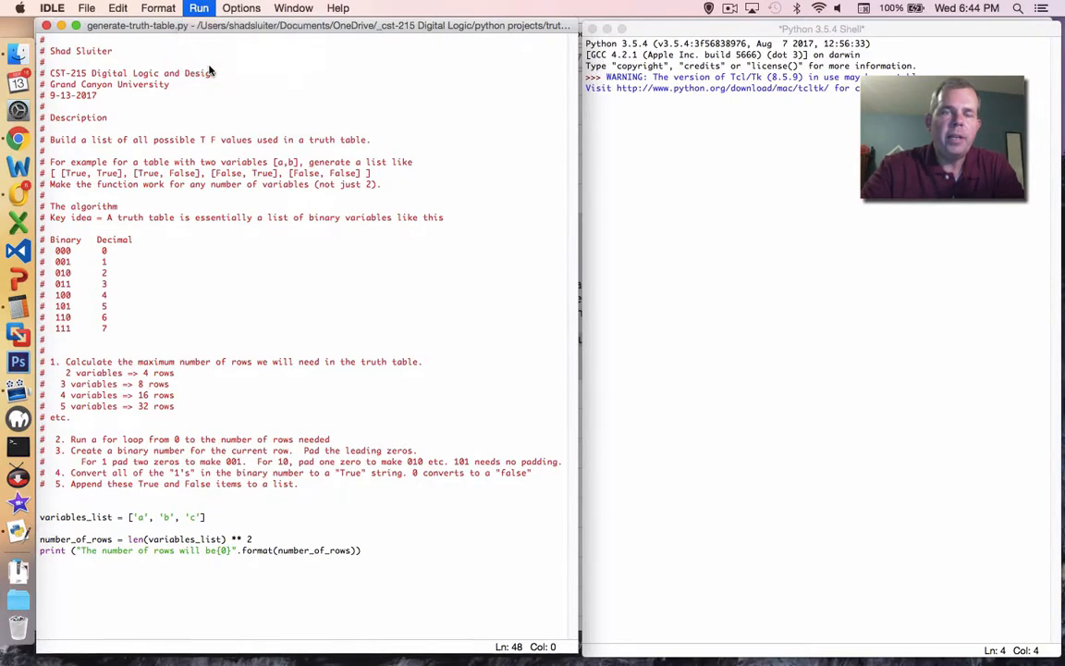
Run the module, then subtract 1 from the row count and rerun.
left_click(199, 7)
type(" -")
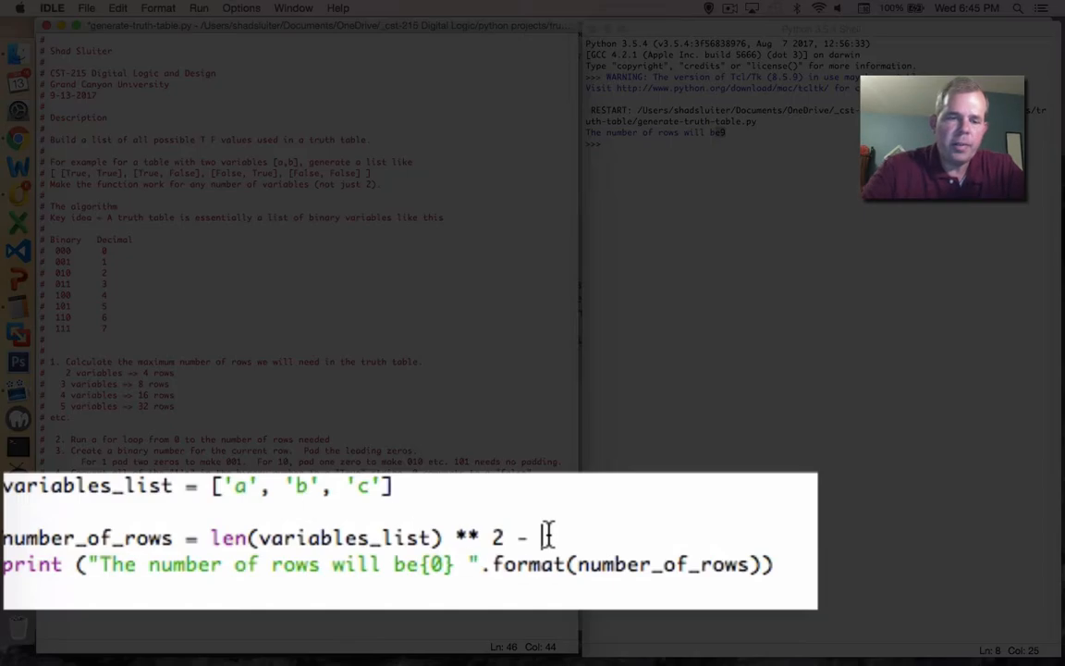
type("1")
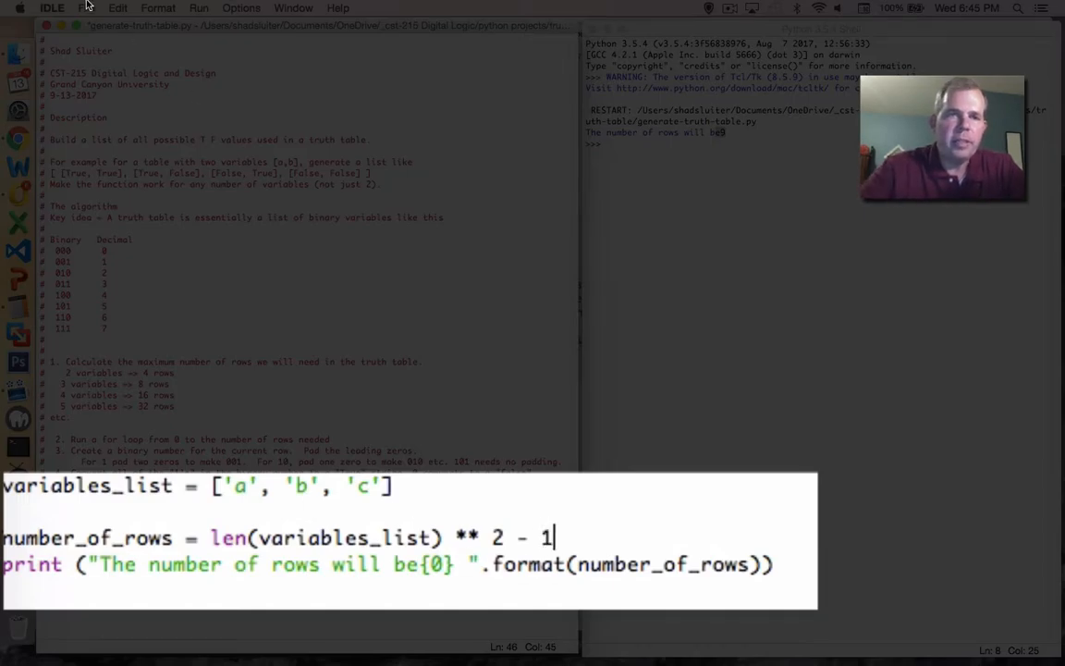
left_click(199, 8)
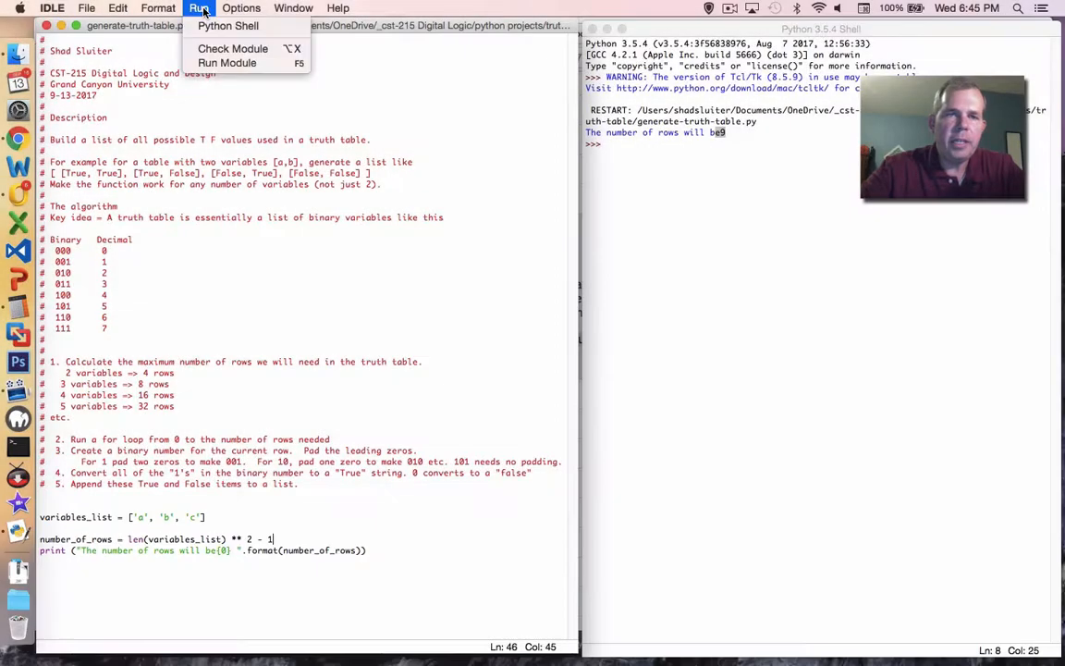
left_click(226, 62)
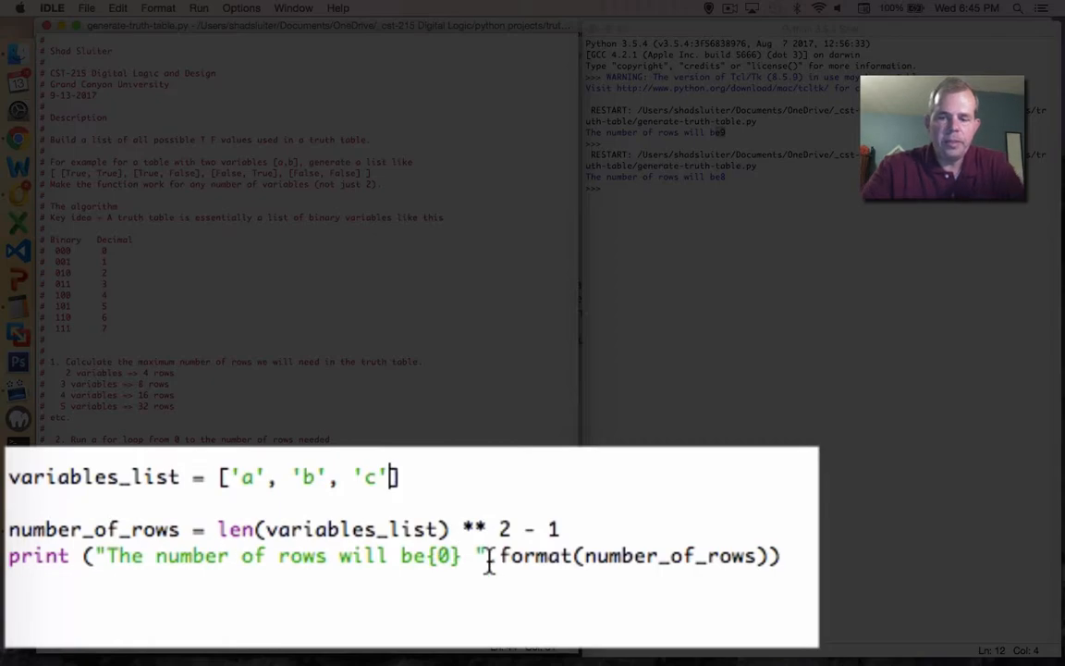
Add 'd' to variables_list and rerun to get 15 rows.
type(", 'd'")
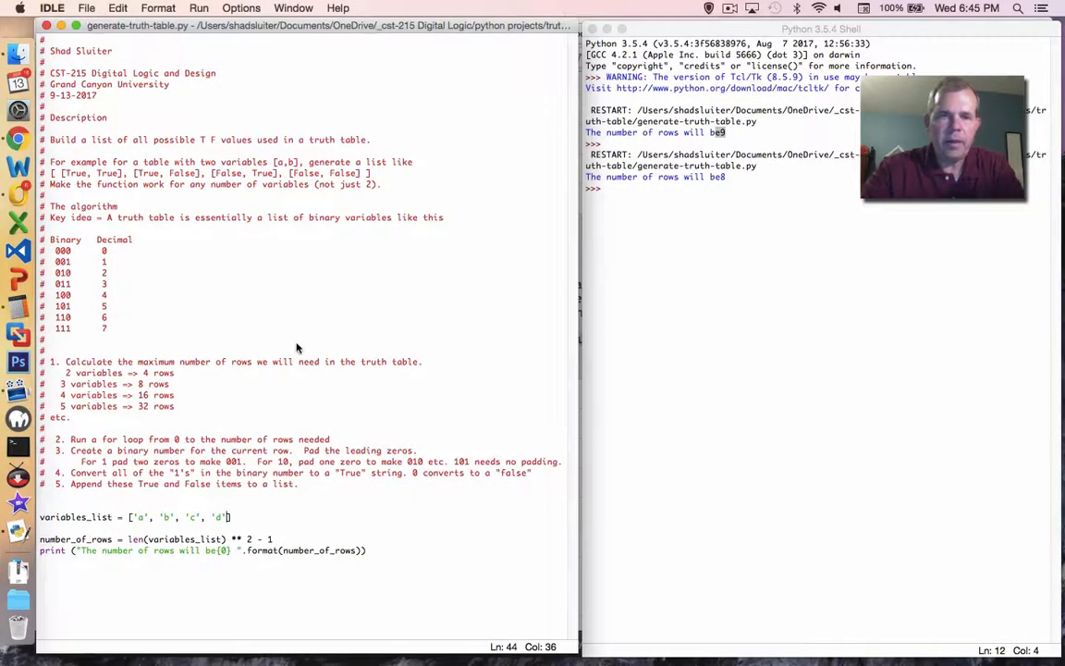
left_click(199, 9)
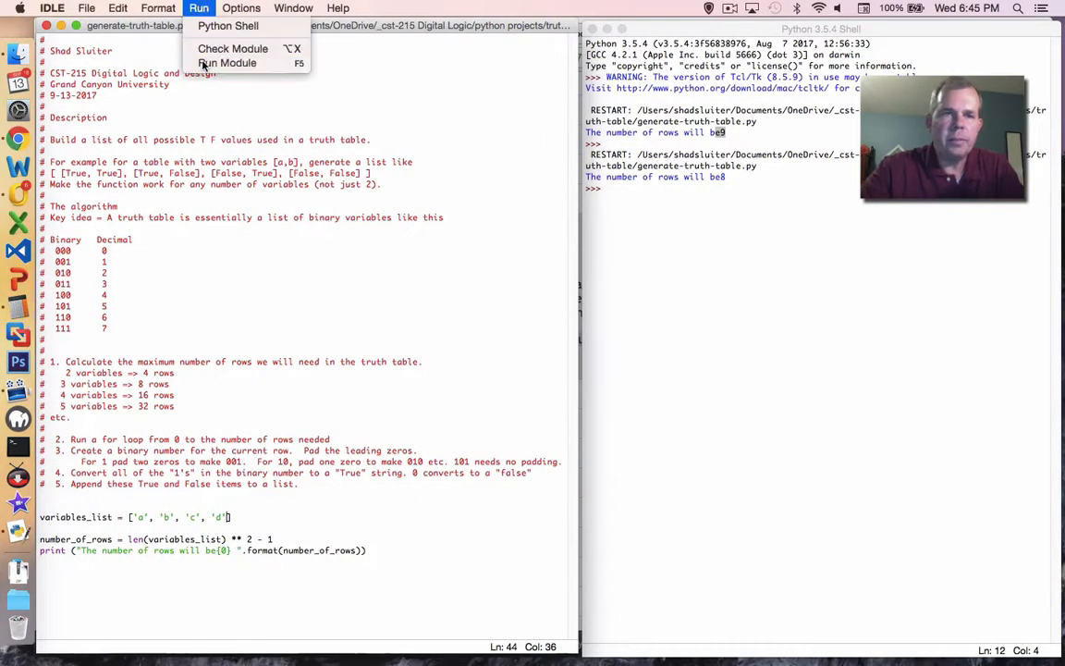
left_click(226, 62)
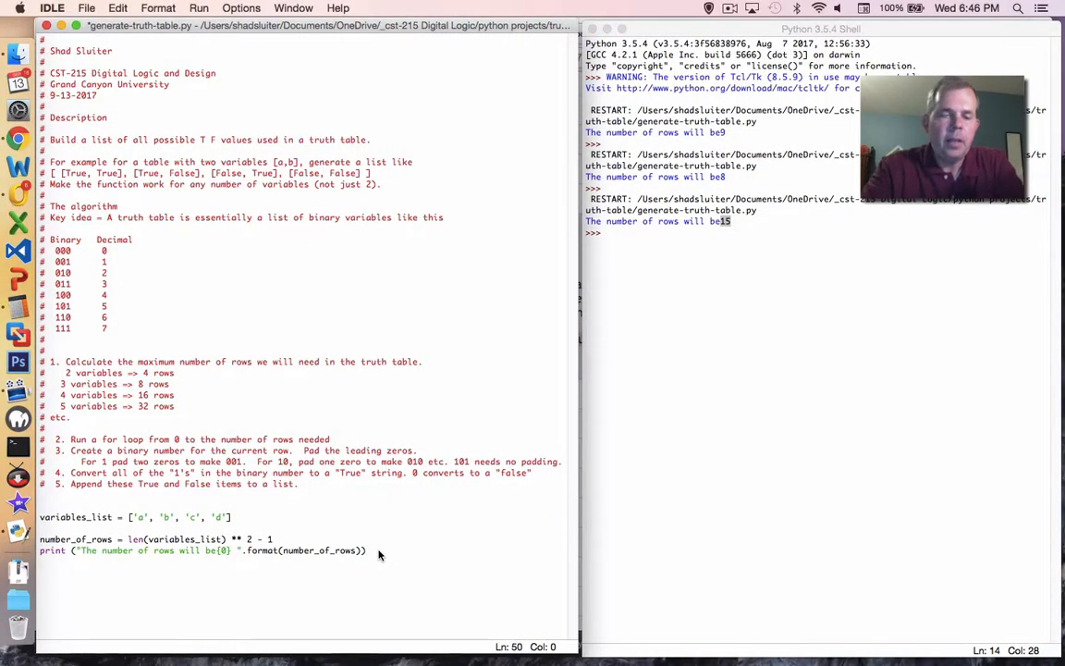
Add for i in range(number_of_rows): print(i) and run it.
type("for")
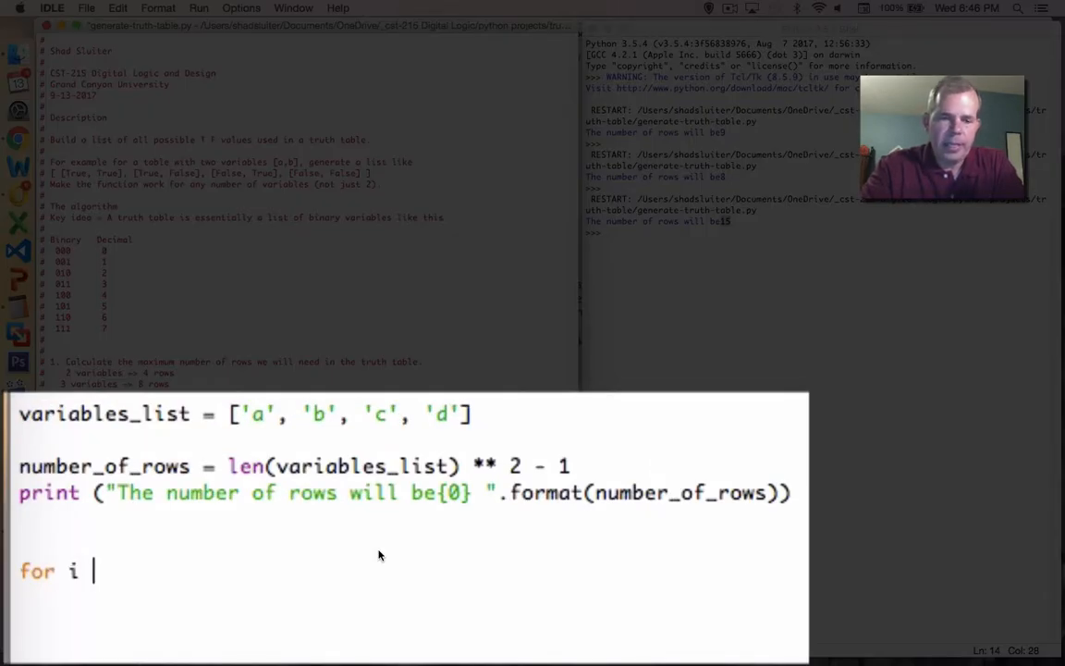
type("in r")
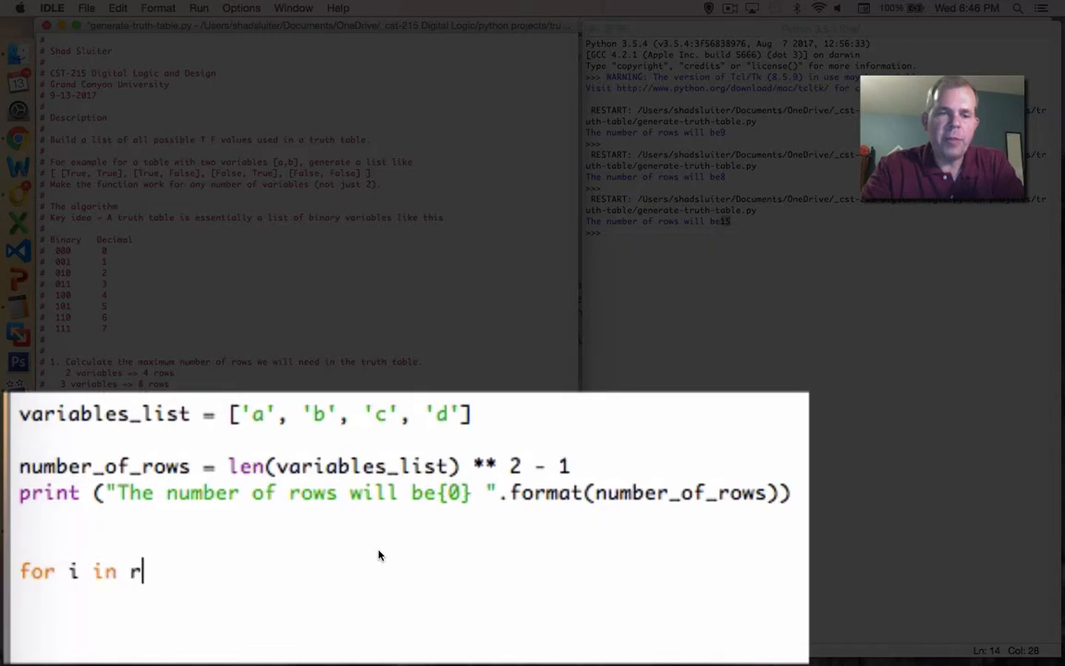
type("ange()")
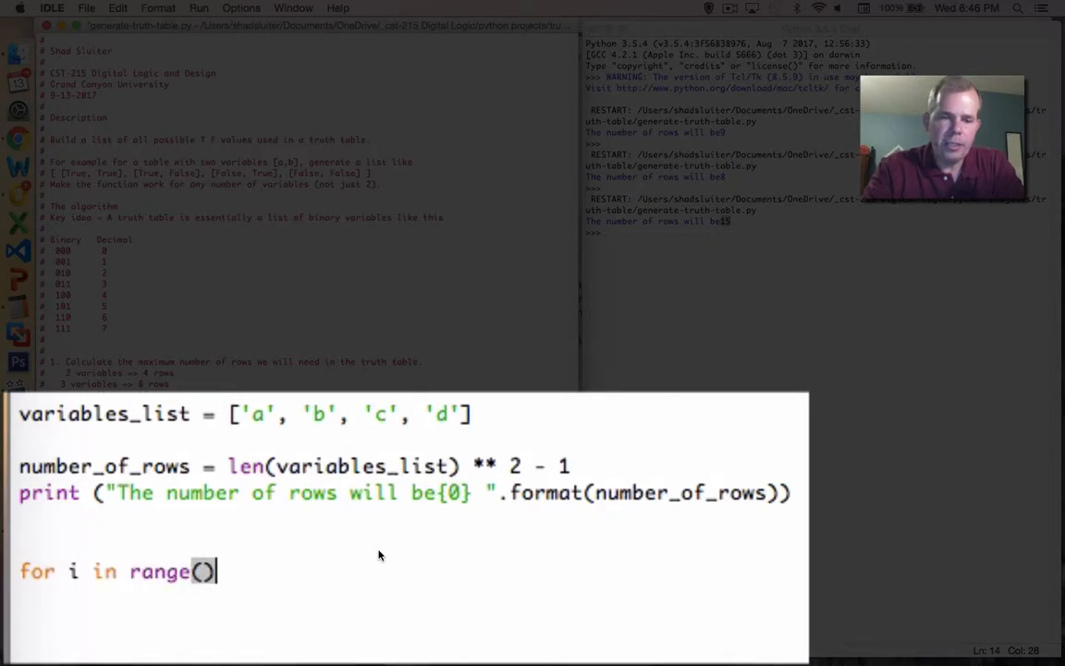
type(":")
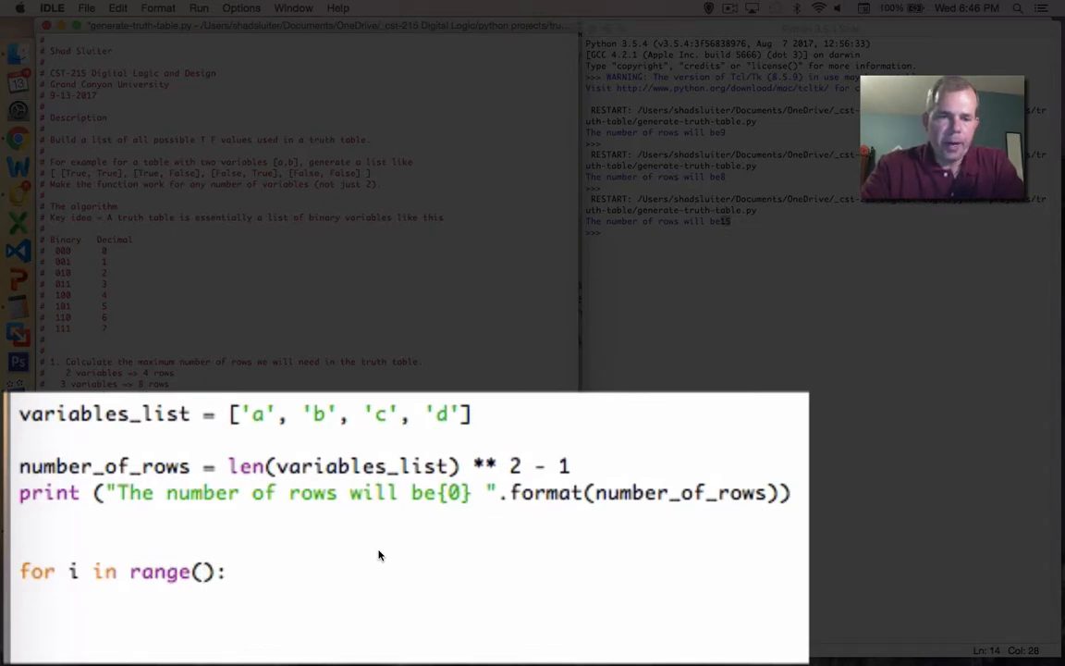
type("number_of_ro")
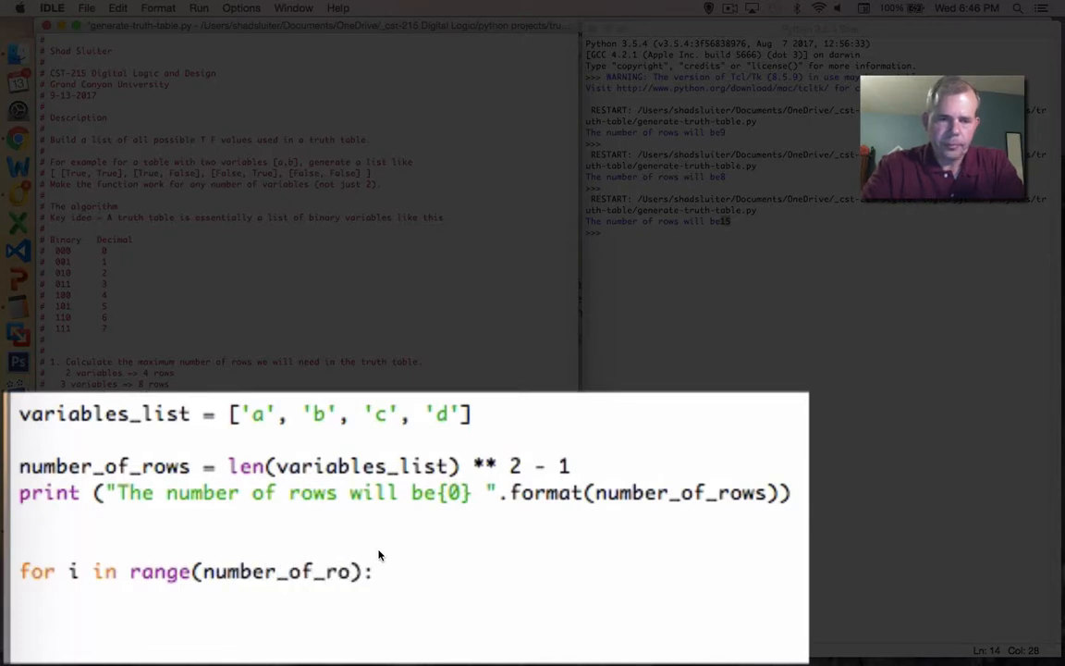
type("ws")
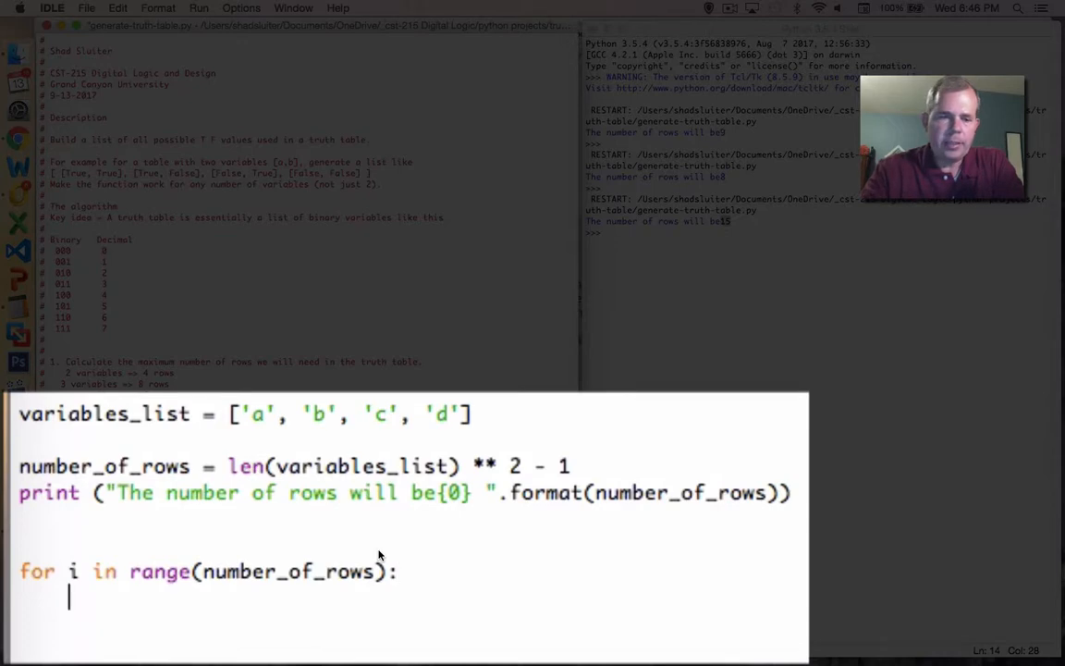
type("print(")
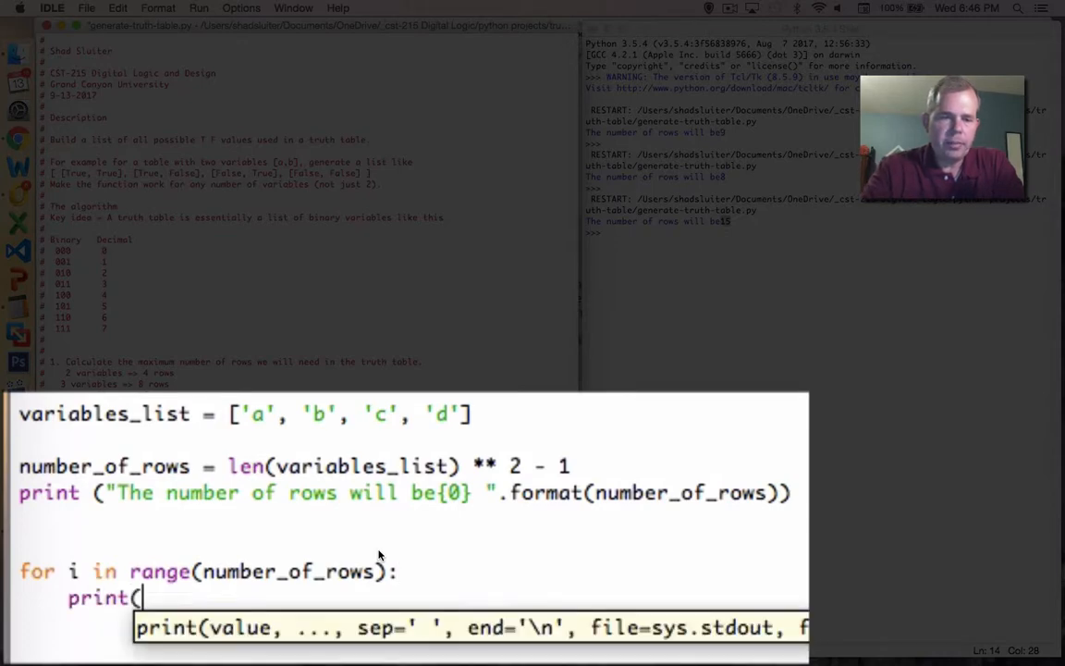
type("i)")
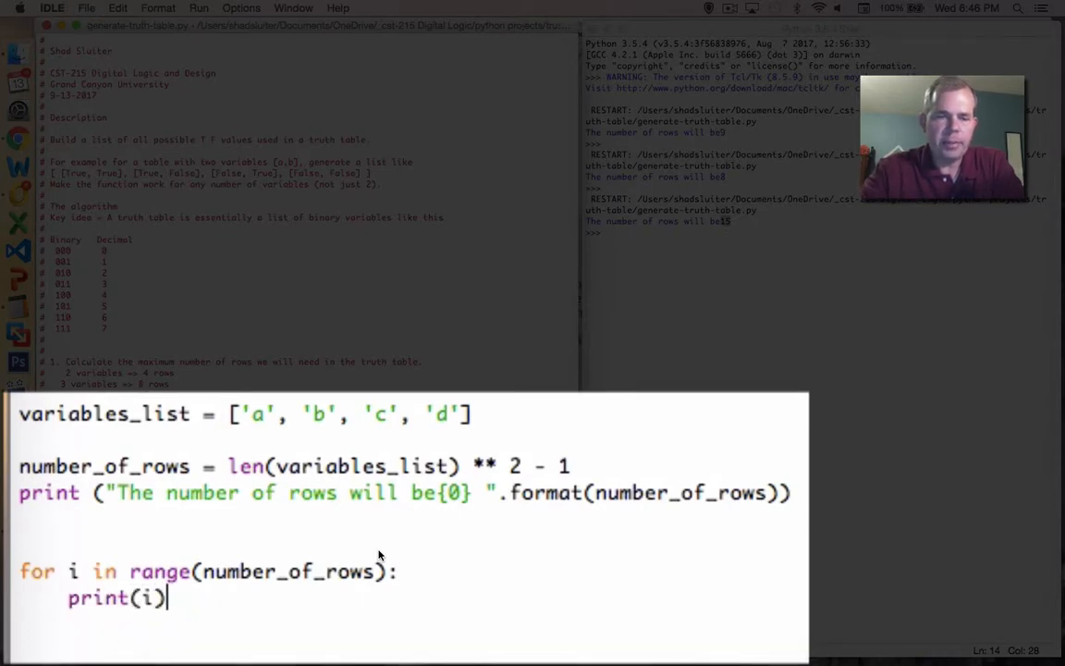
left_click(198, 8)
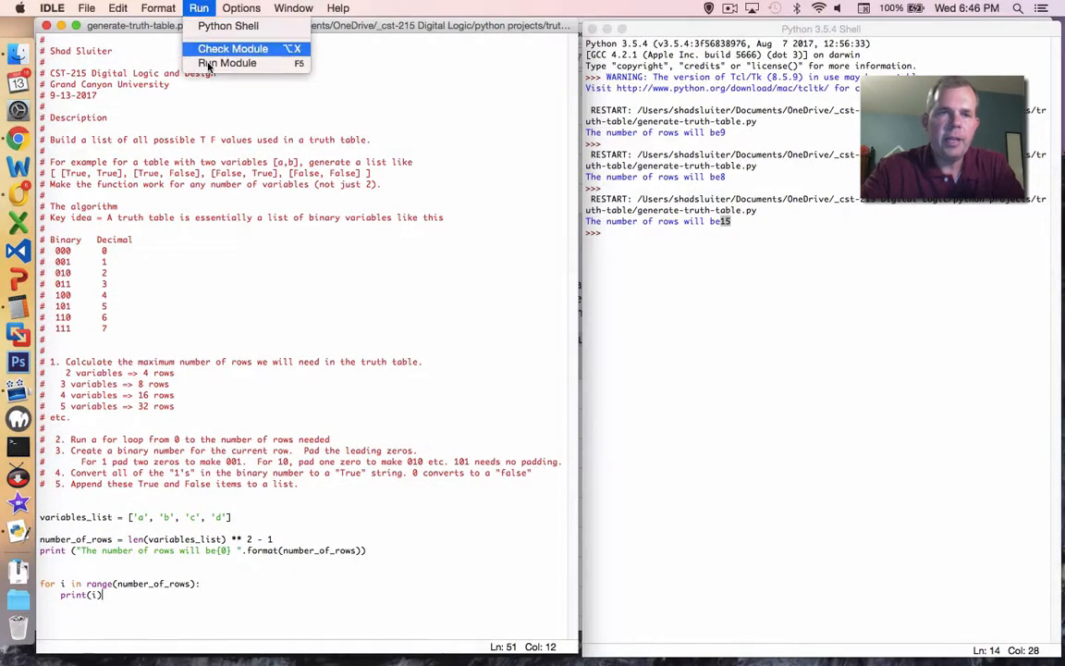
left_click(227, 63)
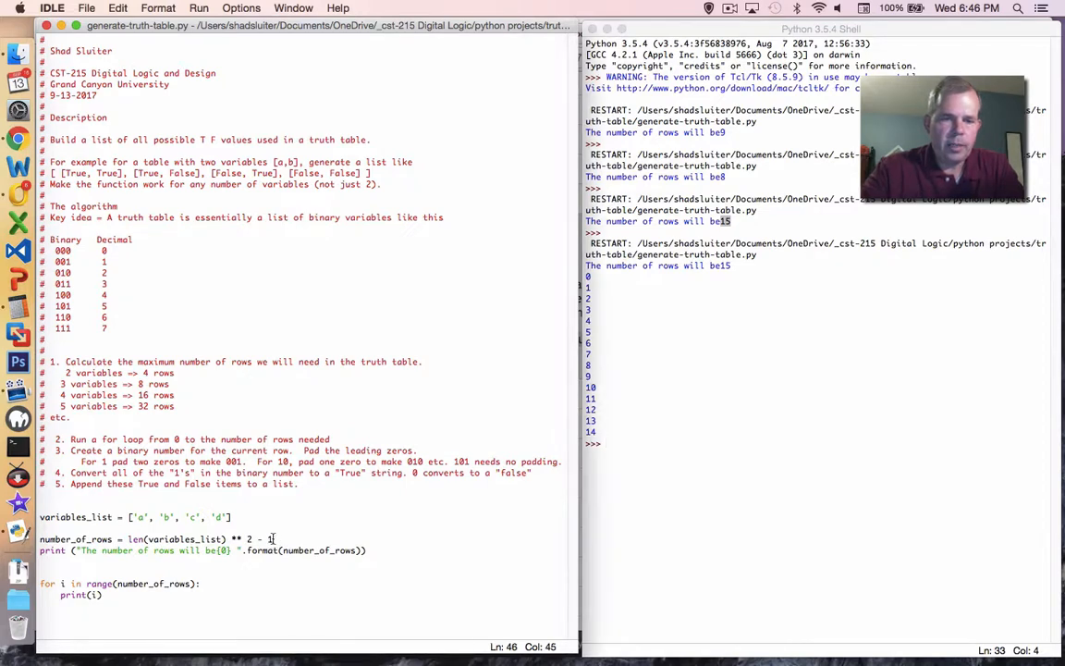
Remove the minus one from the row count and rerun the module.
key("BackSpace")
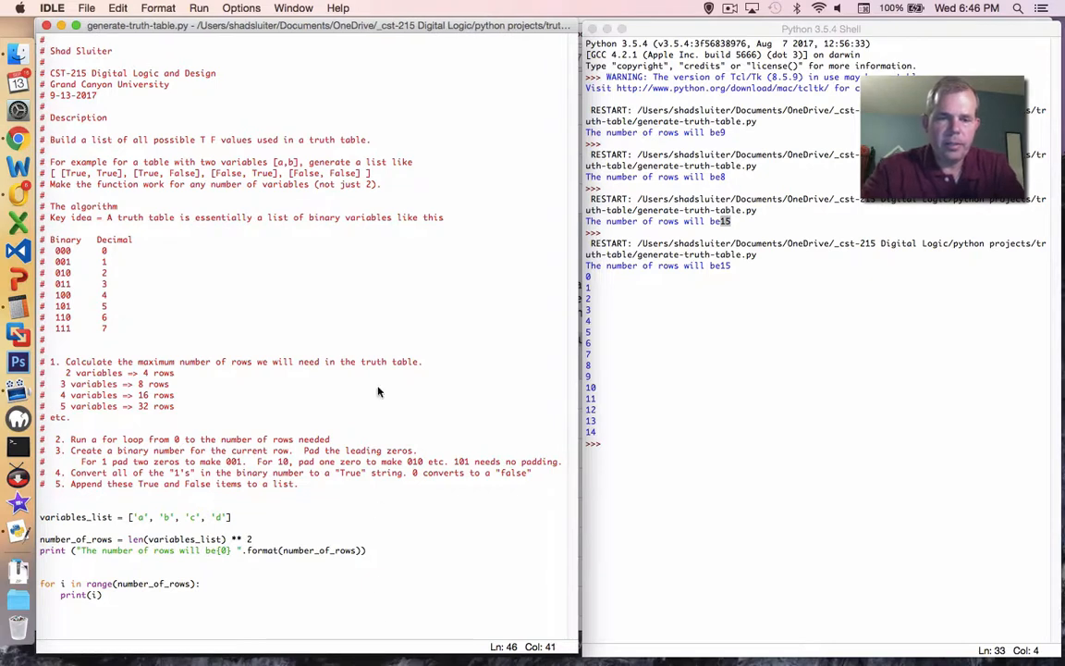
left_click(199, 8)
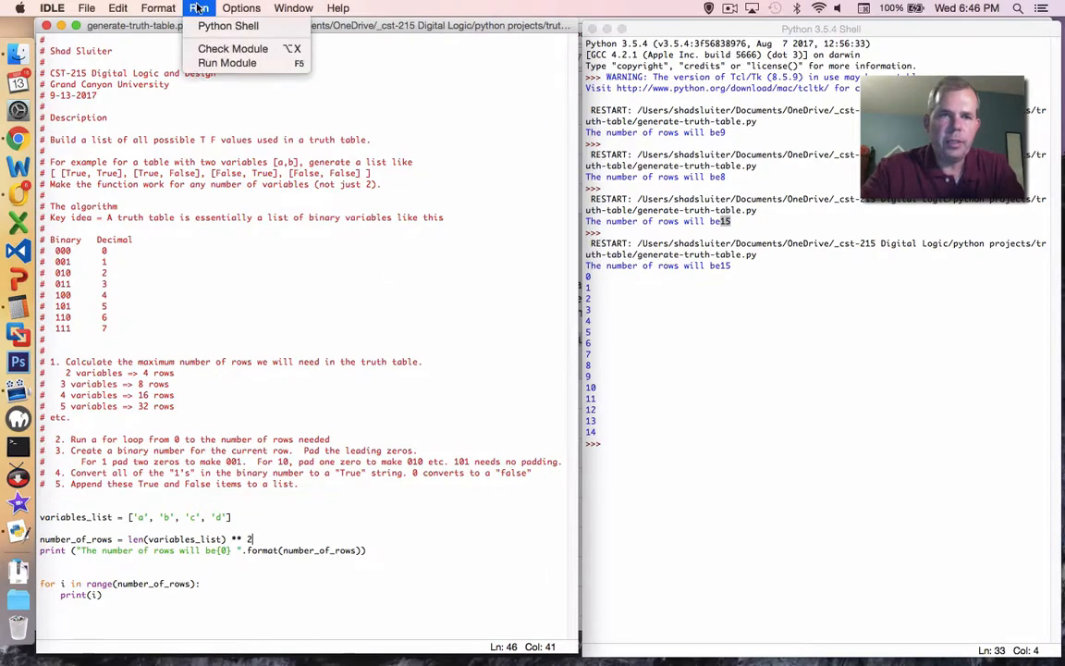
left_click(226, 63)
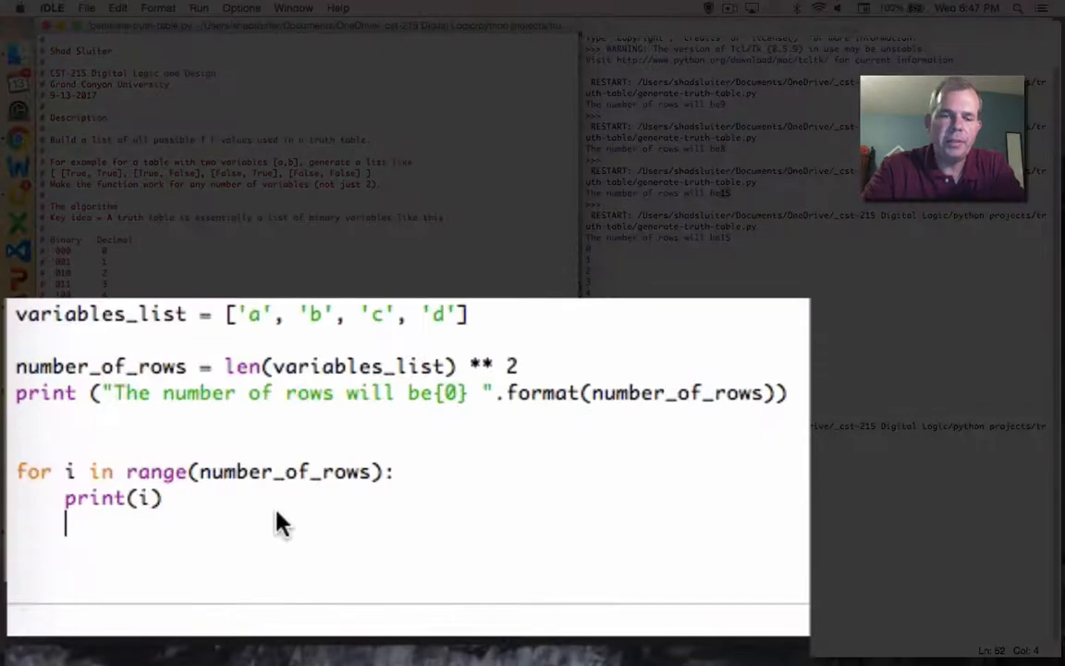
Make the loop print "The binary number for {0} is" per index, then save and run.
type("print(\"The binary number fo")
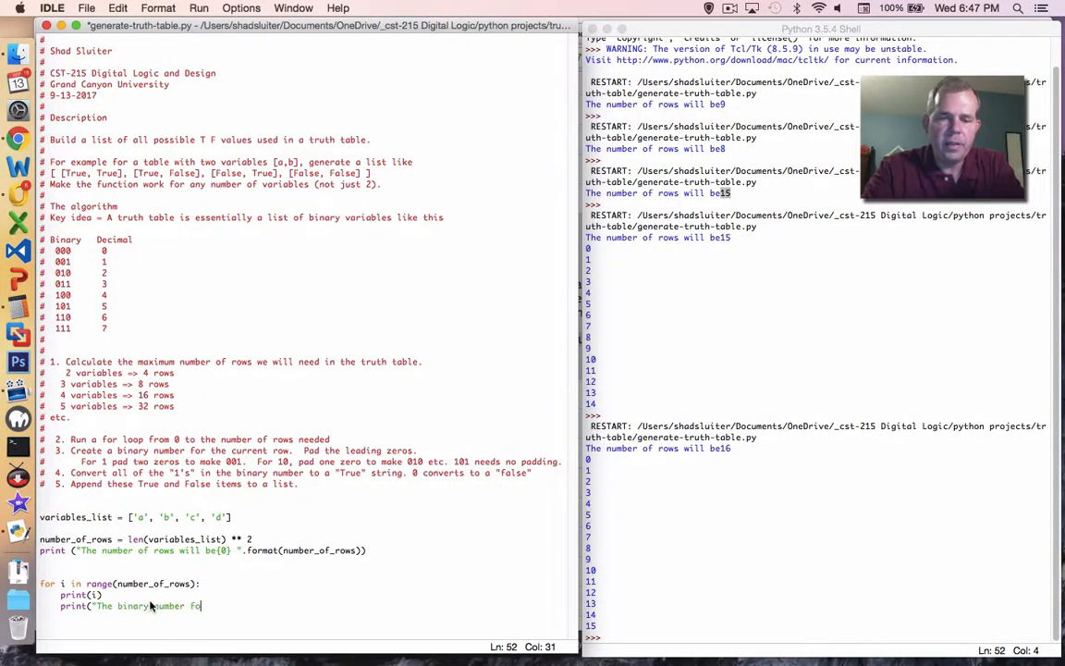
type("r {0} is \". format(i,i")
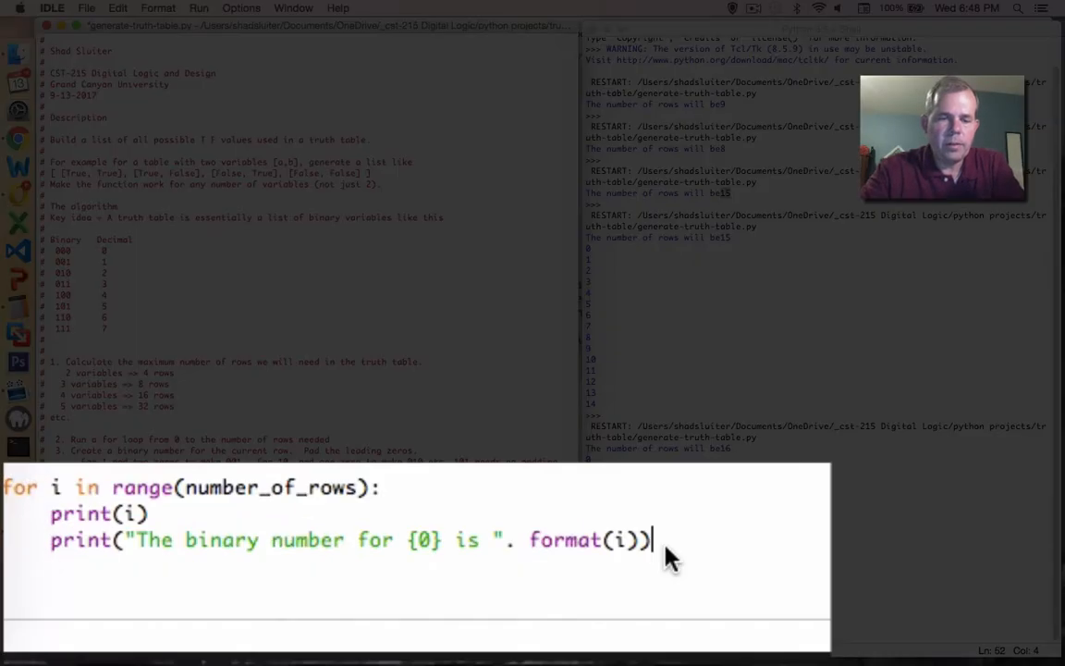
left_click(199, 7)
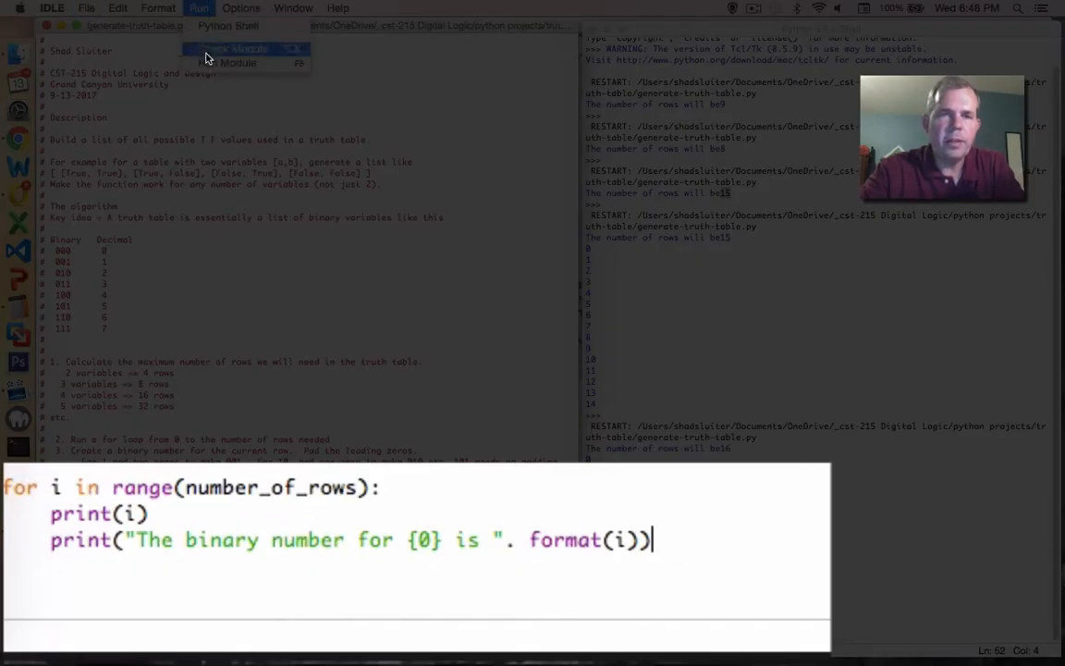
left_click(238, 61)
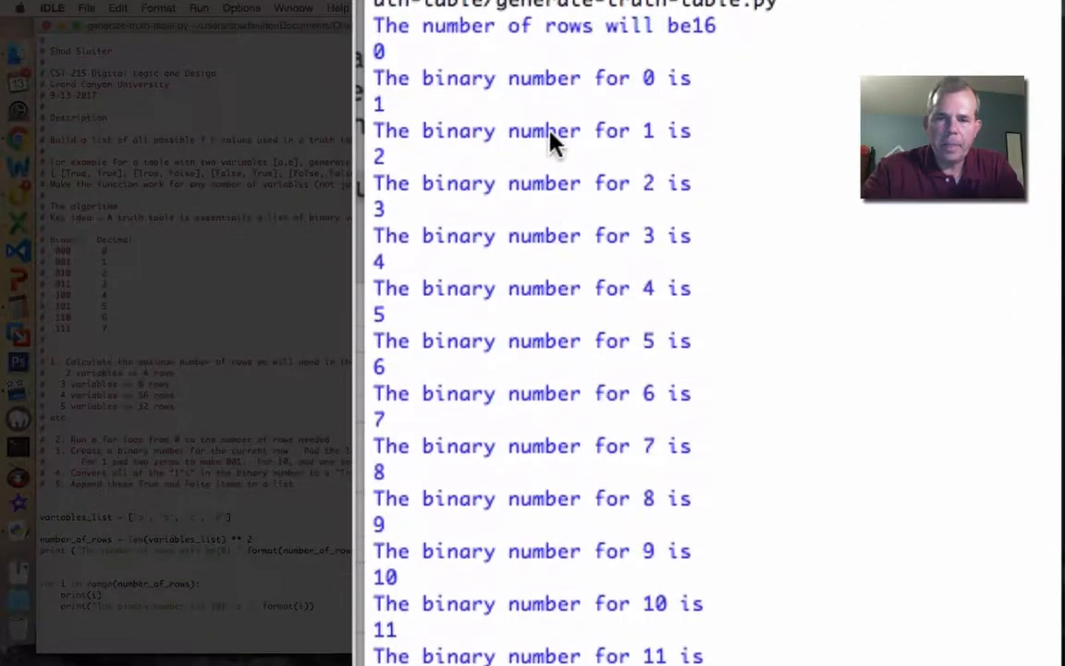
mouse_move(693, 92)
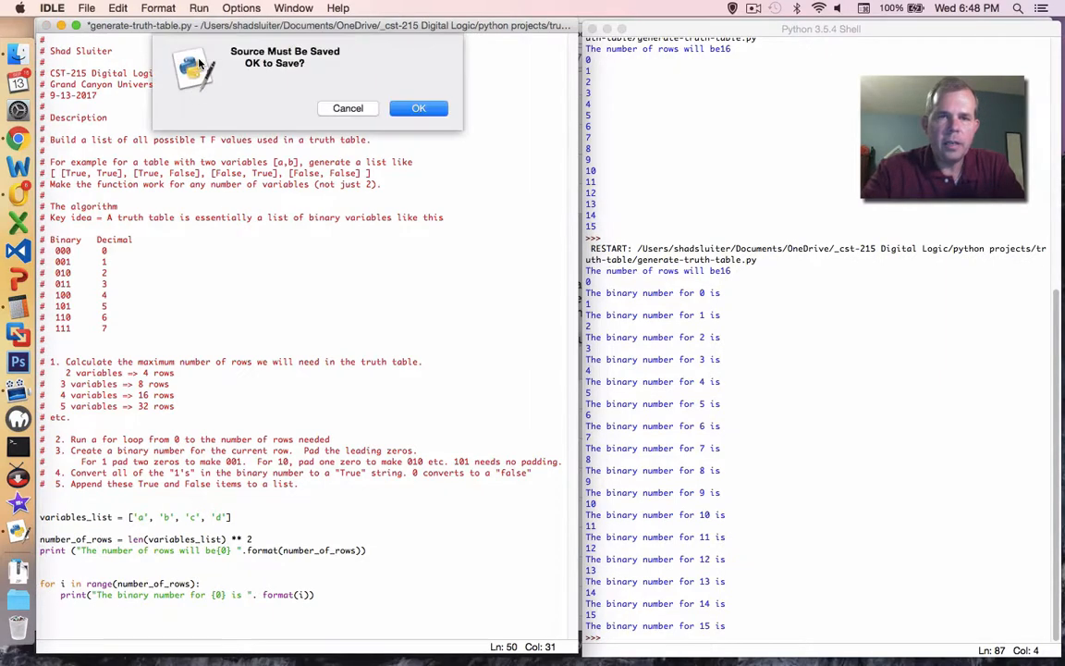
left_click(418, 108)
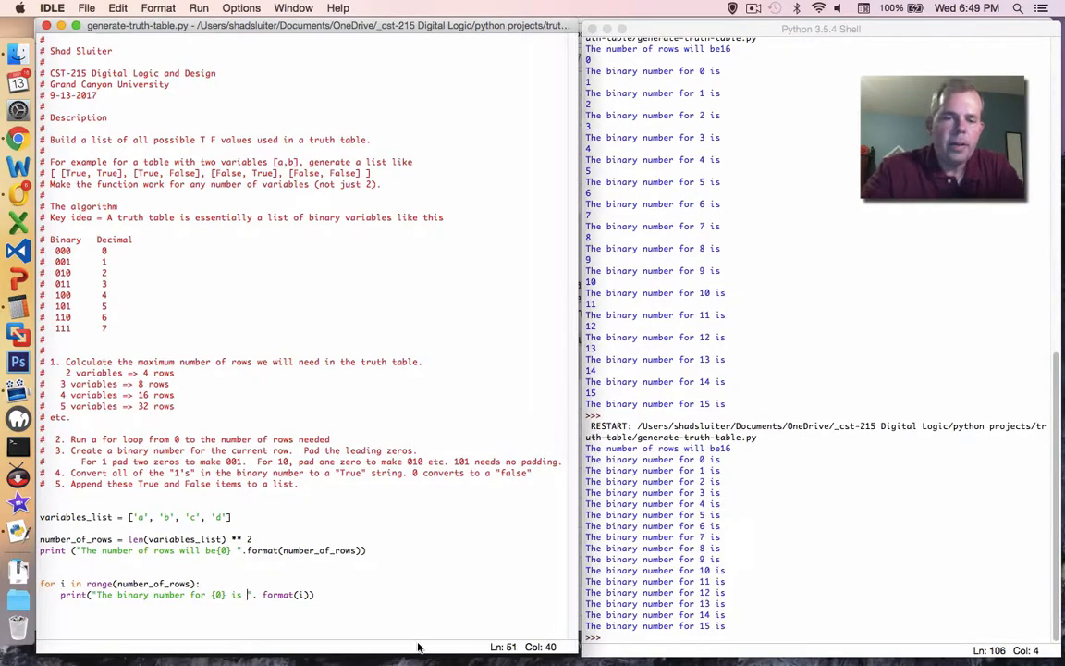
mouse_move(356, 664)
type("{1")
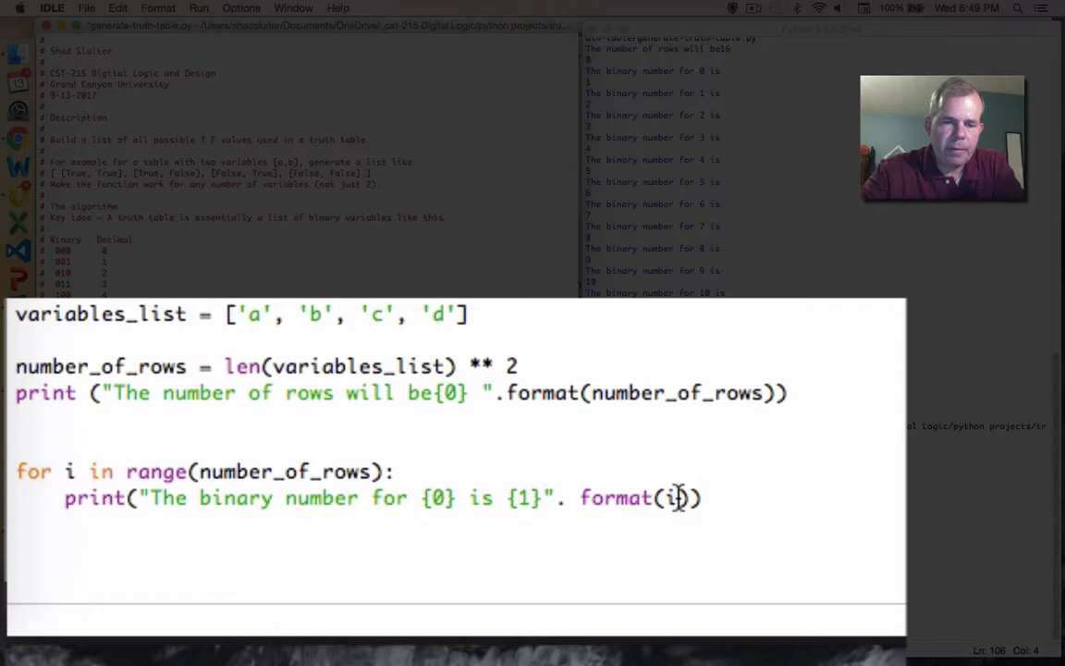
Fill the print with bin(i)[2:] for each index, then save and run.
type(", b")
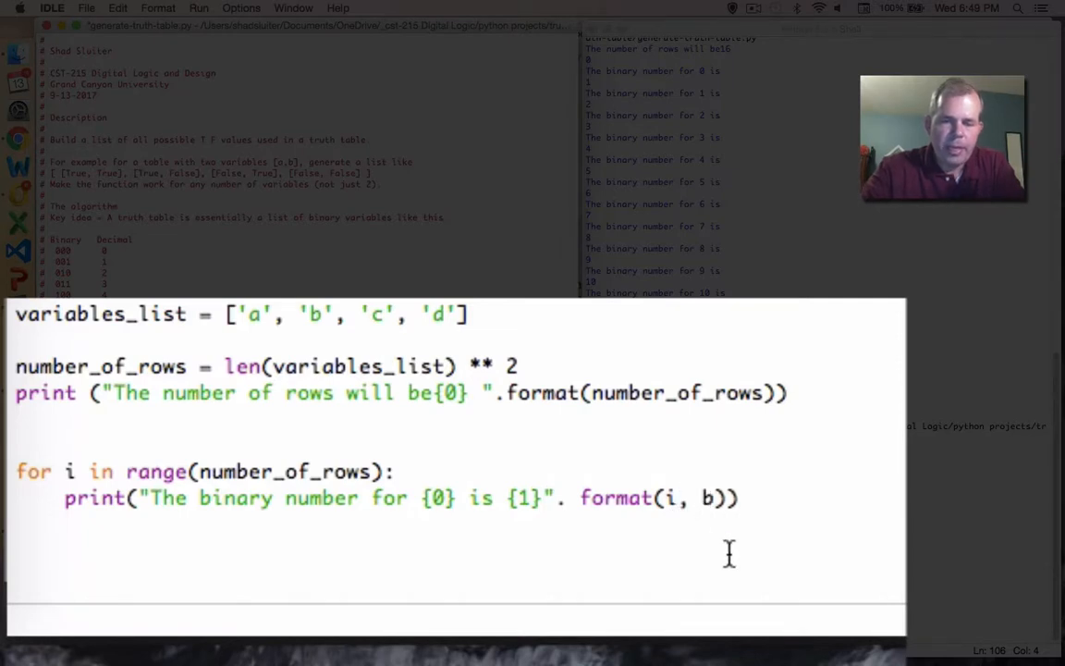
type("in(")
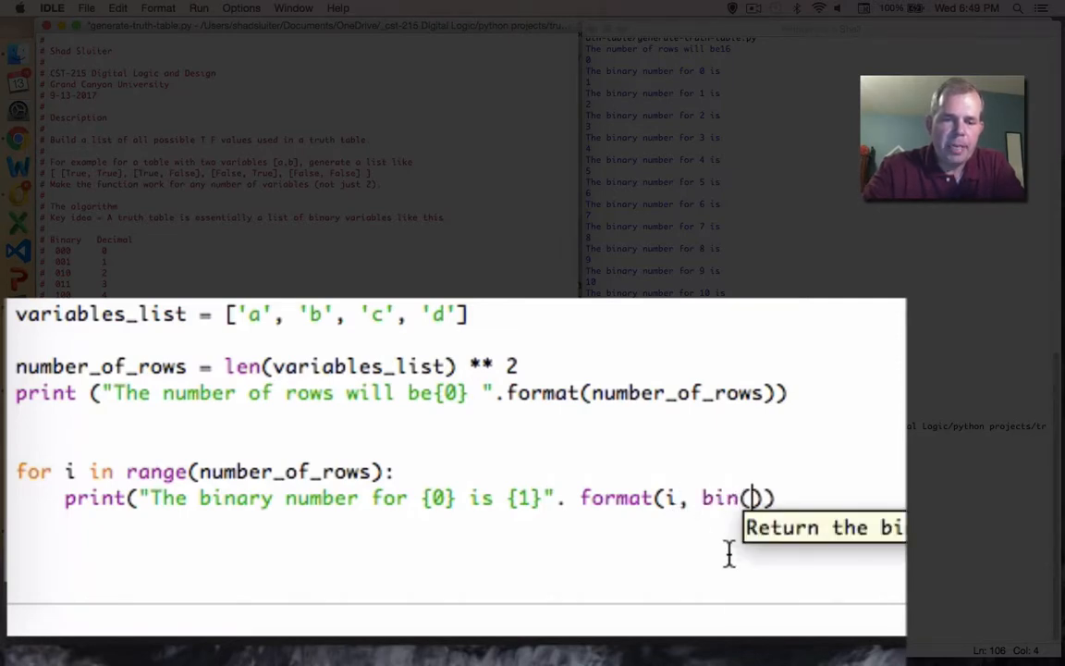
type(")")
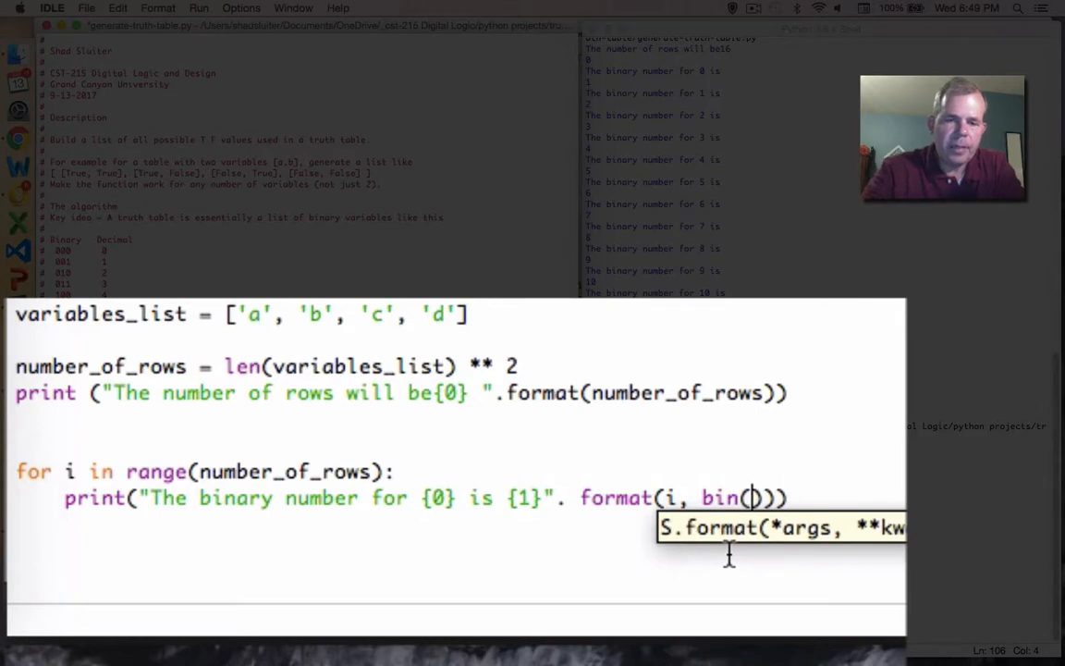
type("i)[")
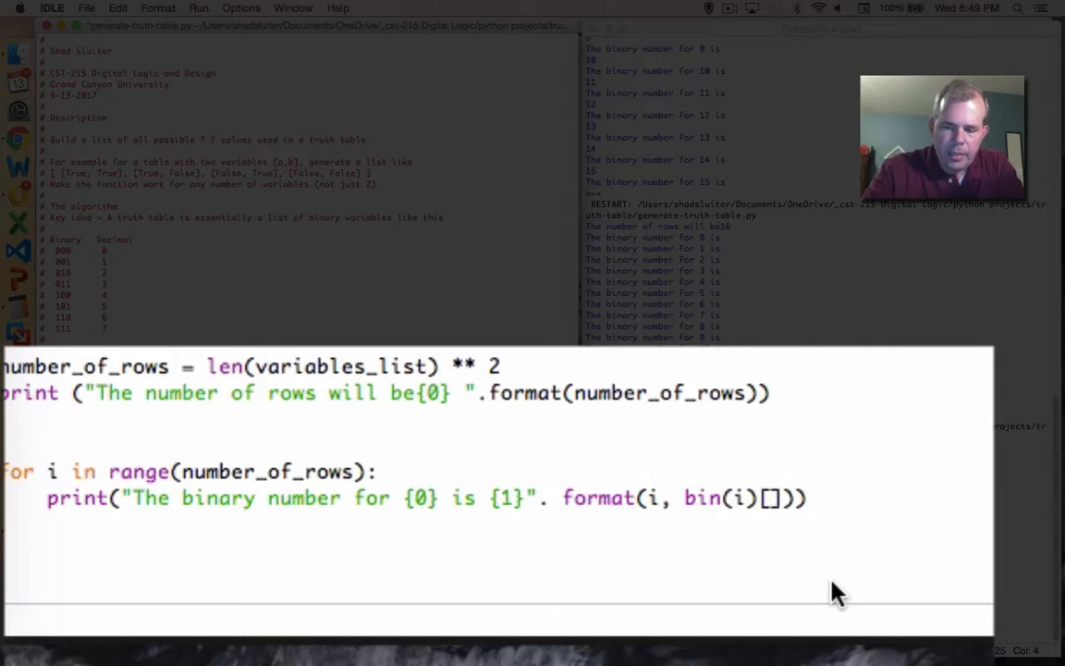
type("2:")
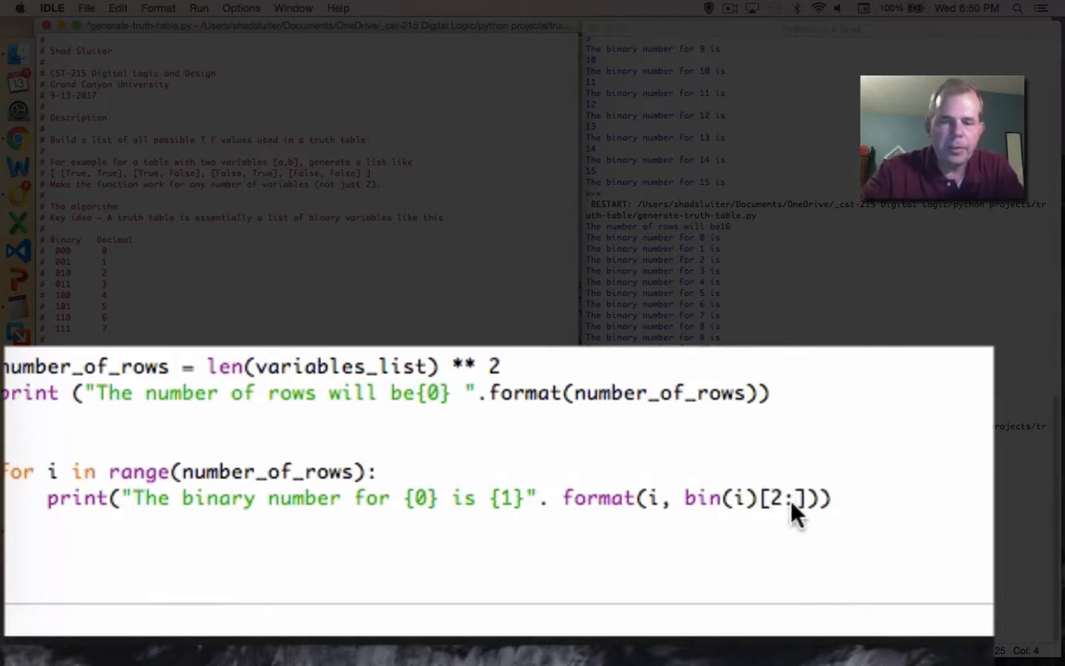
mouse_move(781, 508)
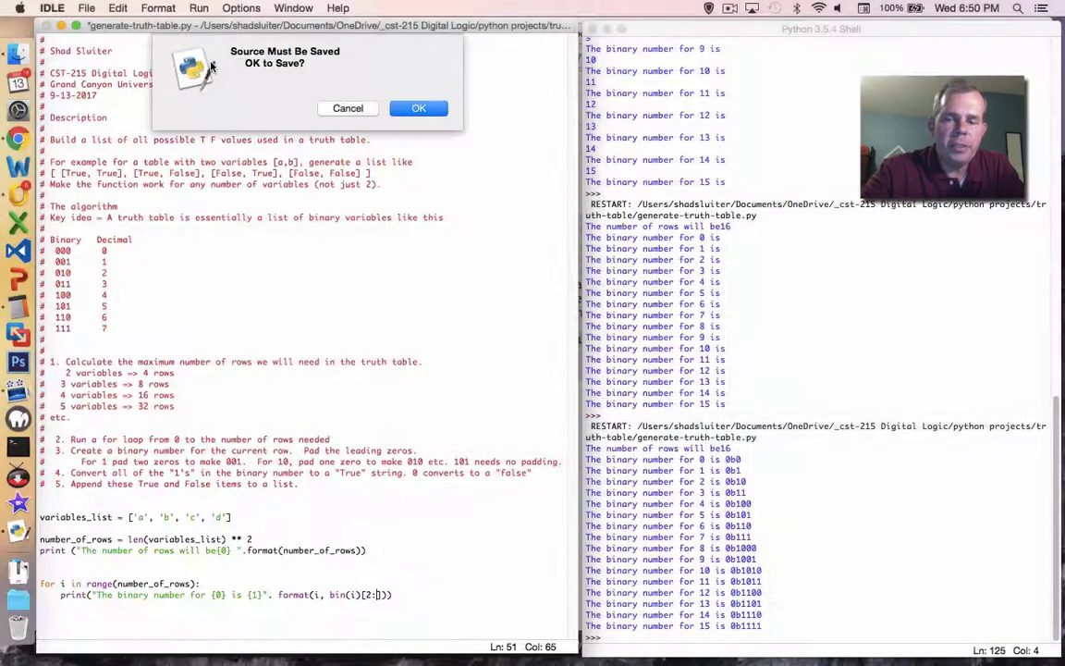
left_click(418, 108)
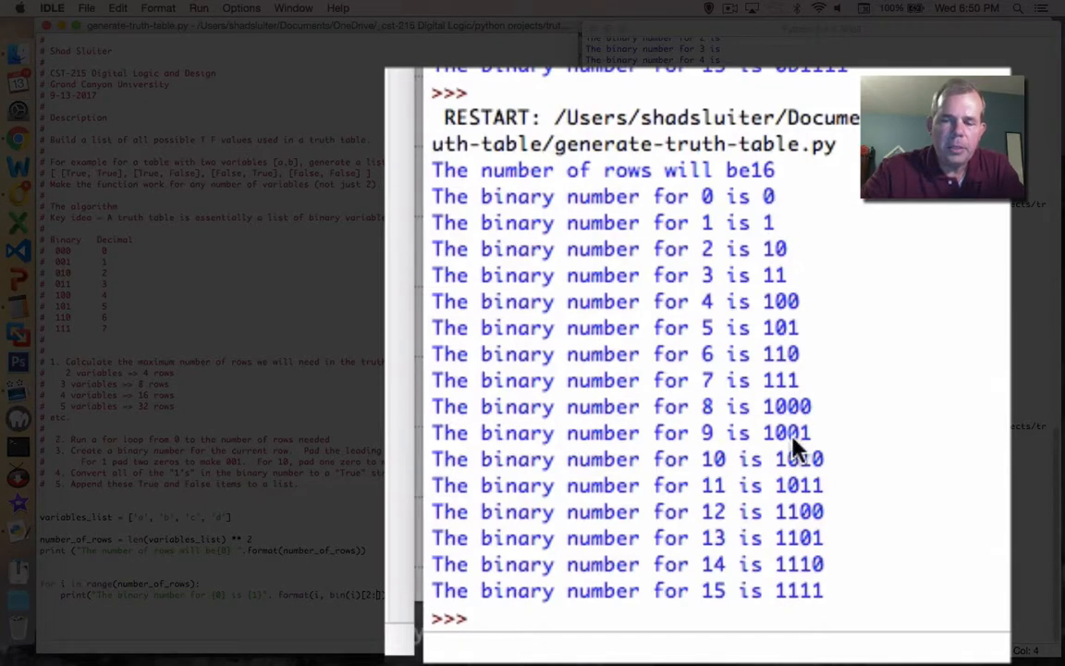
mouse_move(540, 314)
type(".zfill")
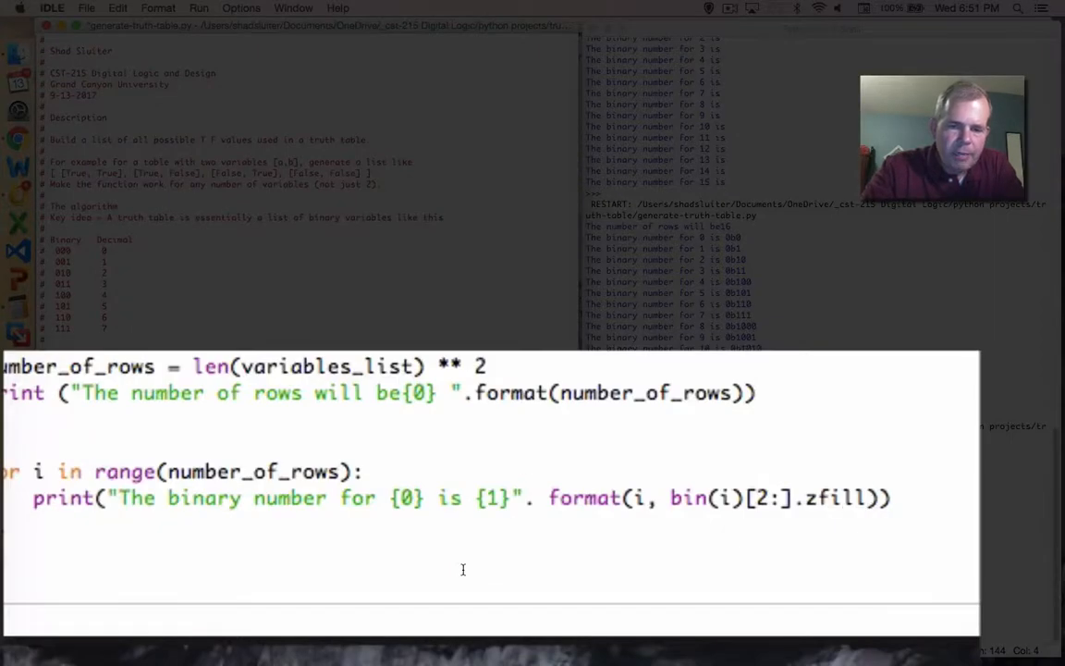
Append .zfill(15) after bin(i)[2:] in the format call.
type("()")
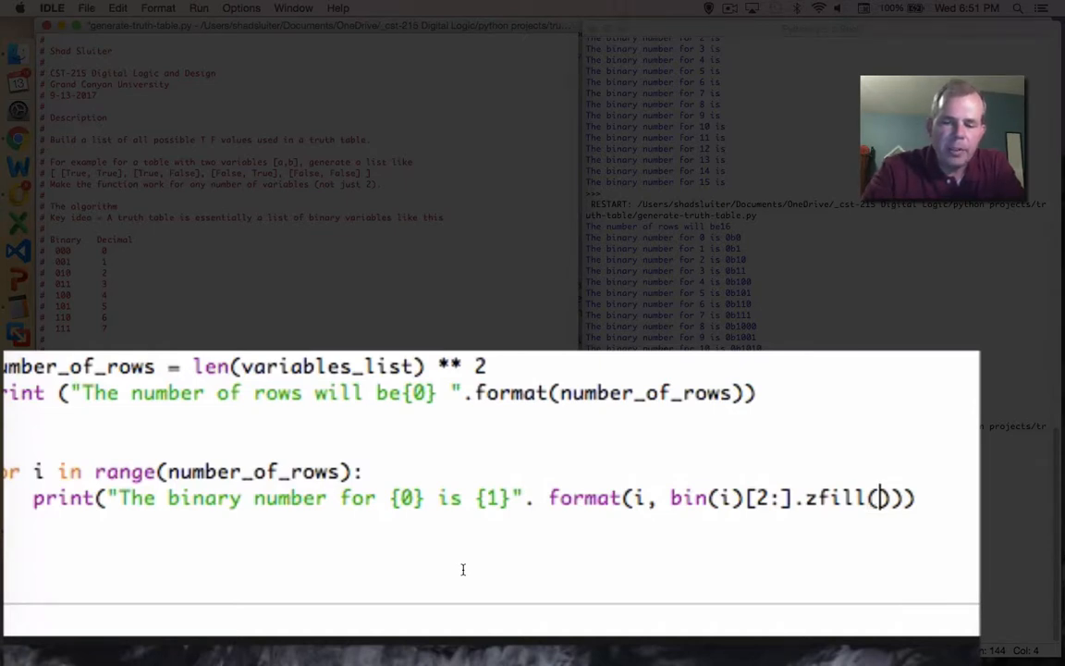
type("15")
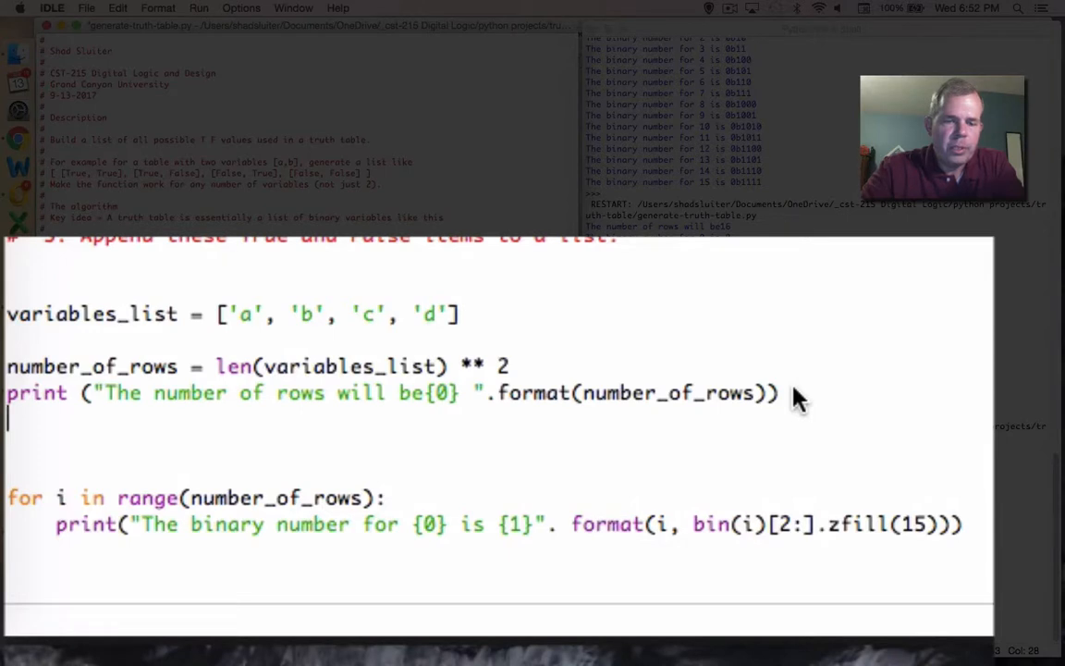
mouse_move(523, 375)
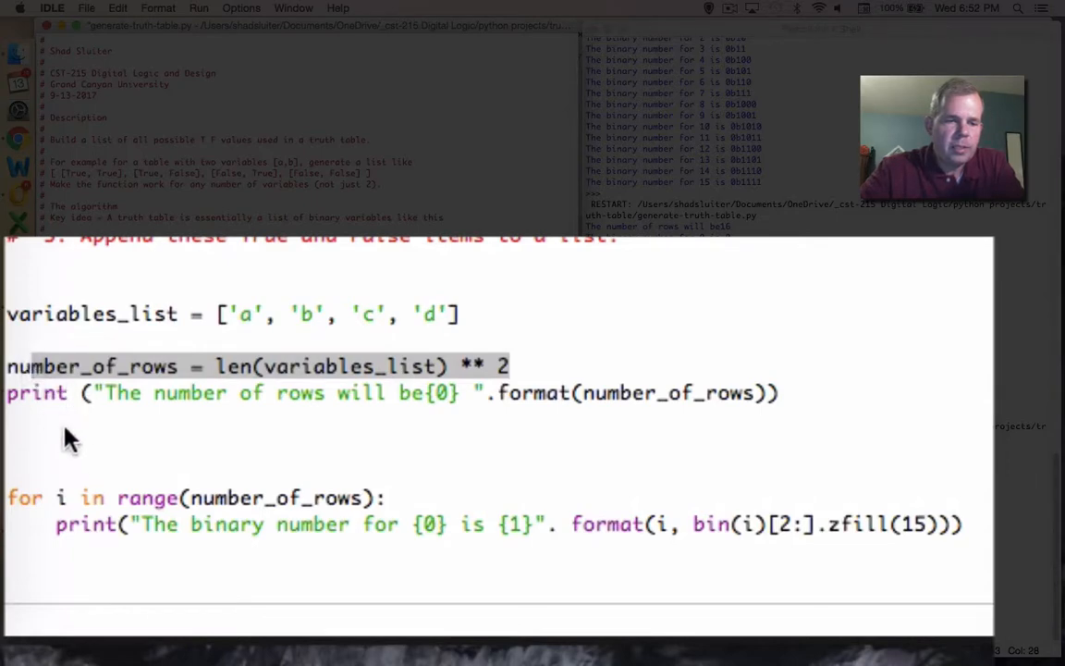
Add widest_number_in_table = len(str(bin(number_of_rows)[2:])).
type("number_of_rows)[2:")
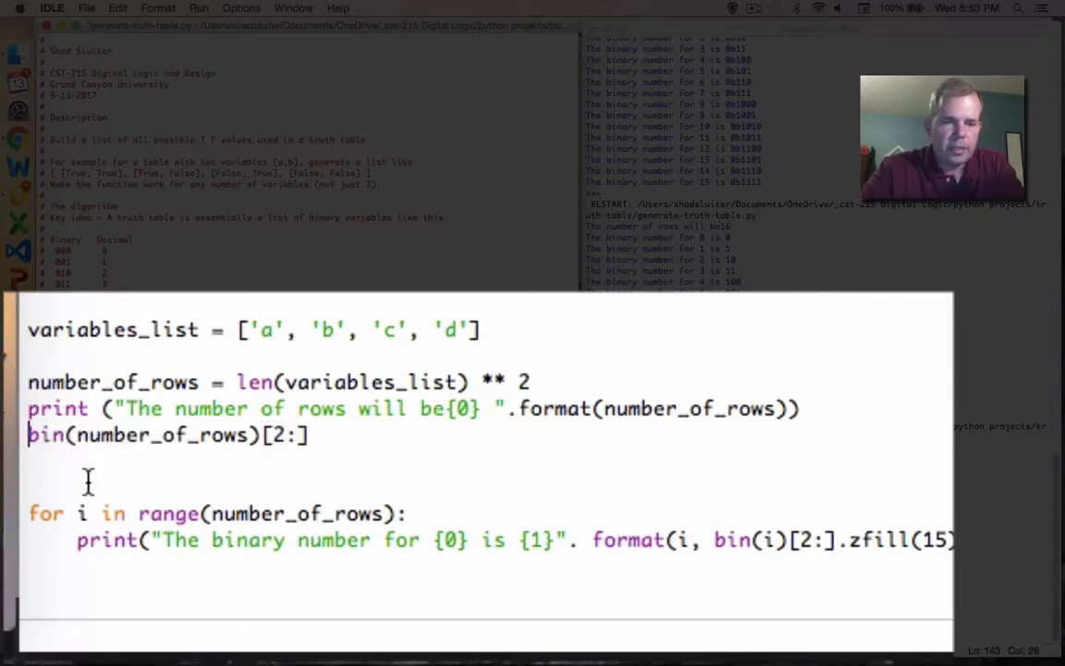
type("str(")
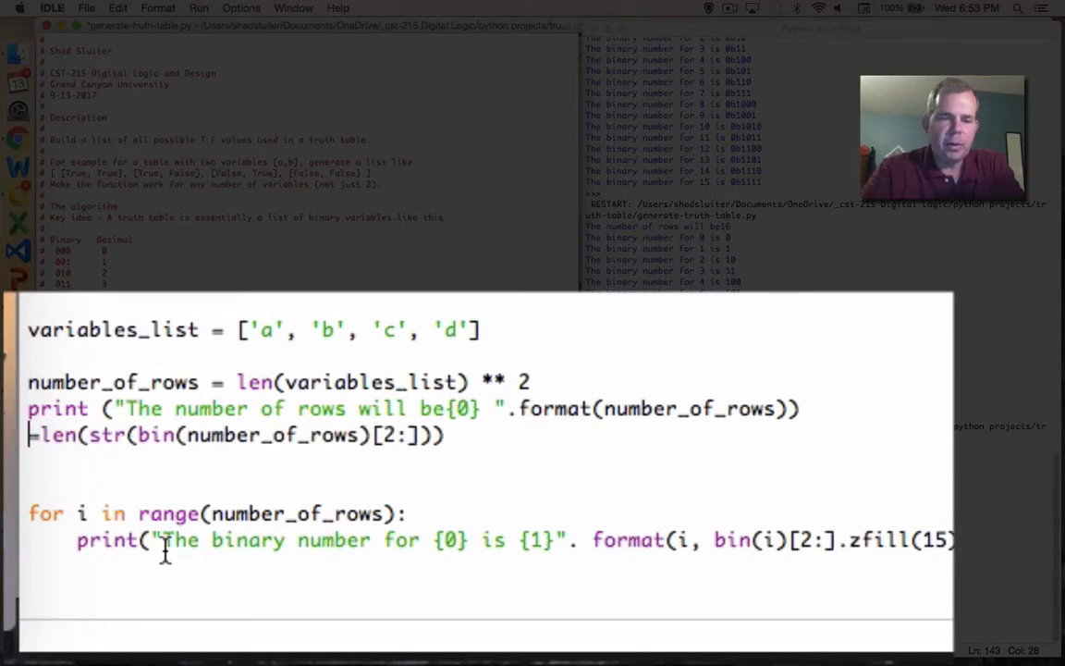
type("widest_")
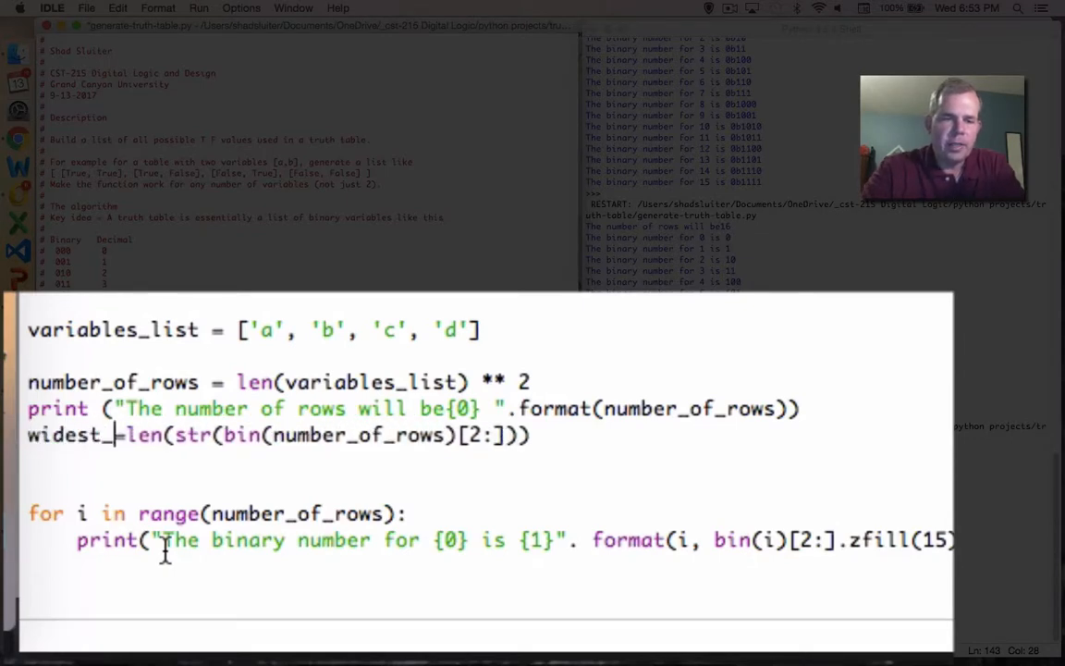
type("number")
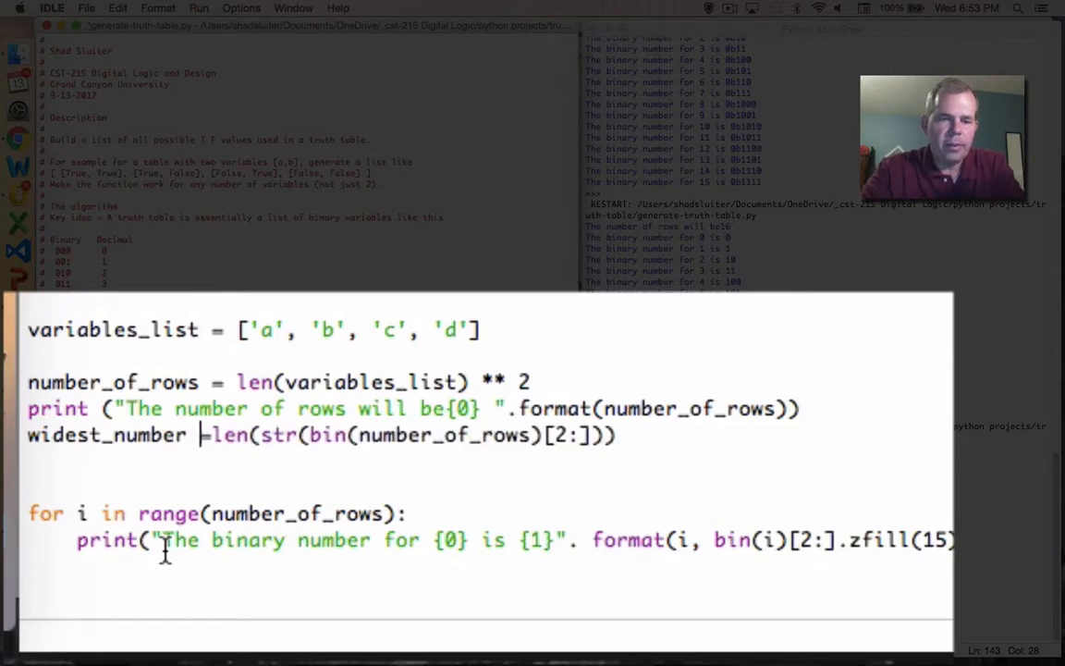
type("_in_tab")
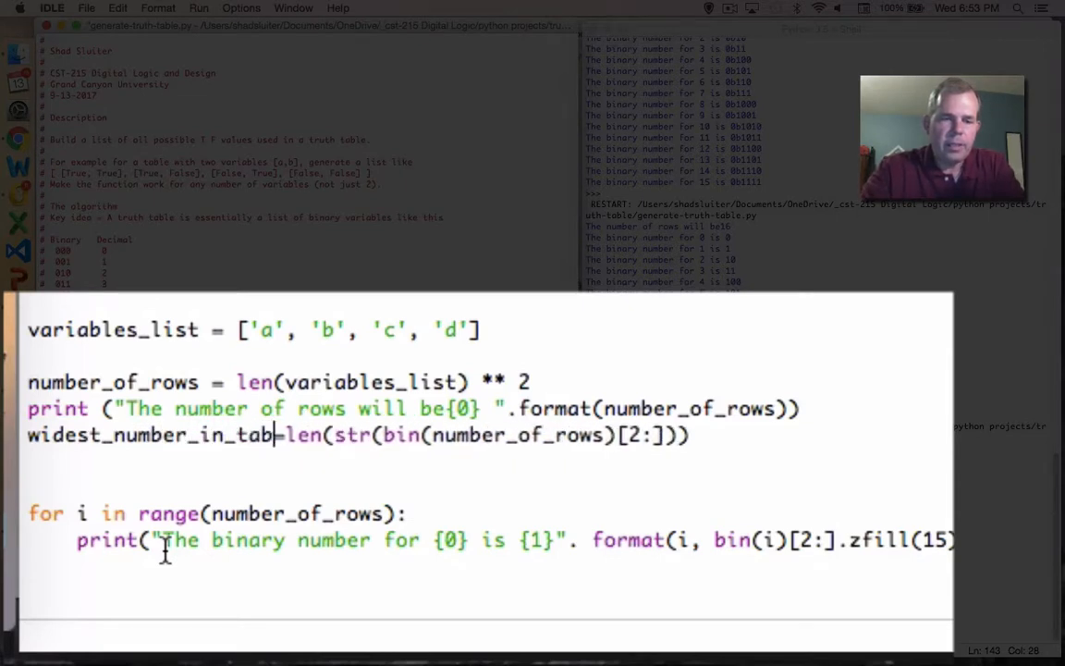
type(")")
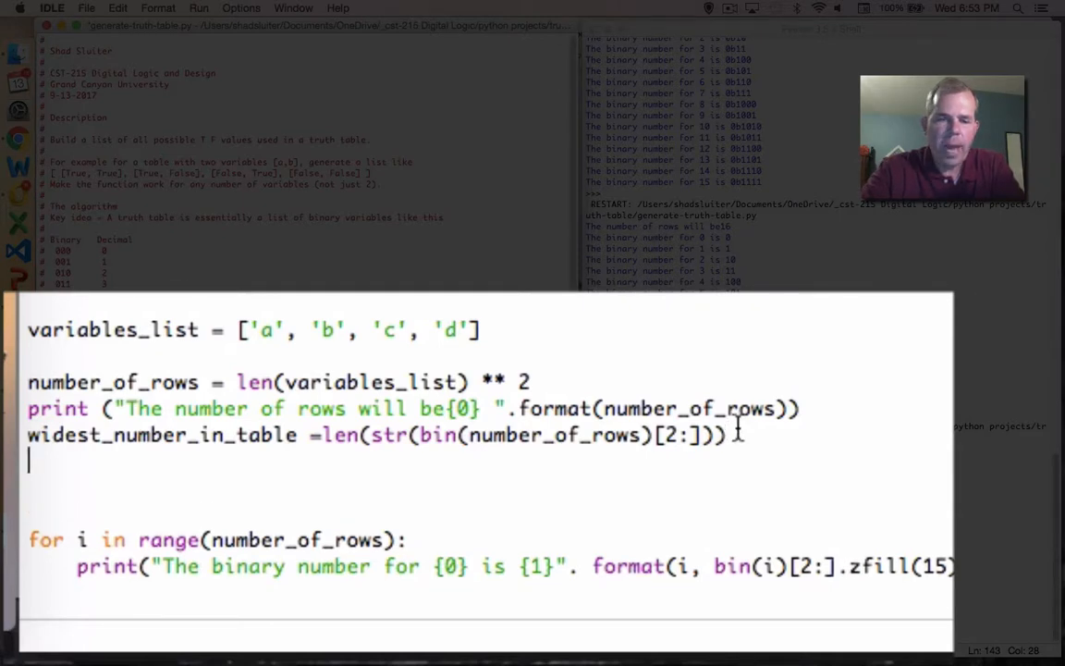
Start a print("The wi... line reporting the widest number.
type("print")
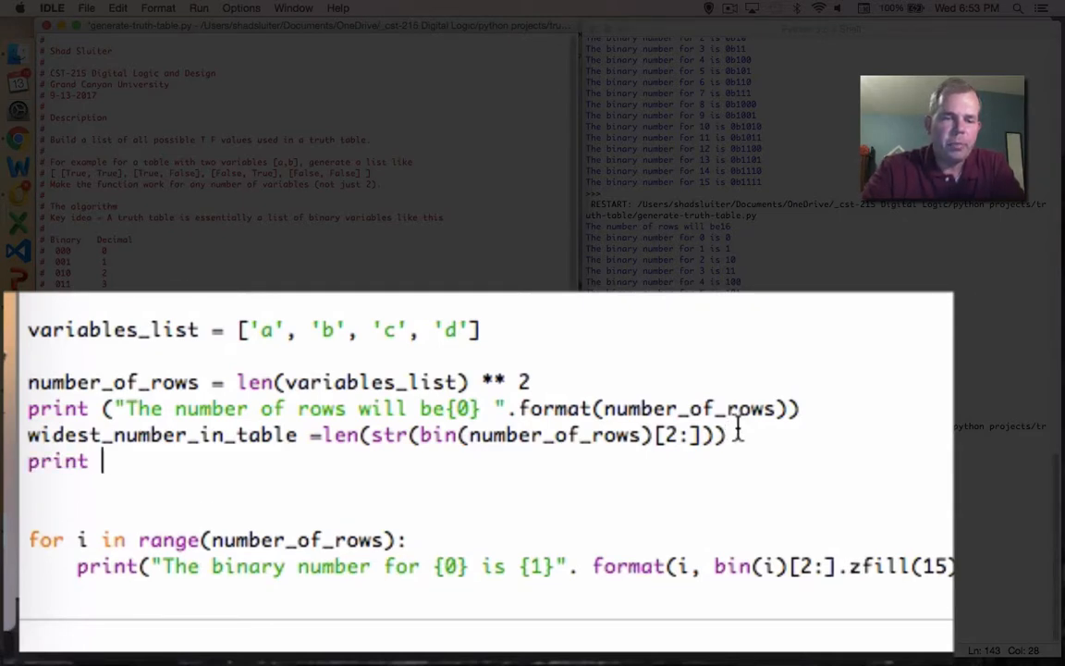
type("(")
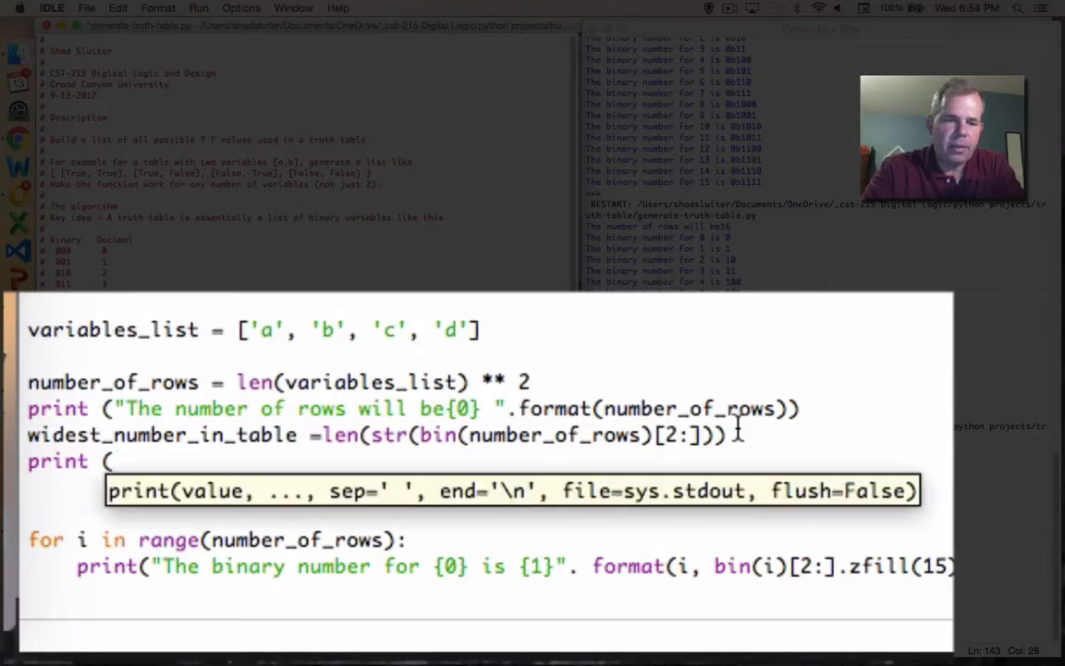
type("\"The wi")
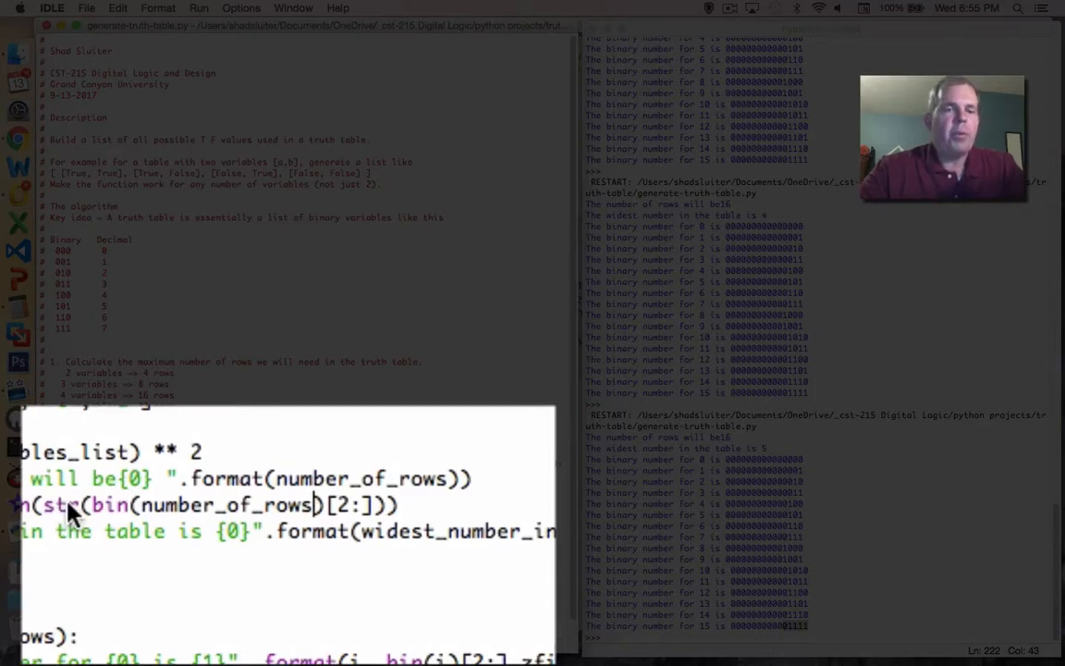
mouse_move(384, 592)
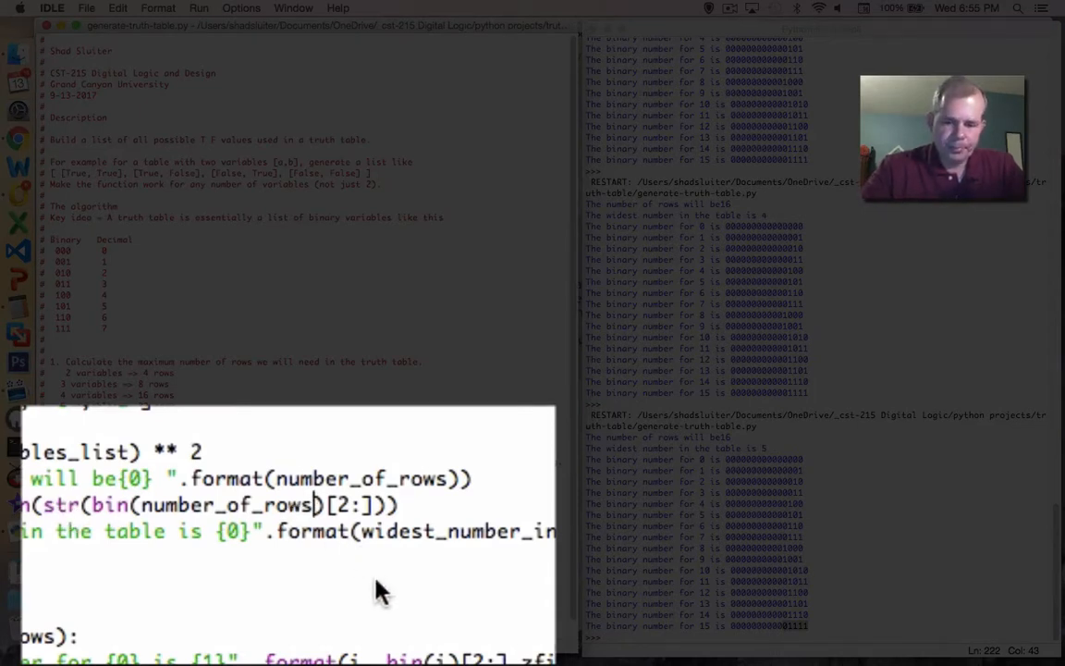
Insert -1 after number_of_rows inside bin() on the widest_number_in_table line.
type("-1")
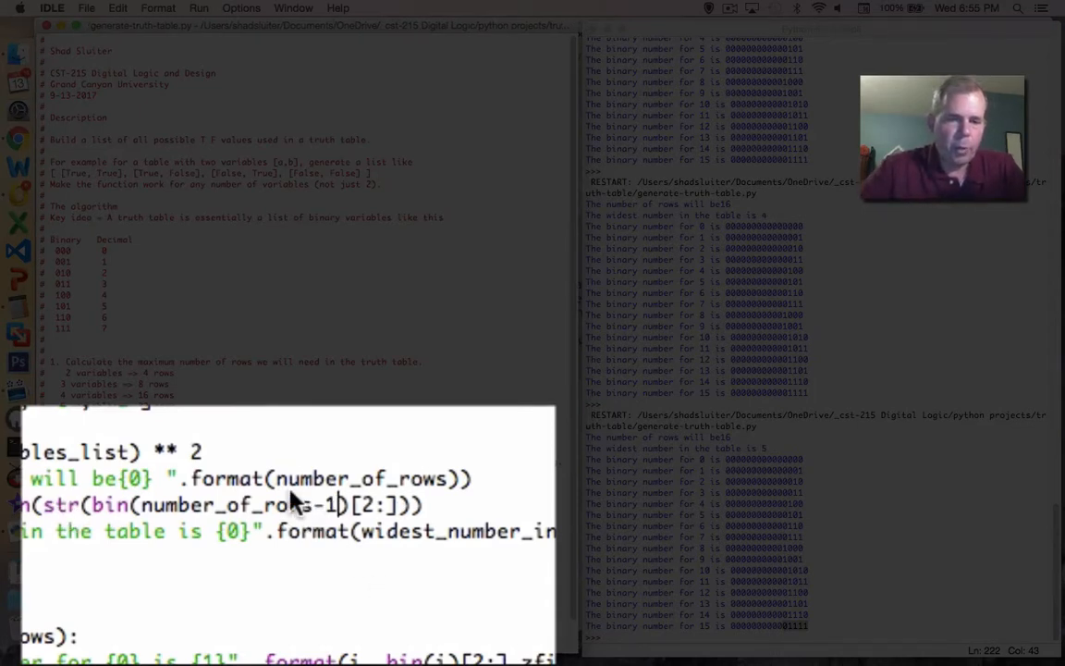
mouse_move(259, 413)
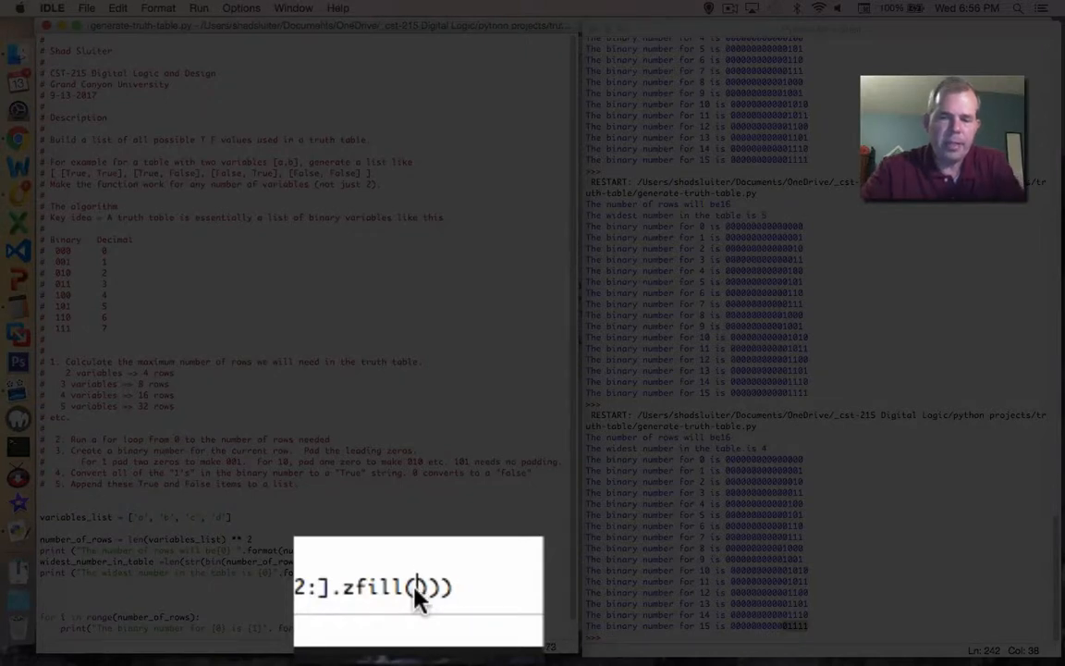
Use widest_number_in_table as the zfill() argument in the loop.
type("widest_number_in_table")
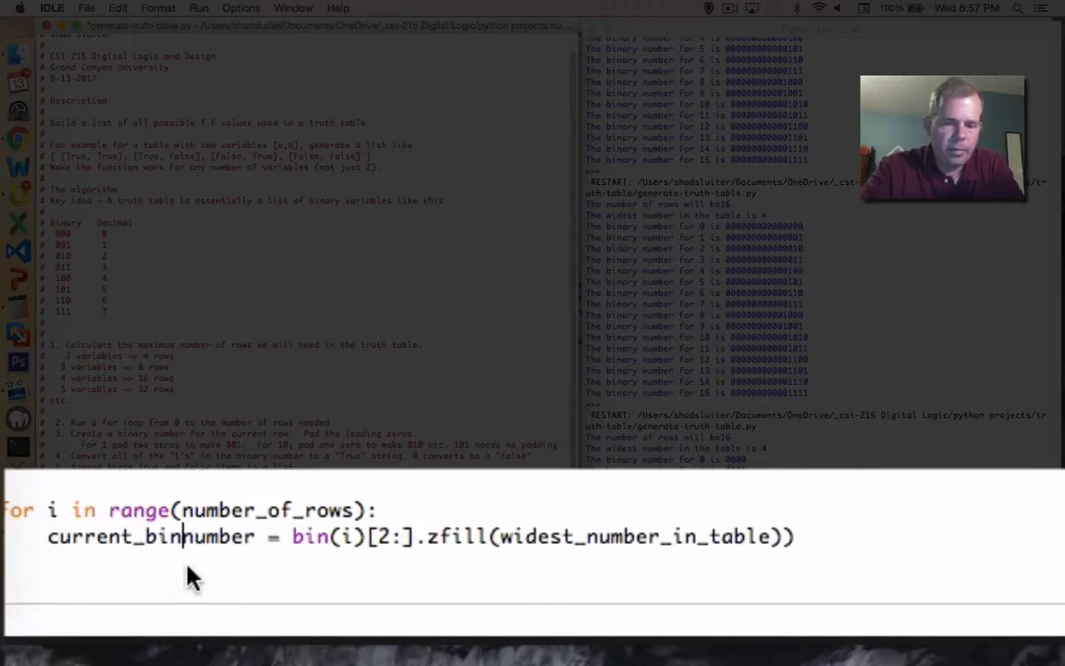
Fix the name to current_binary_number and add for letter in str(current_binary_number): print(letter).
type("ary_")
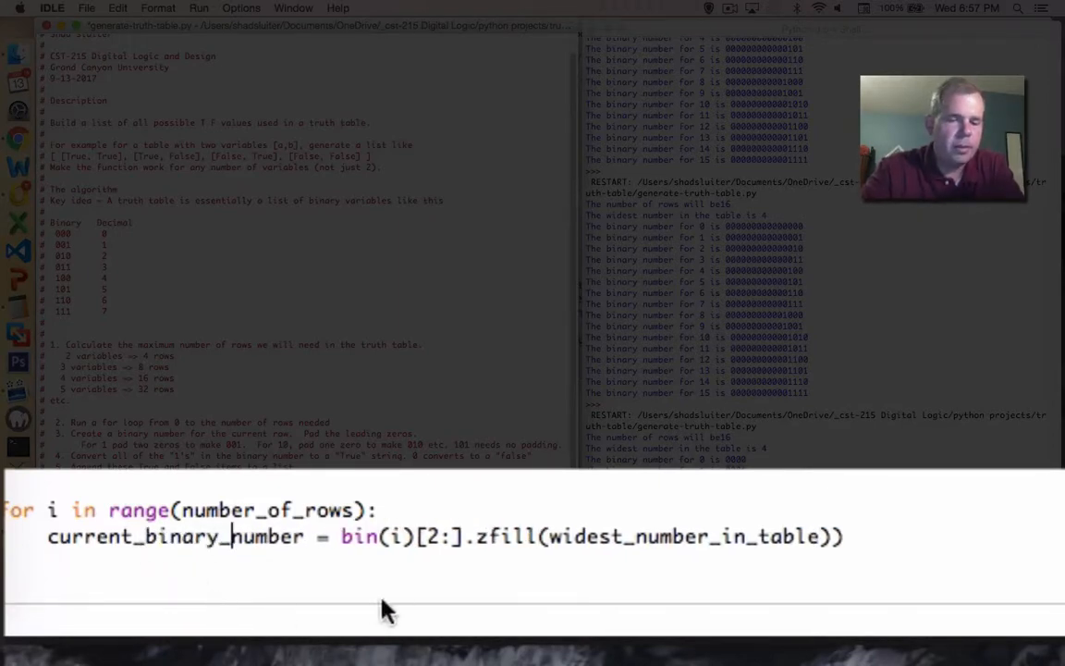
key("Return")
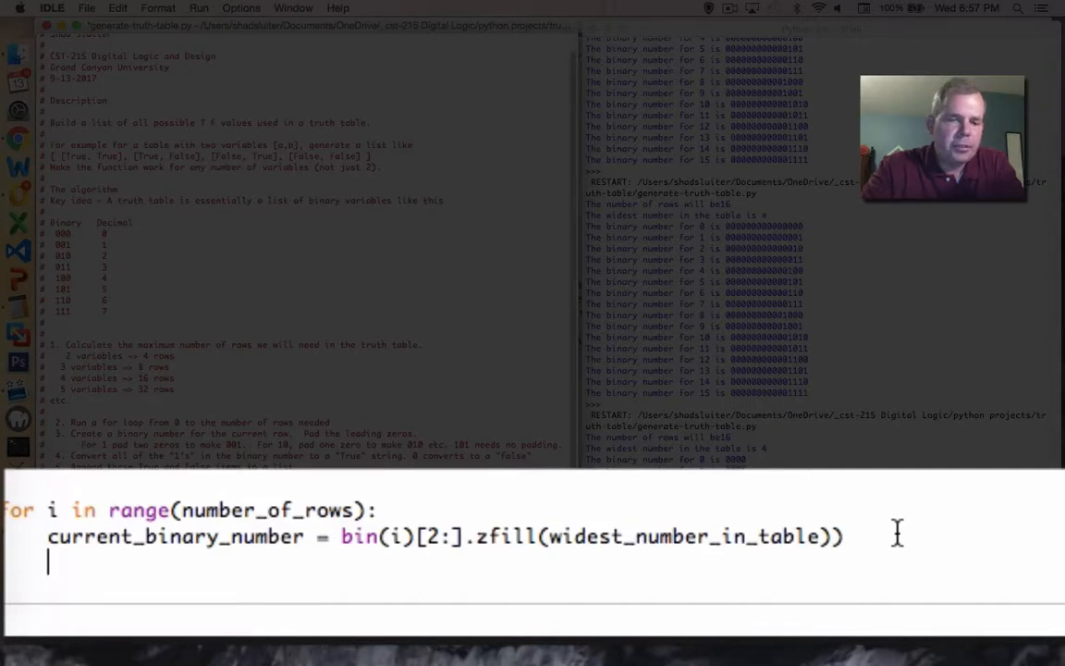
type("for")
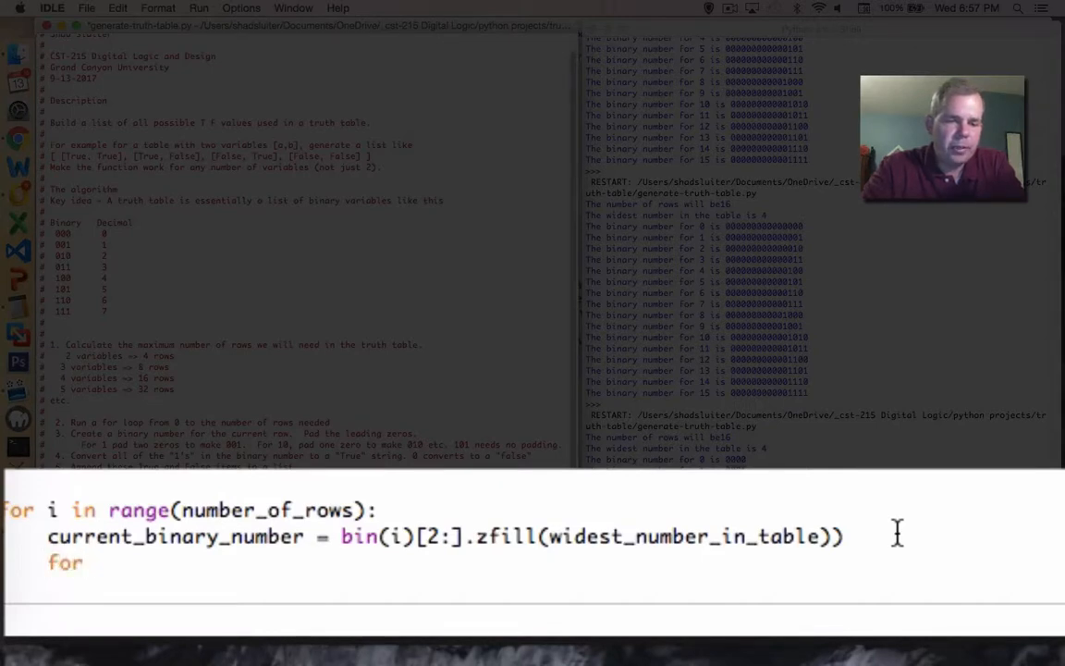
type("lette")
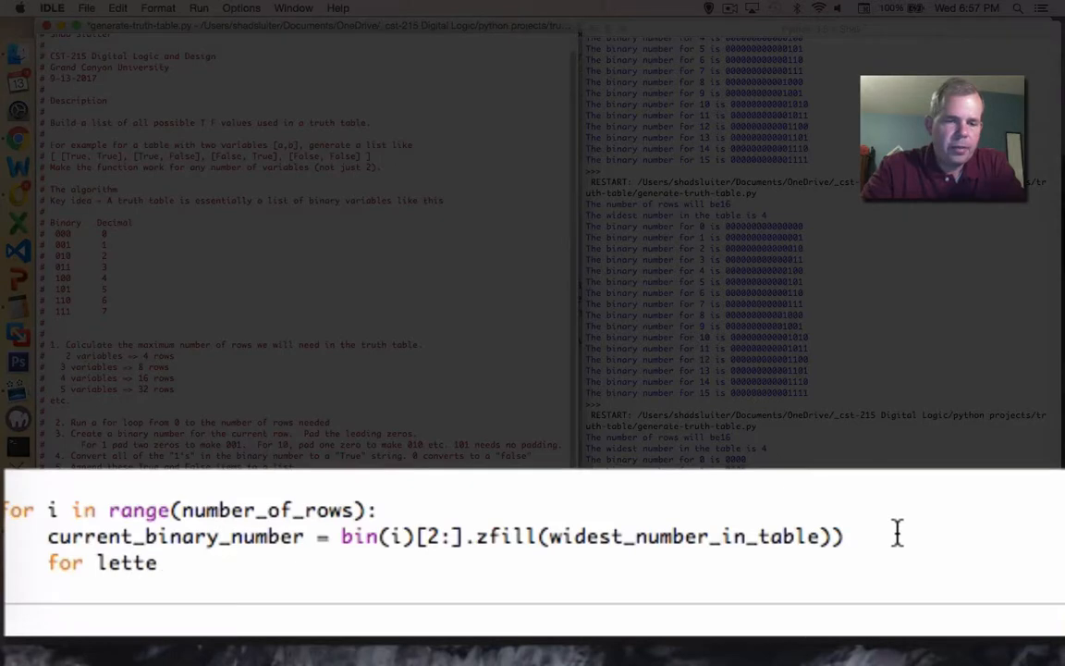
type("r in str(cu")
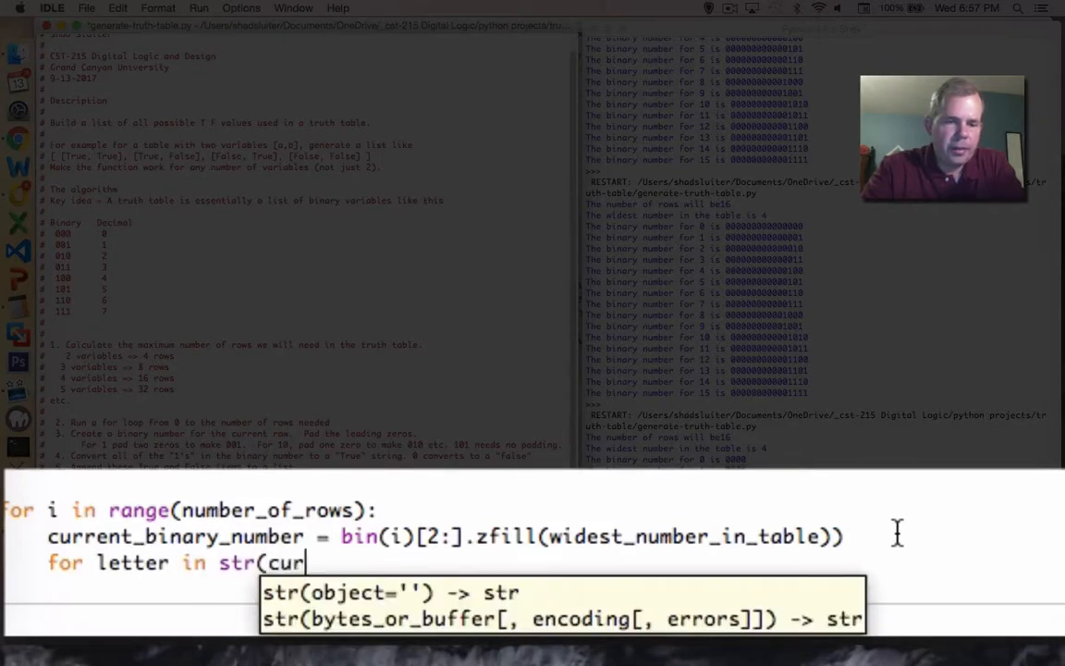
type("rent_nu")
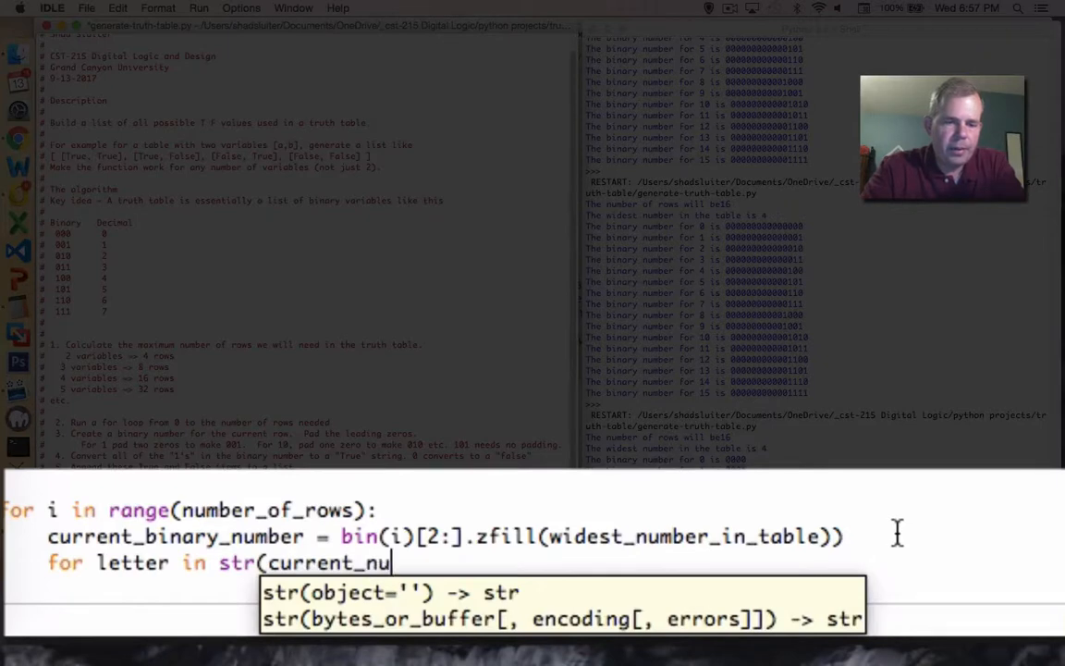
type("binary_number):")
type("pri")
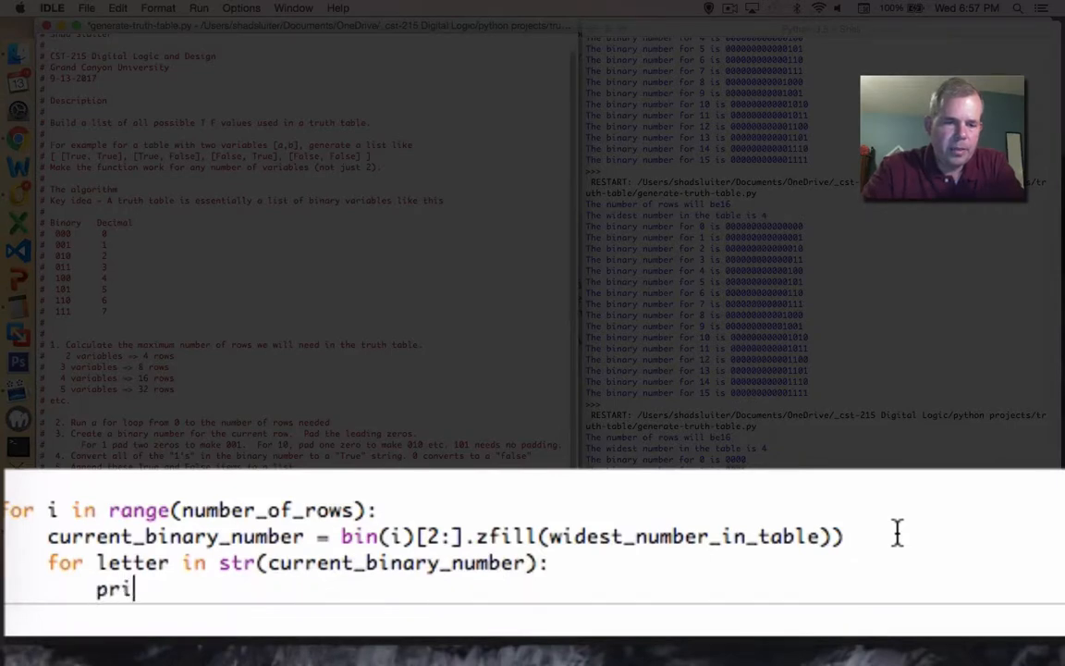
type("nt (le")
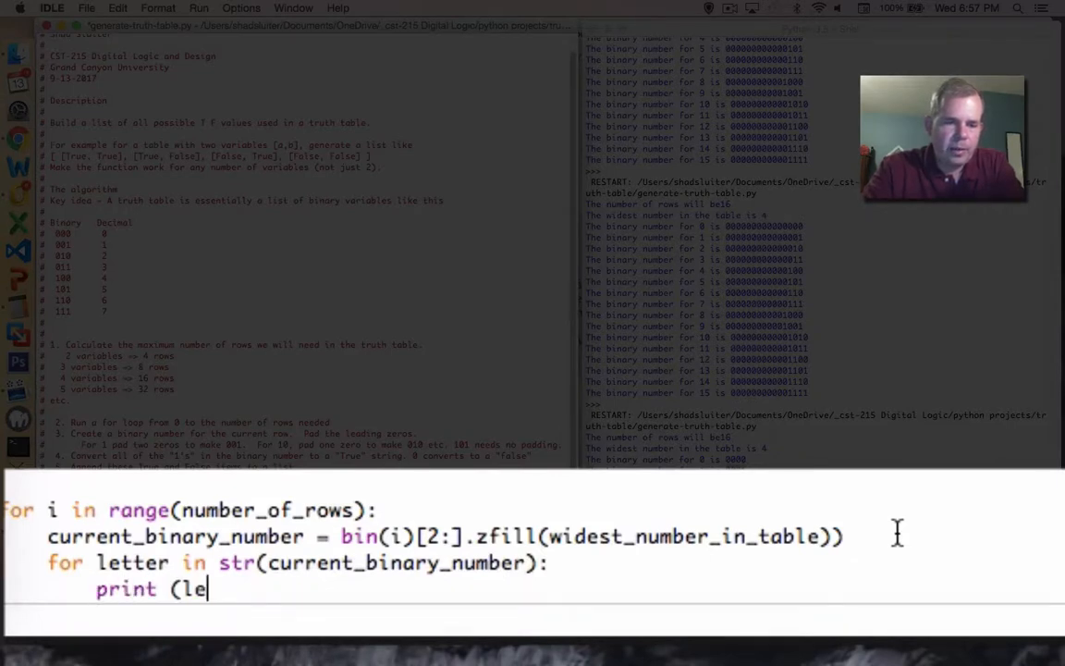
type("tter)")
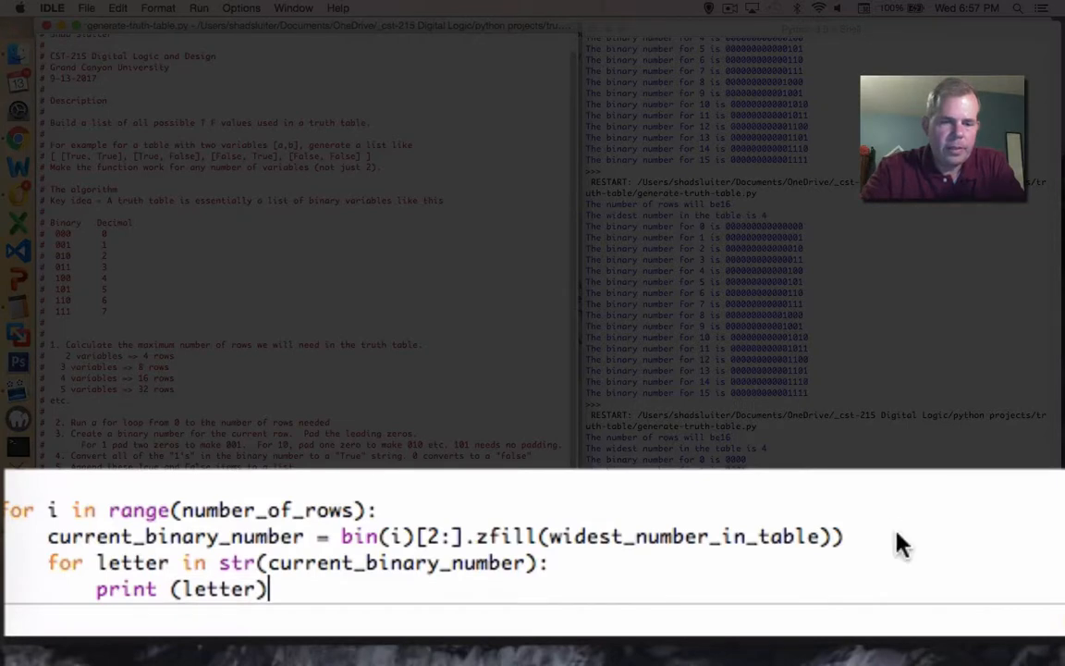
Run the script with Run > Run Module and dismiss the invalid syntax alert.
left_click(198, 7)
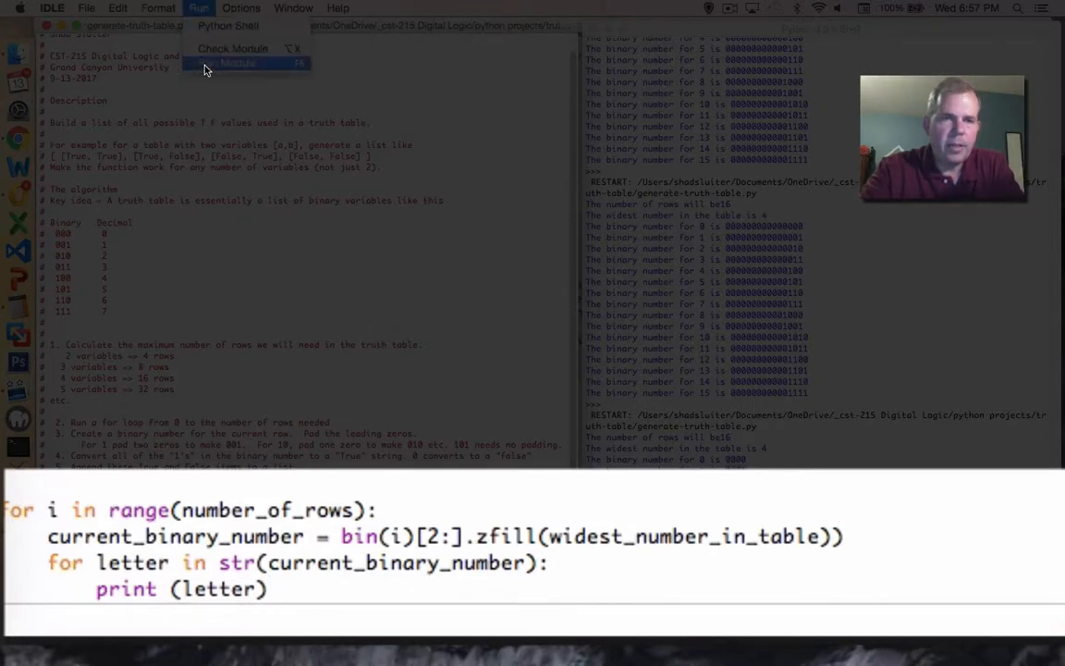
left_click(236, 63)
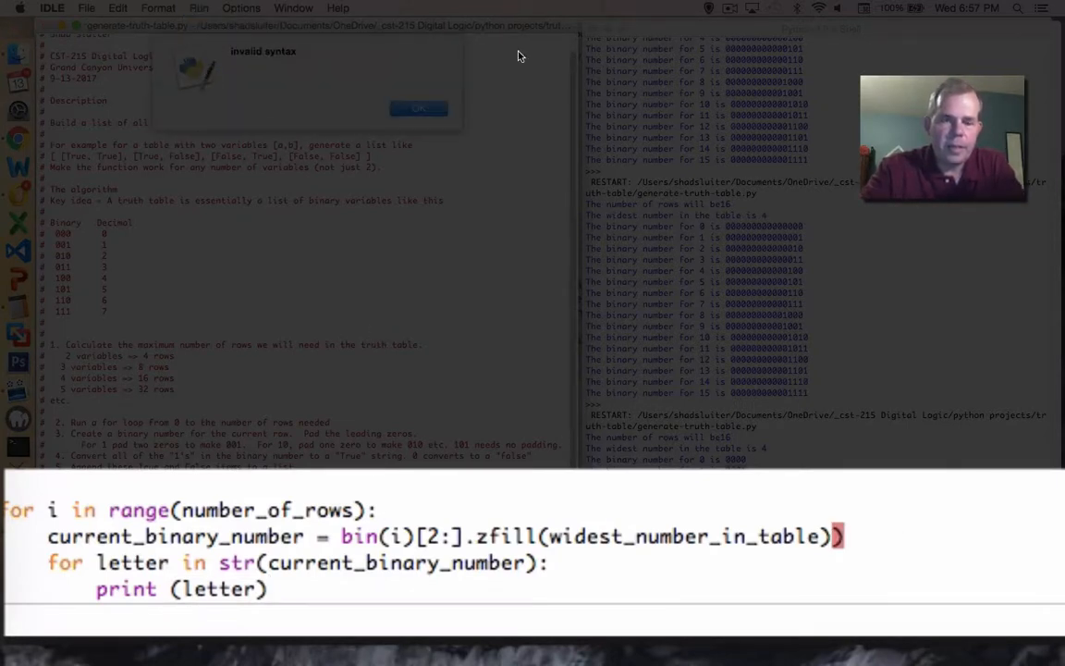
left_click(419, 109)
type("# if")
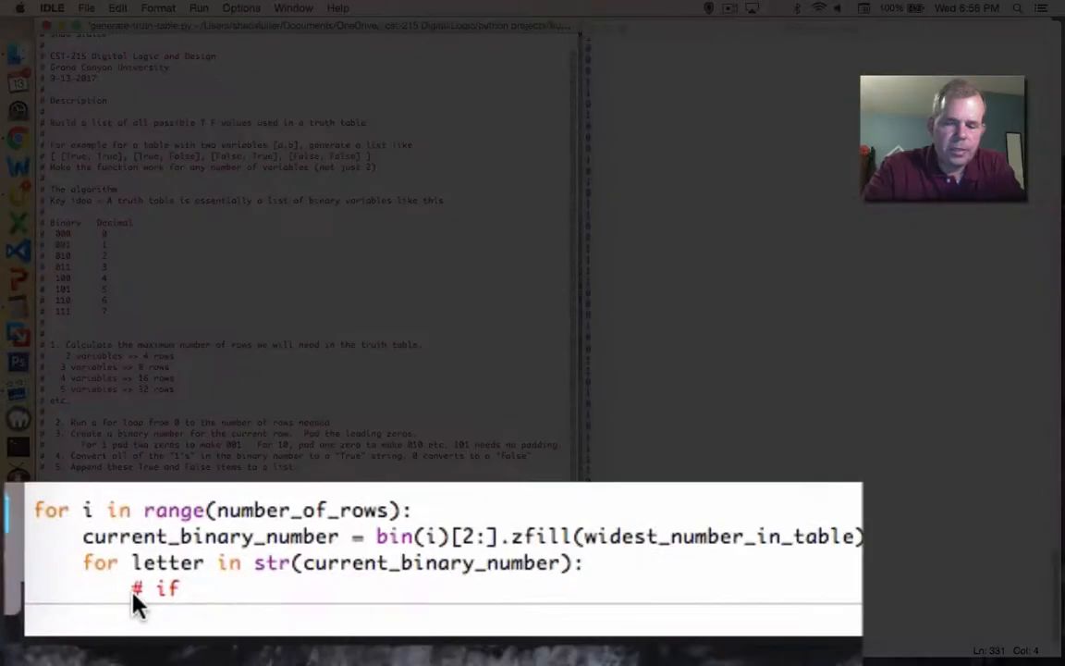
Write inner-loop comments '# if 0 > False', '# if 1 > True' and '# append to the list of items'.
type("0 > False")
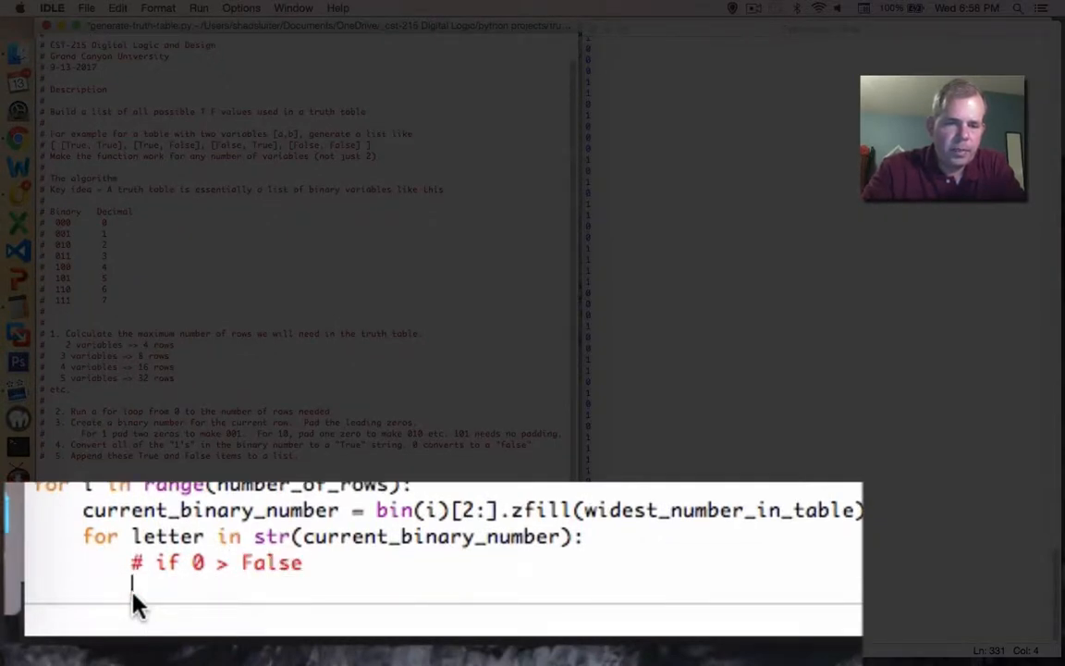
type("# if 1")
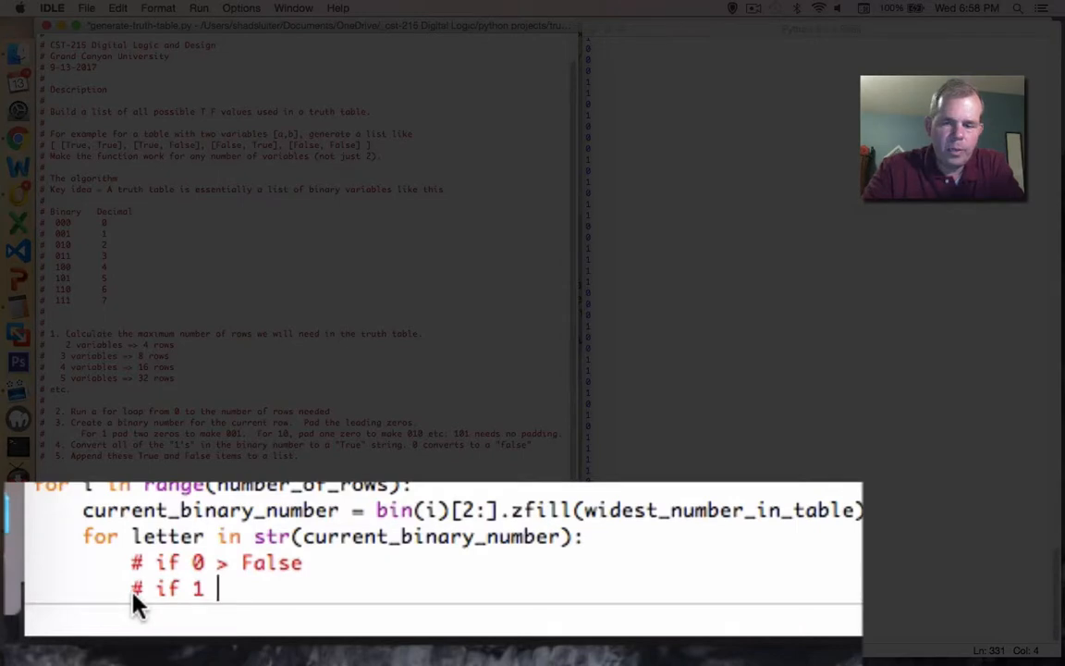
type("> True")
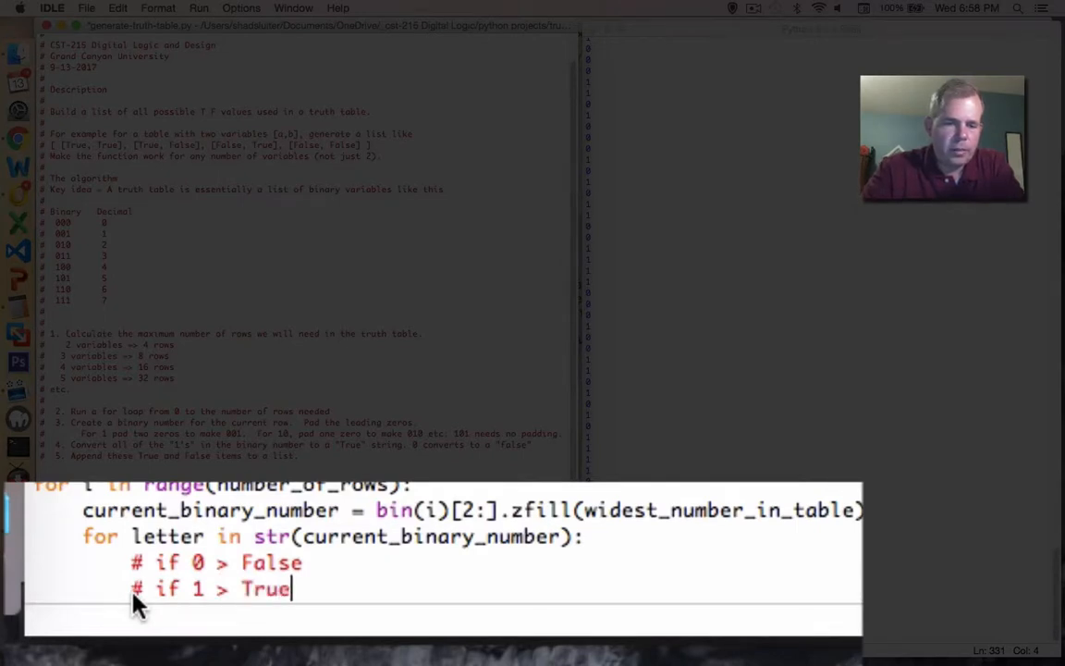
key("Return")
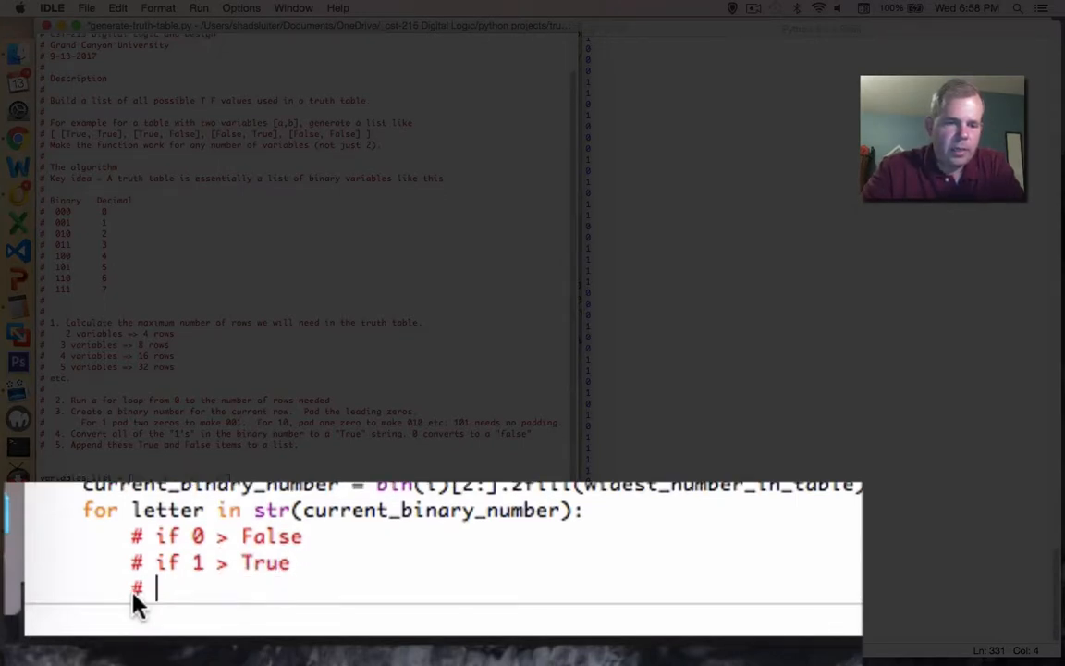
type("attack")
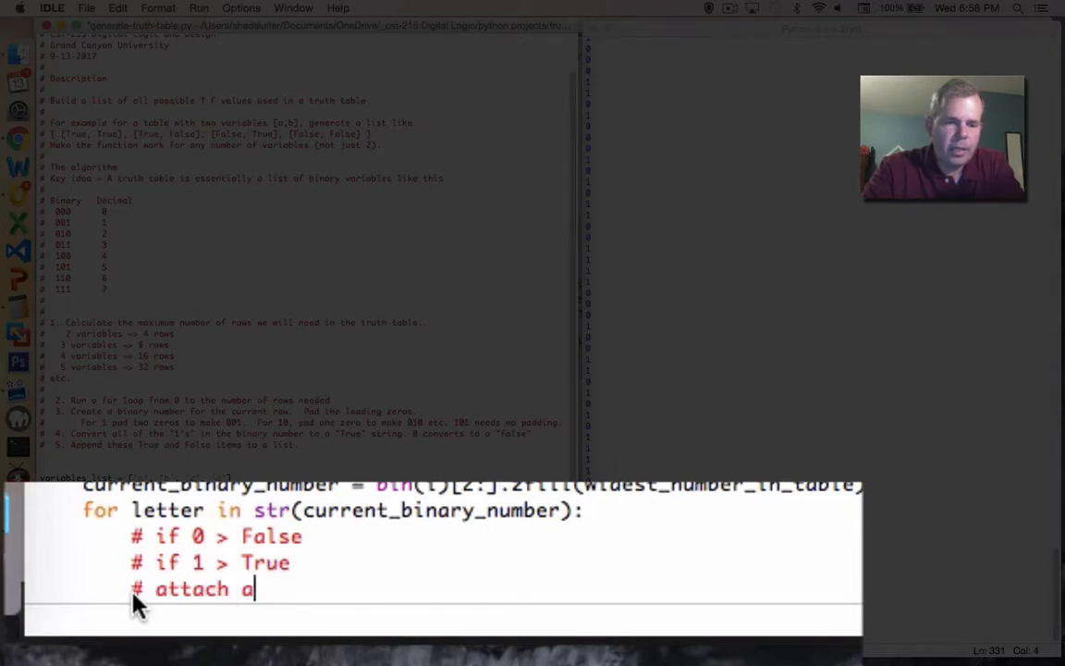
type("ppend to the")
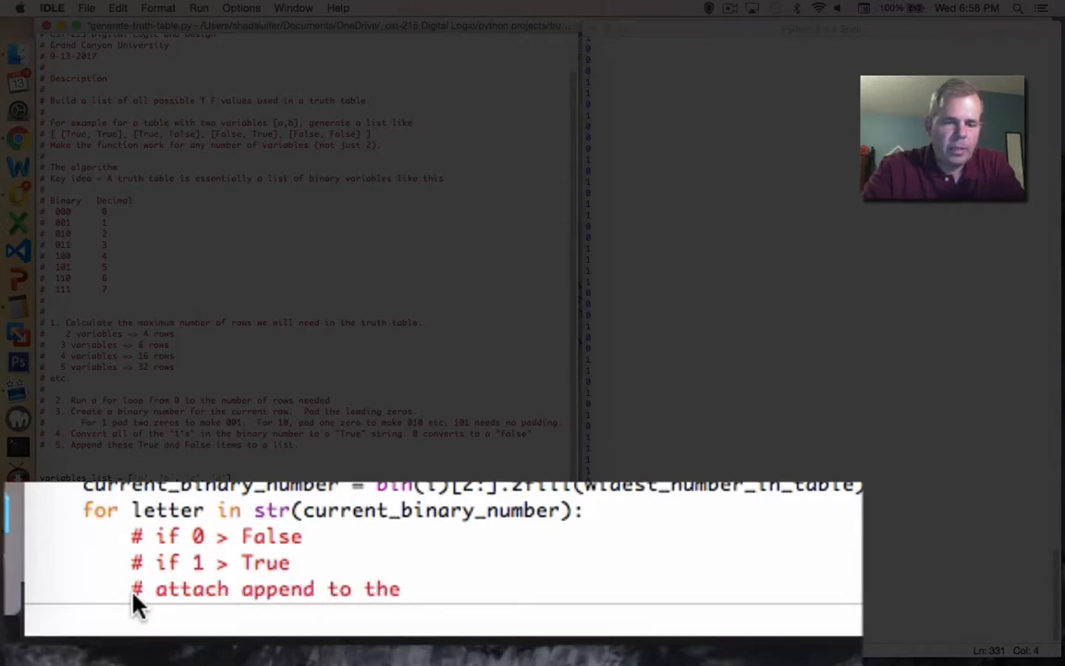
type("list of item")
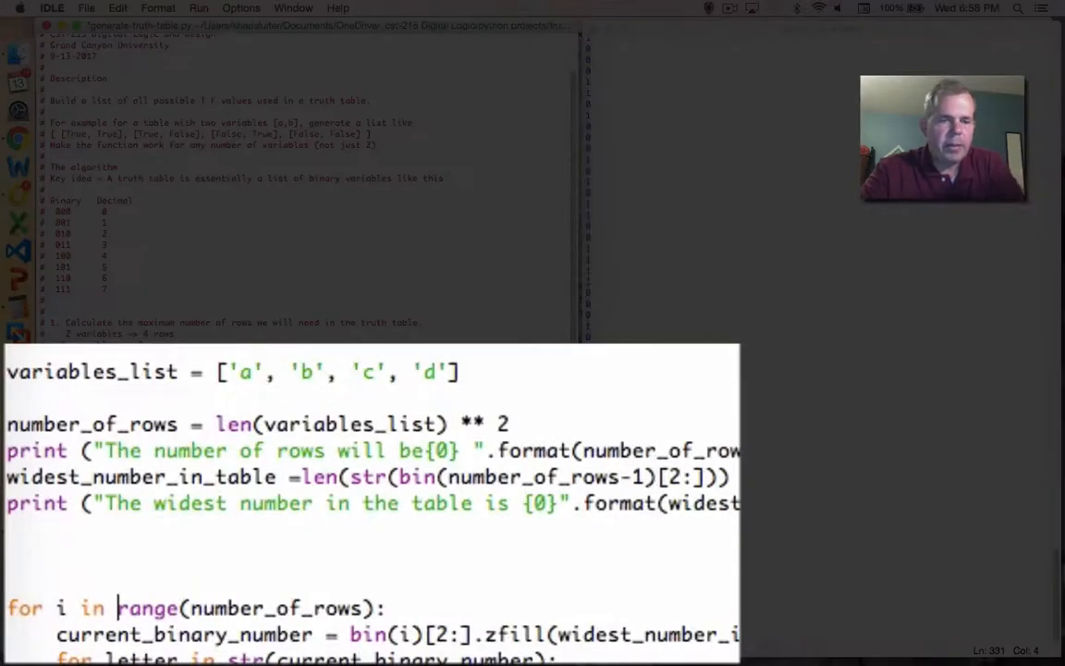
Insert 'rev' before range in the outer loop header, giving 'for i in revrange(number_of_rows)'.
type("rev")
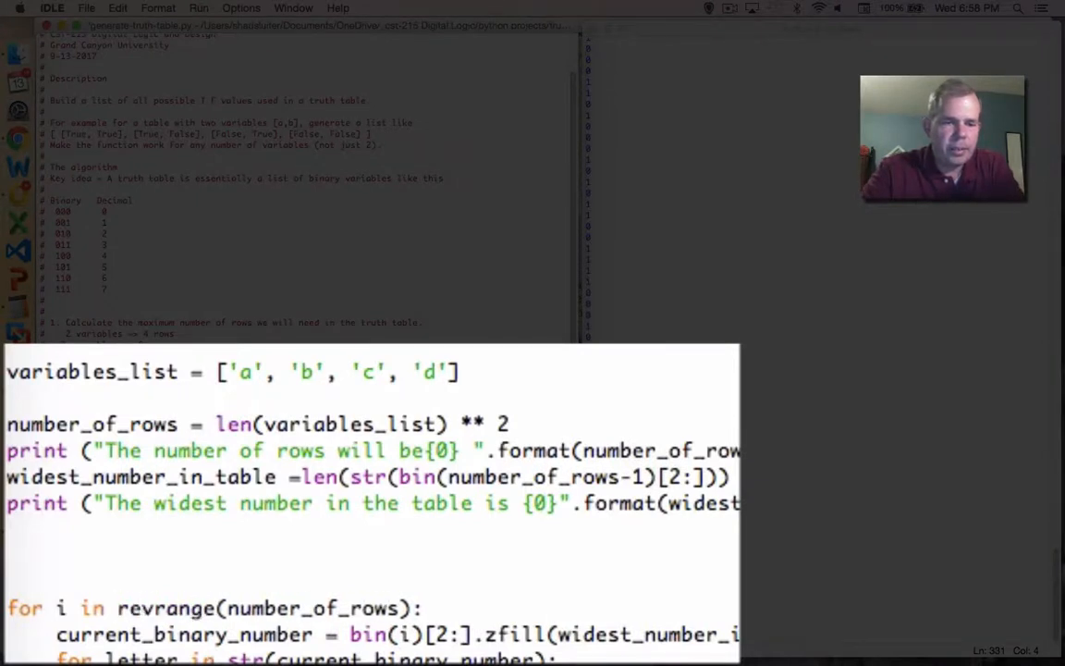